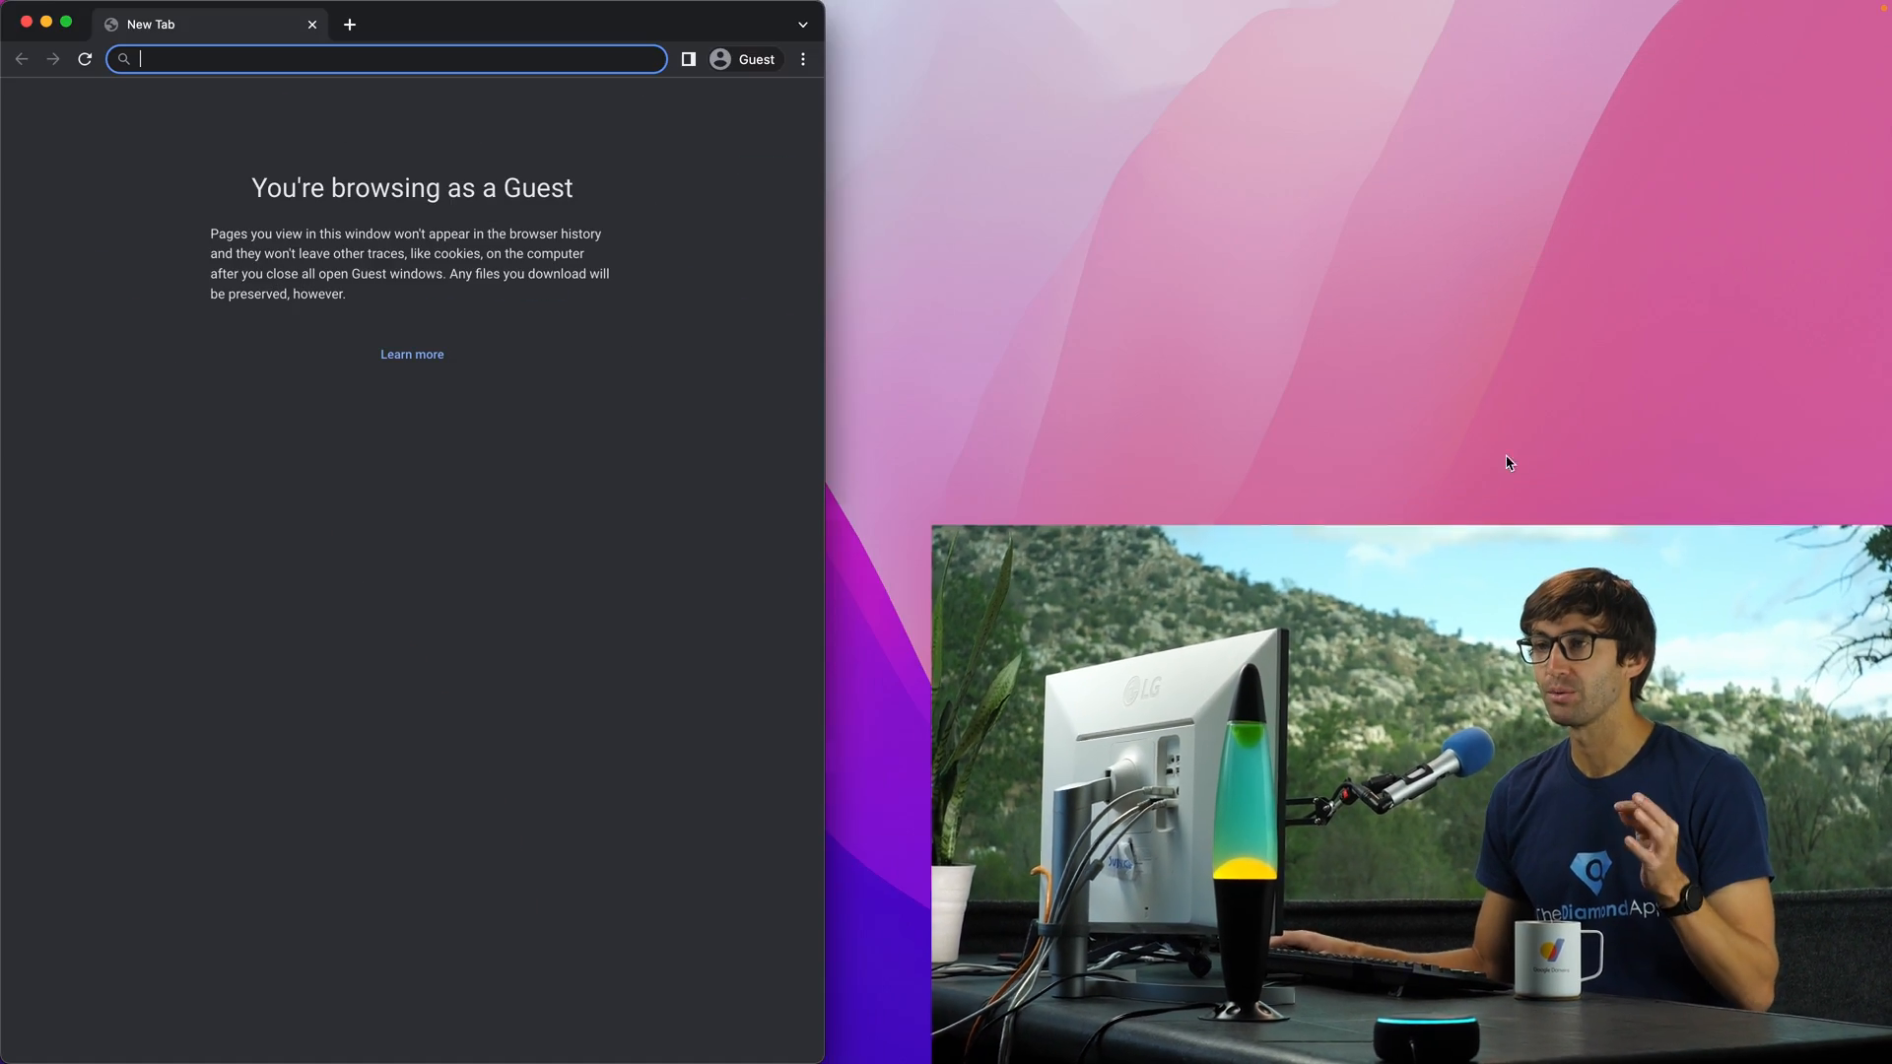
Step: Load portquiz.net and highlight that the connection on port 80 is allowed
text(por)
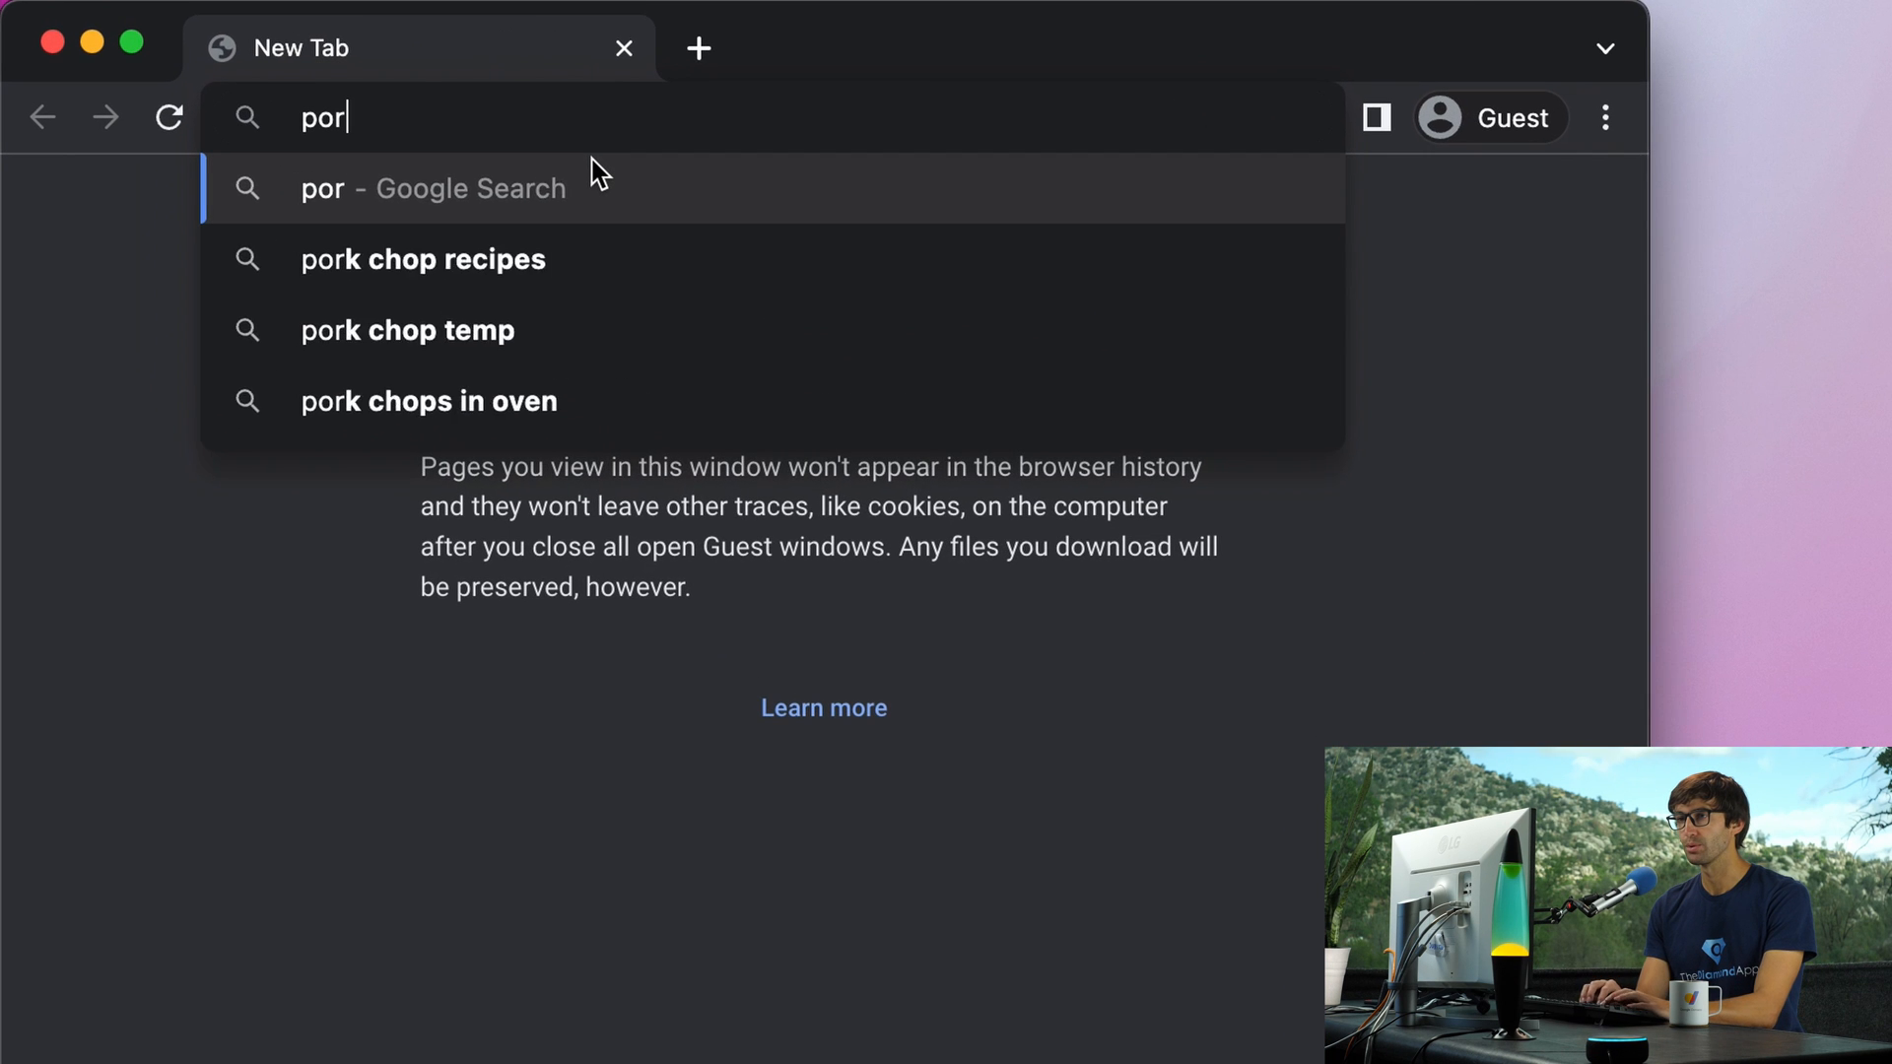
text(portquiz.net)
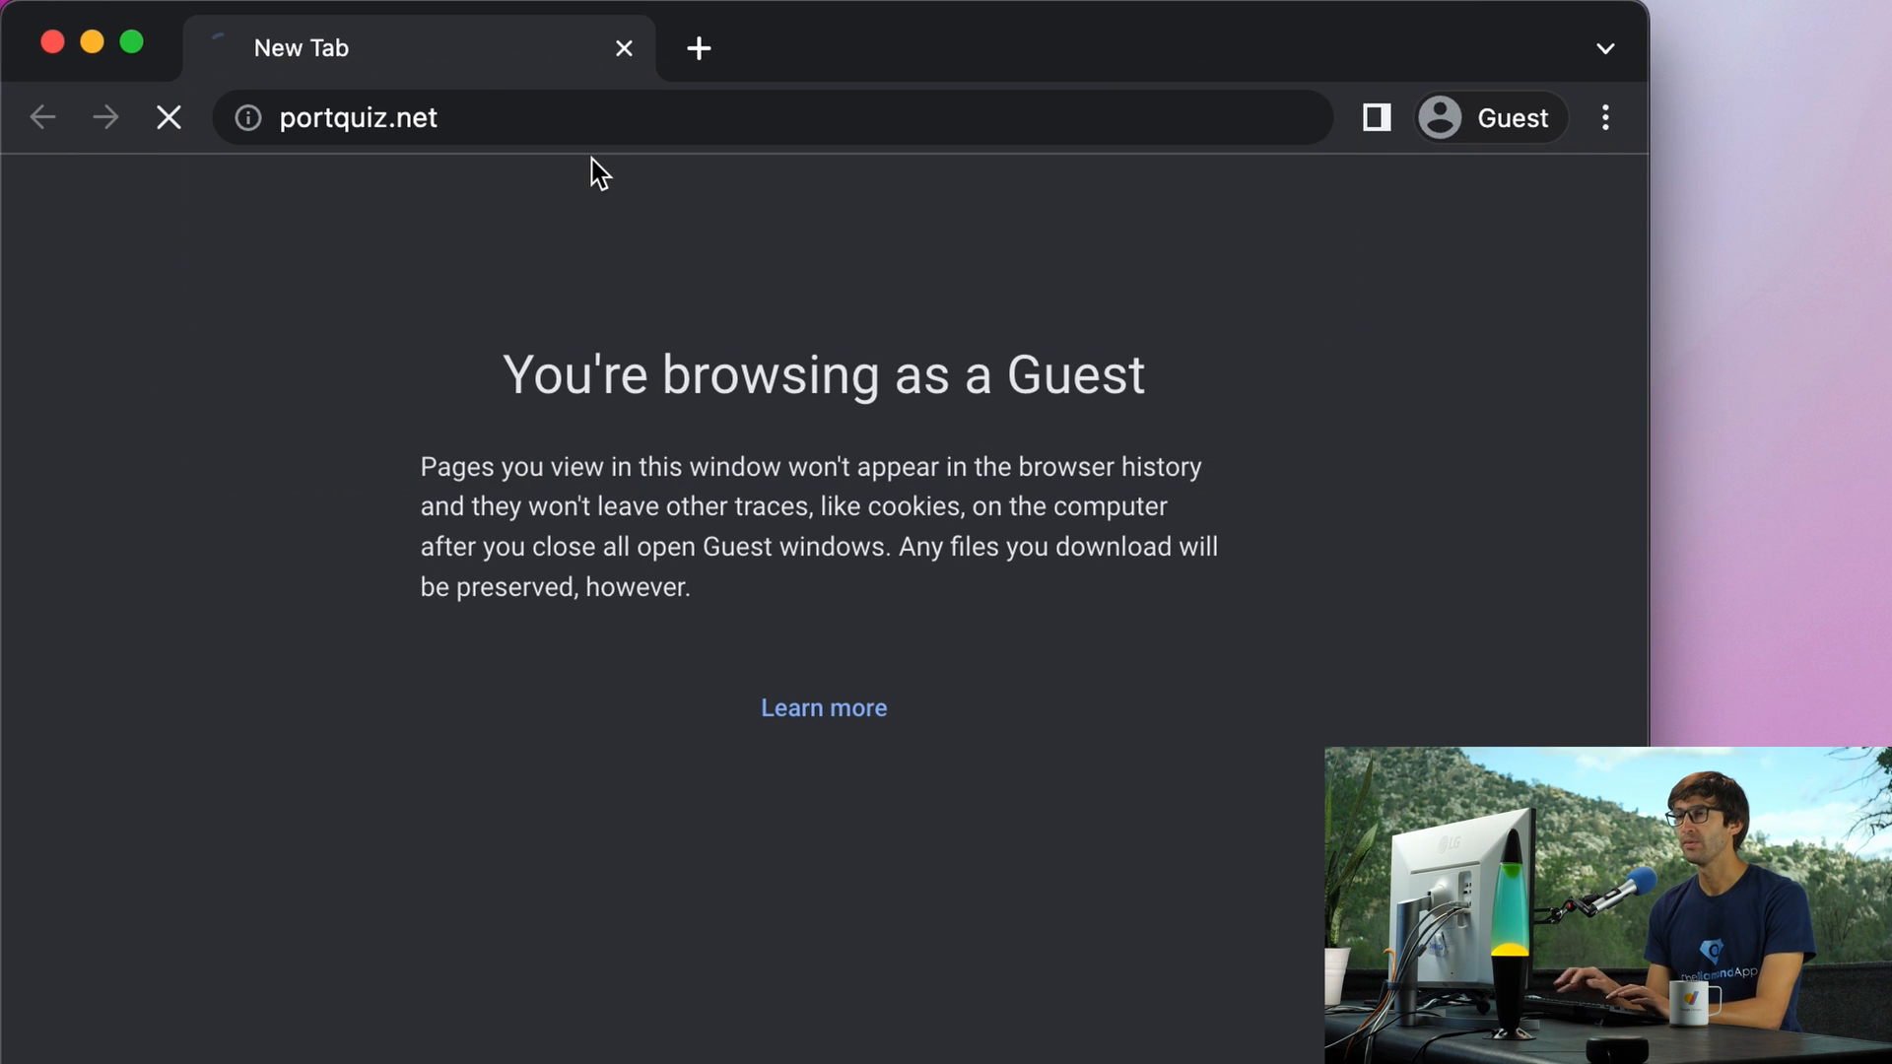
mouse_move(474, 118)
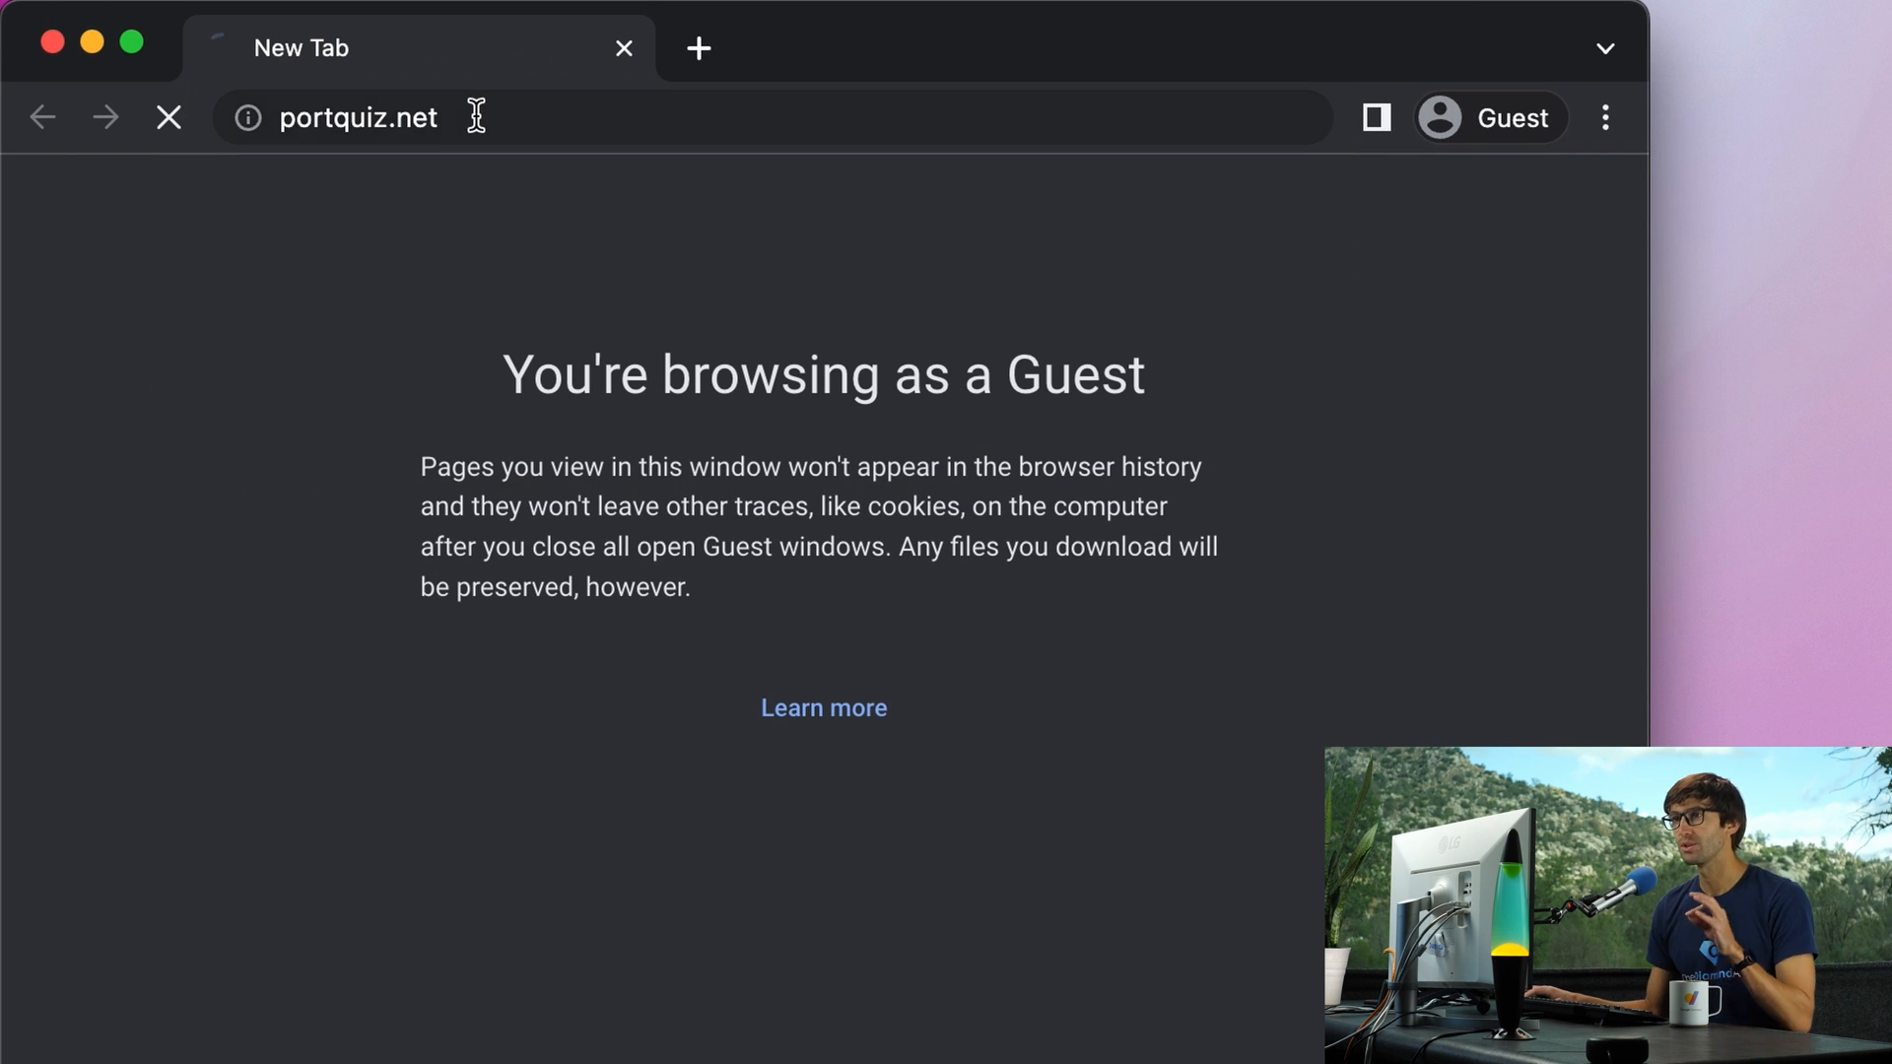
key(Return)
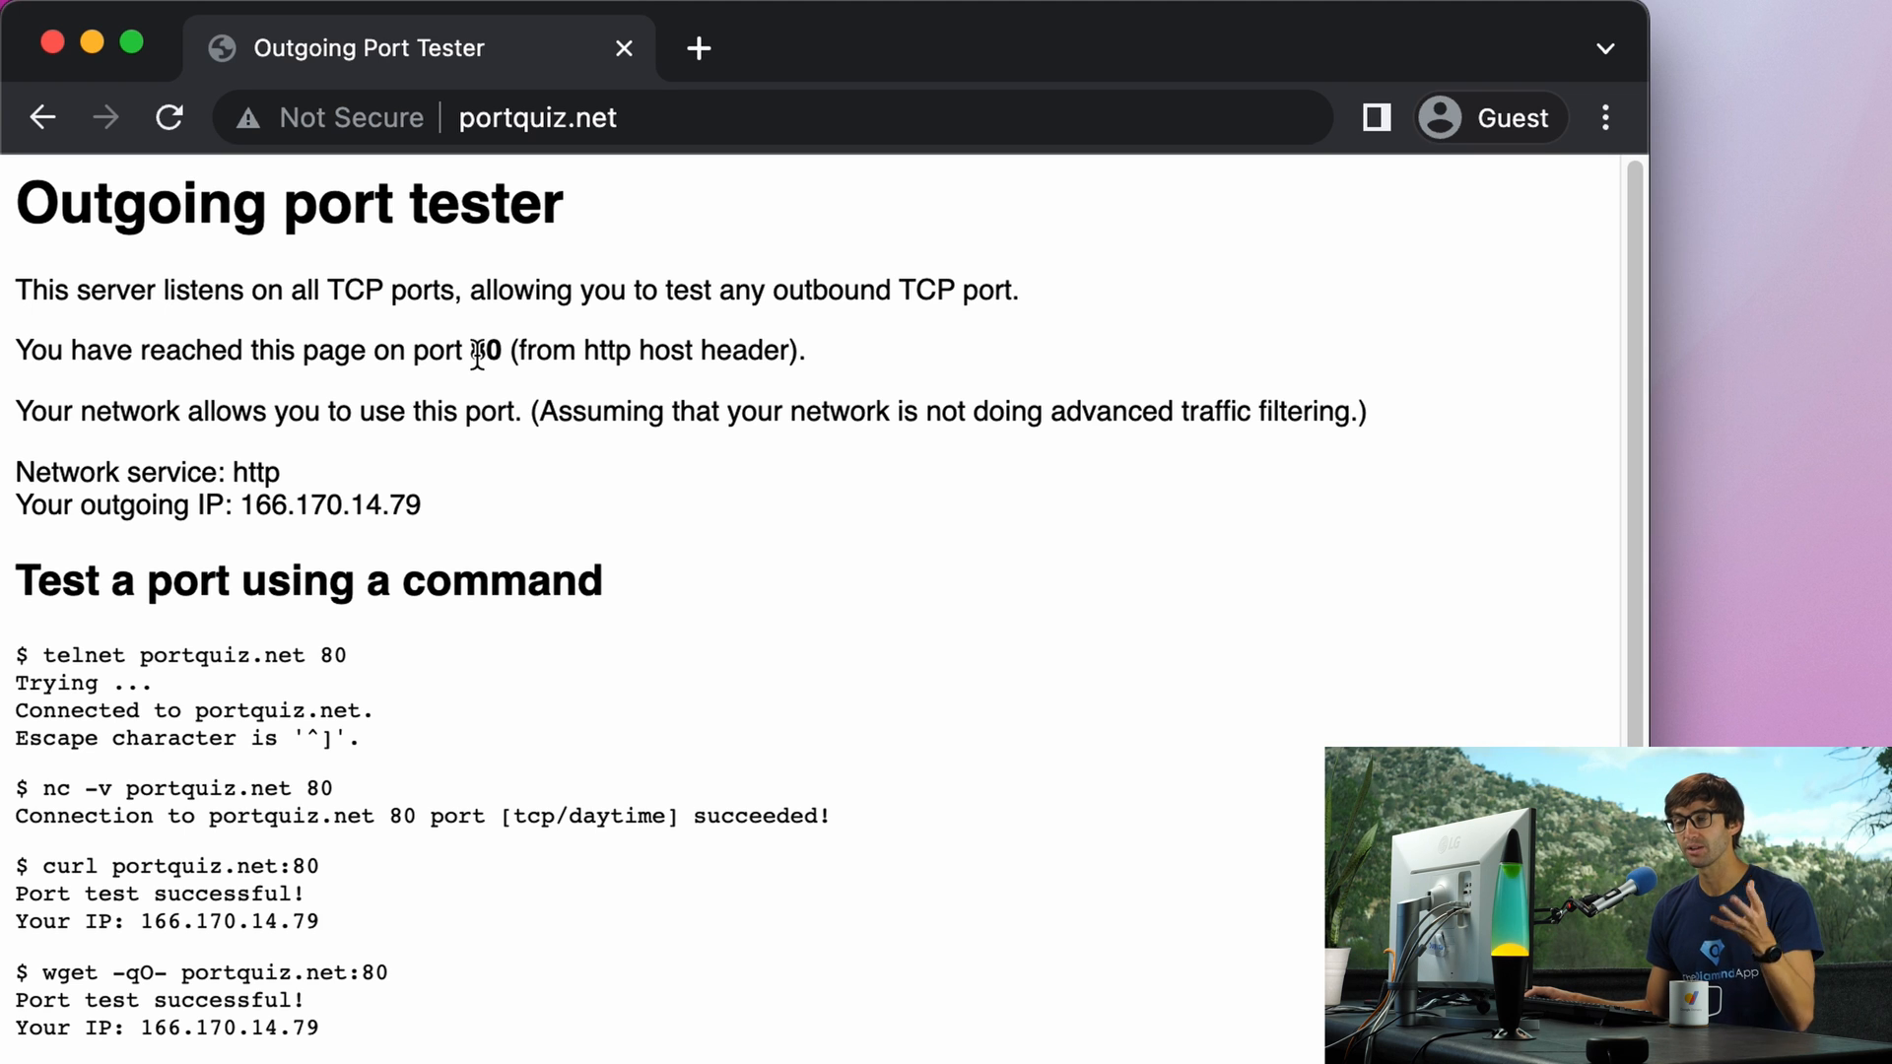
double_click(482, 350)
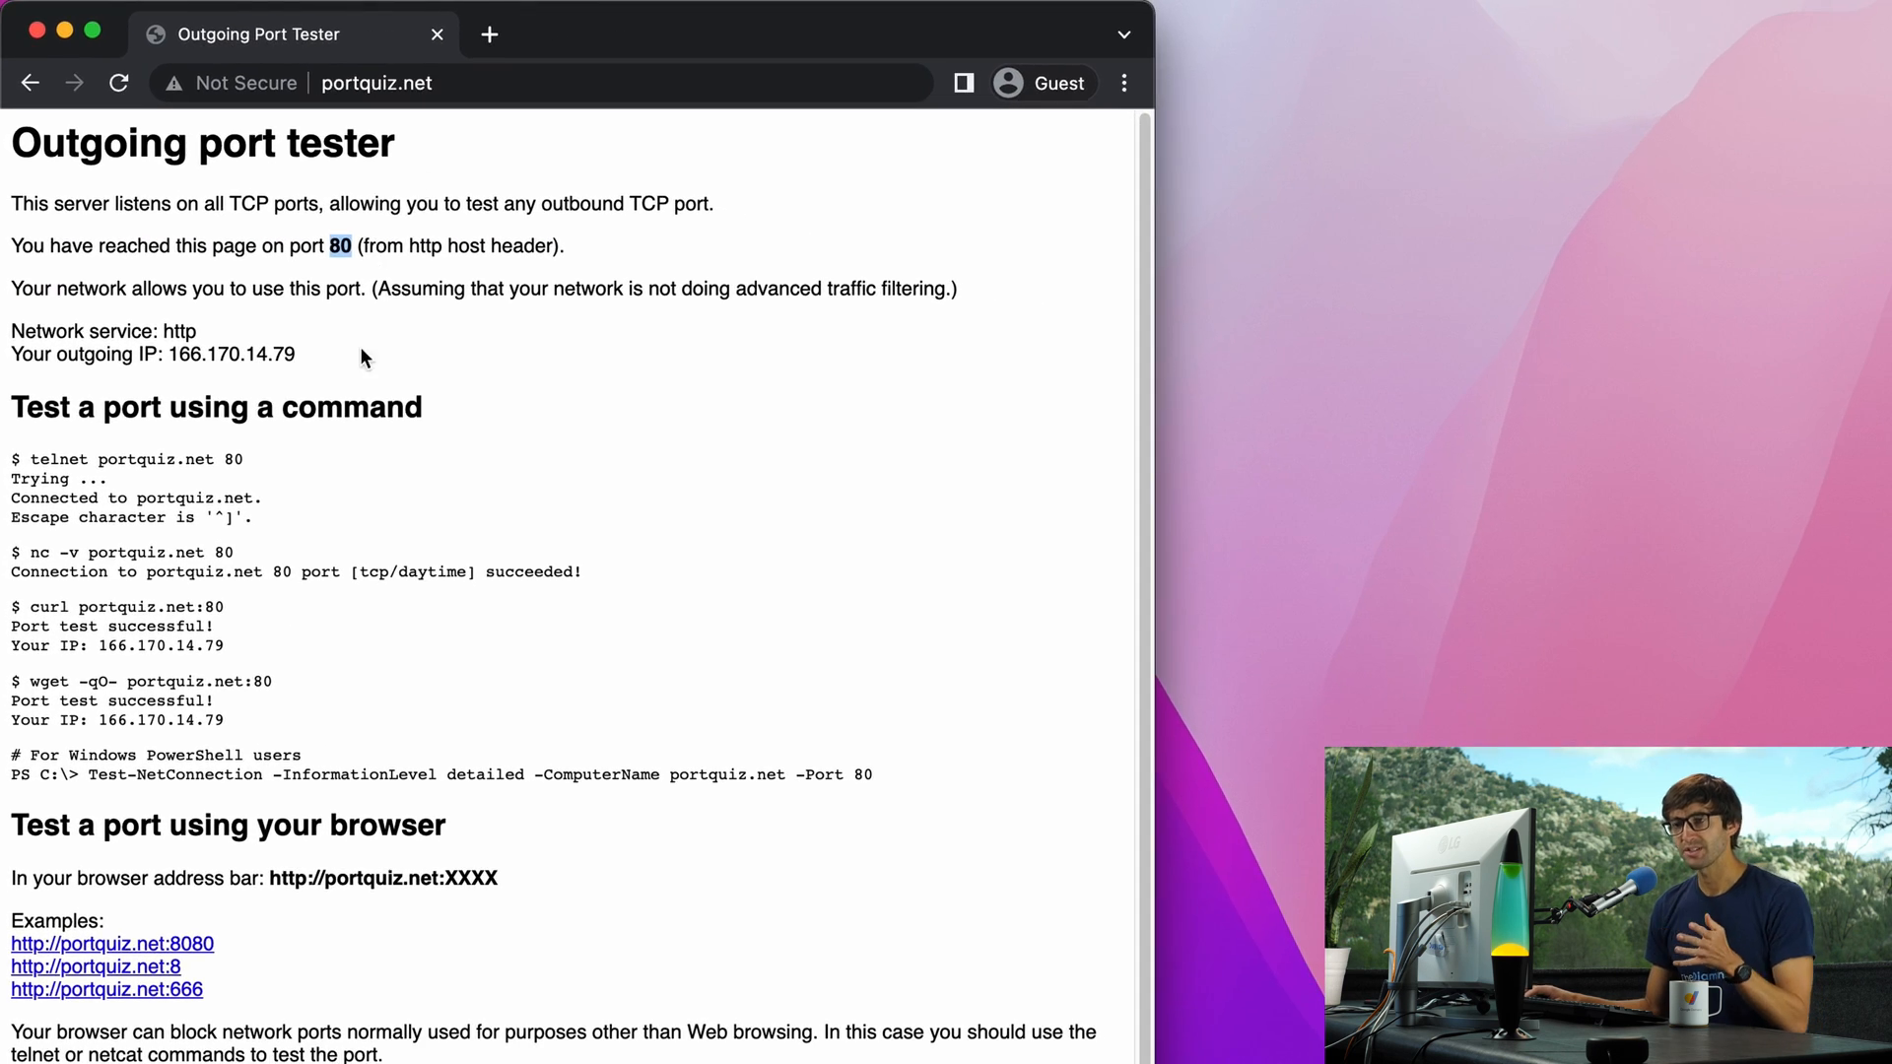
mouse_move(136, 966)
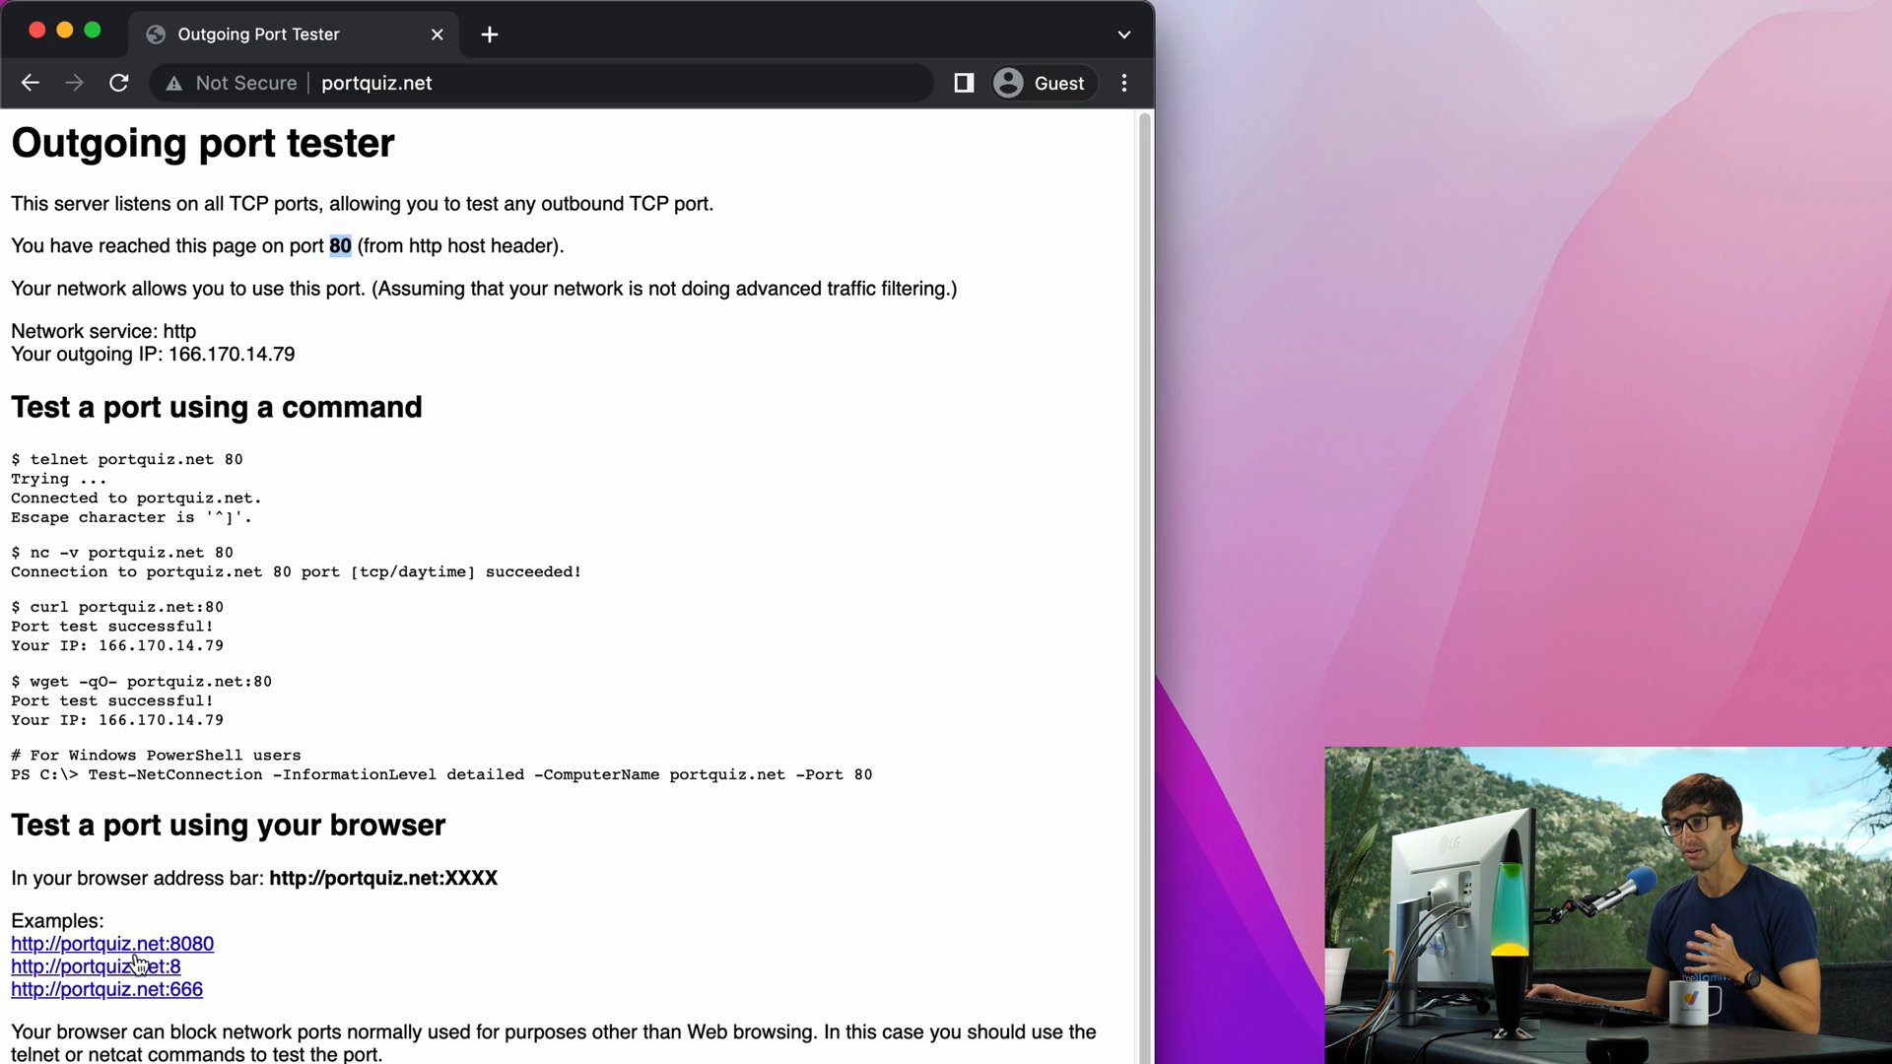
mouse_move(183, 967)
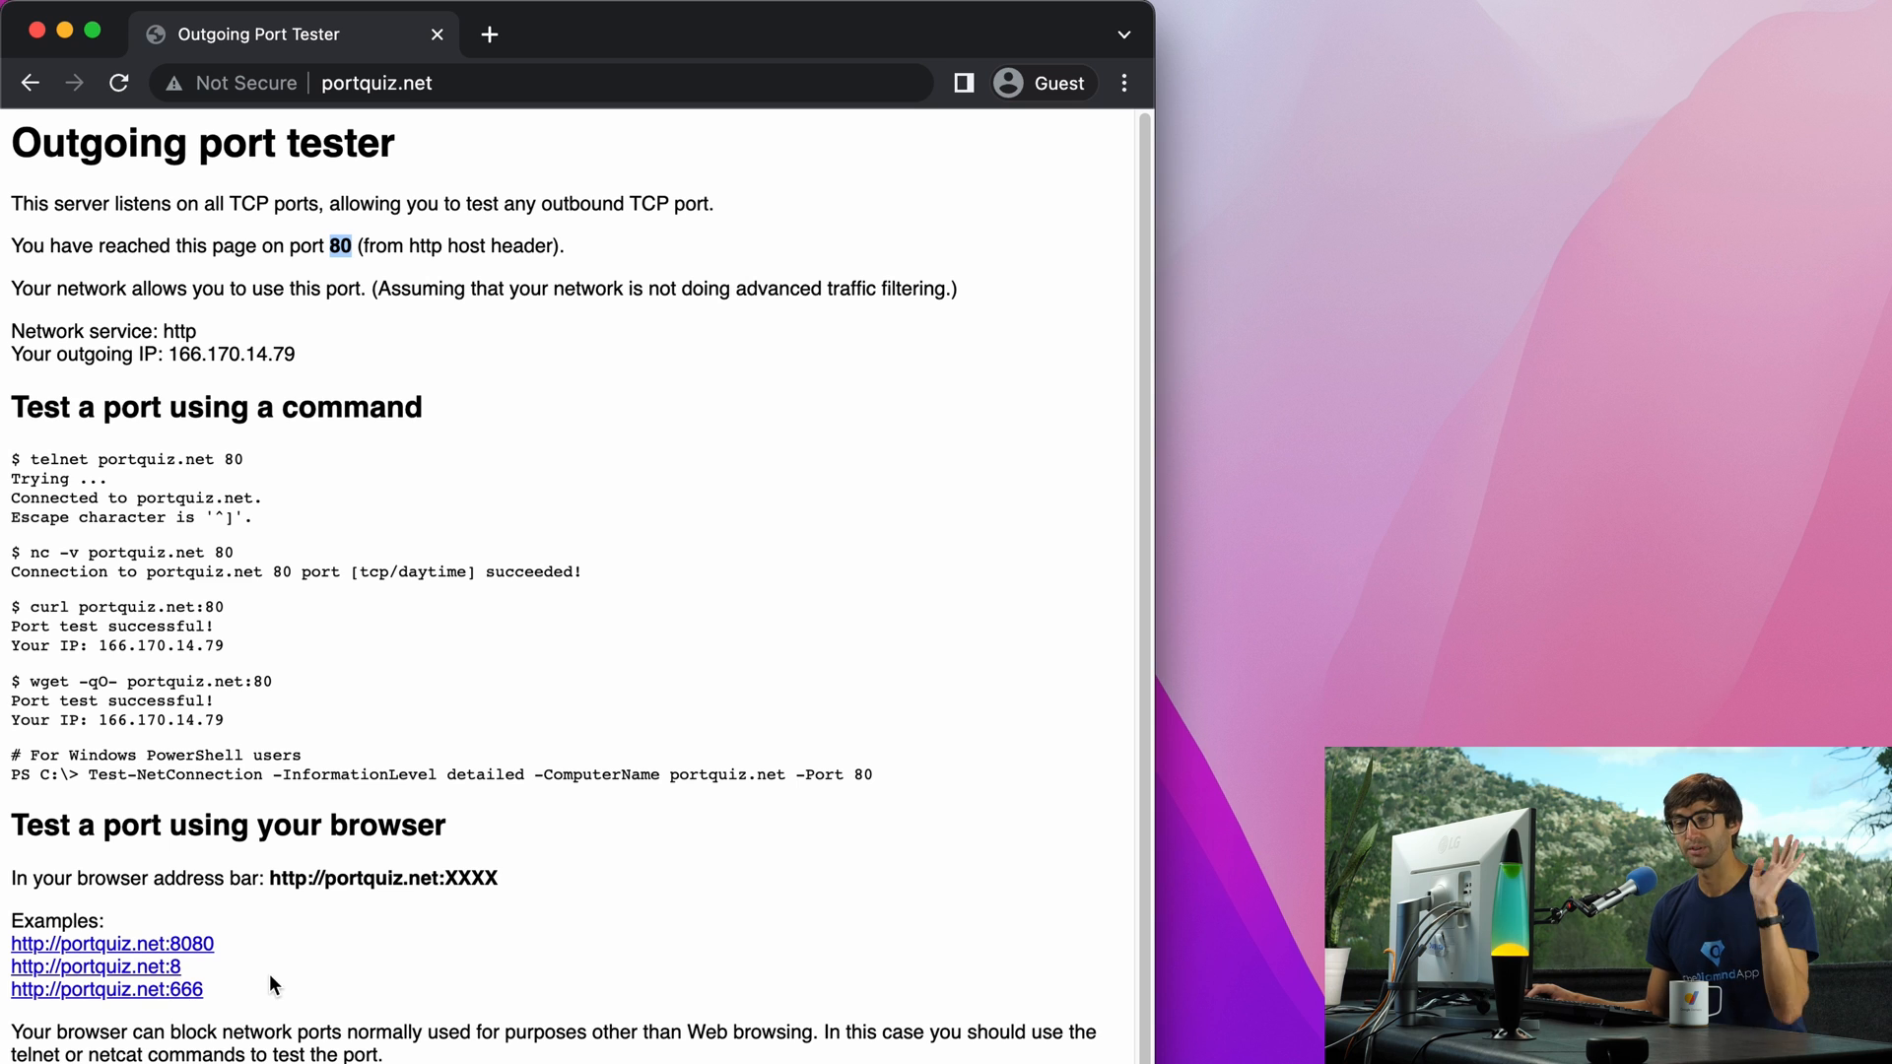
Step: Load the tester on port 8080 and highlight the telnet, nc and wget example commands
click(113, 944)
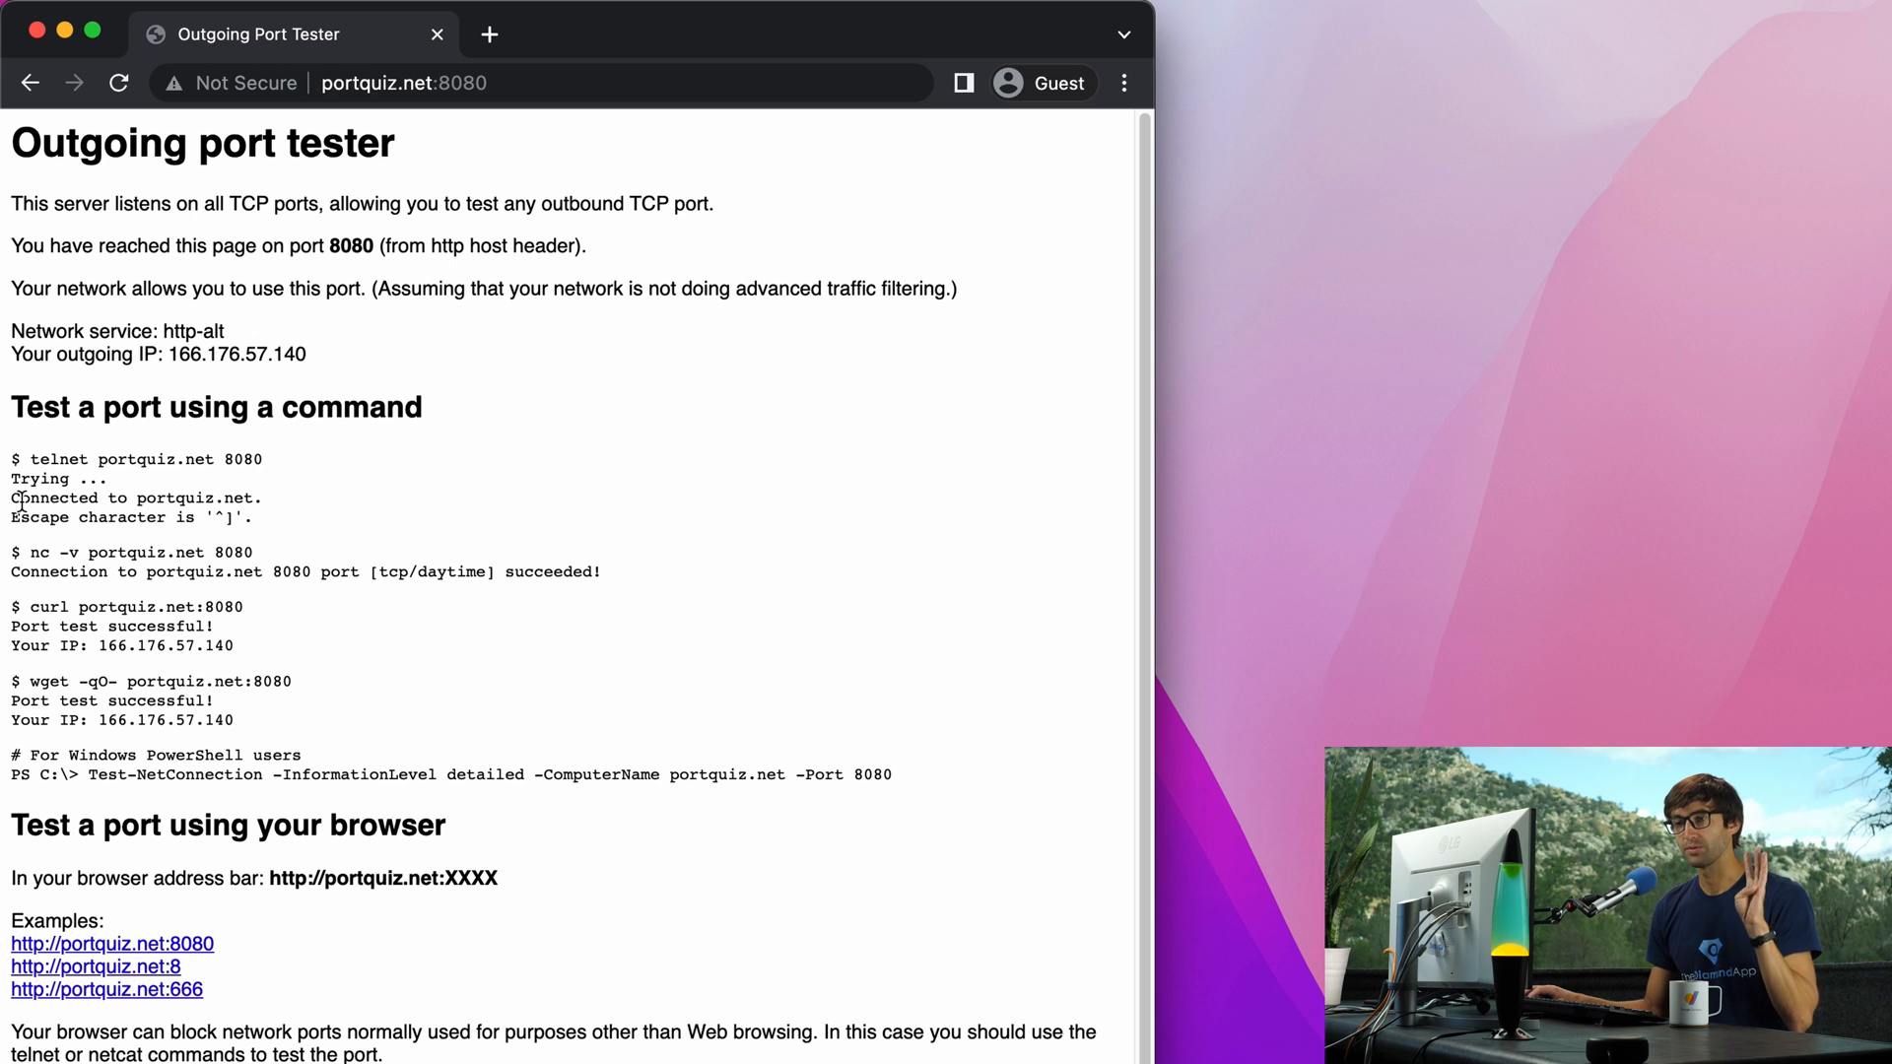
double_click(58, 460)
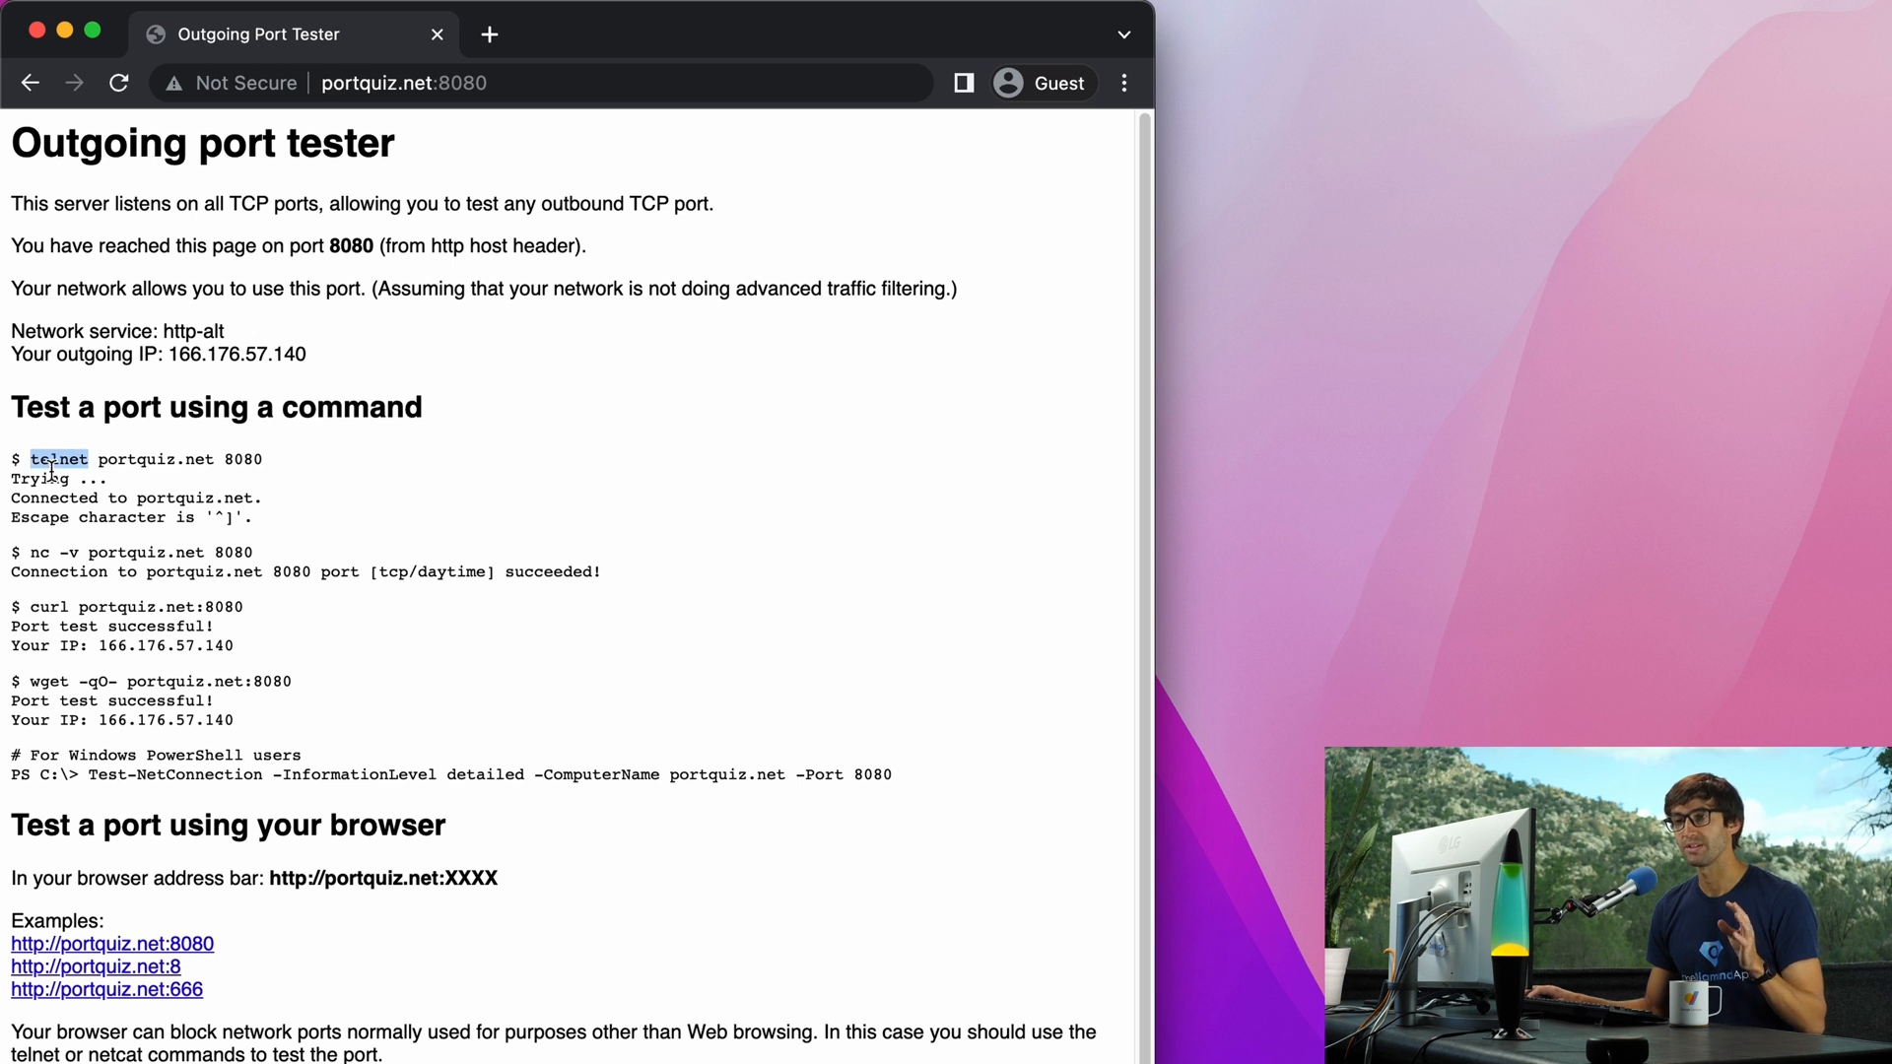
double_click(39, 553)
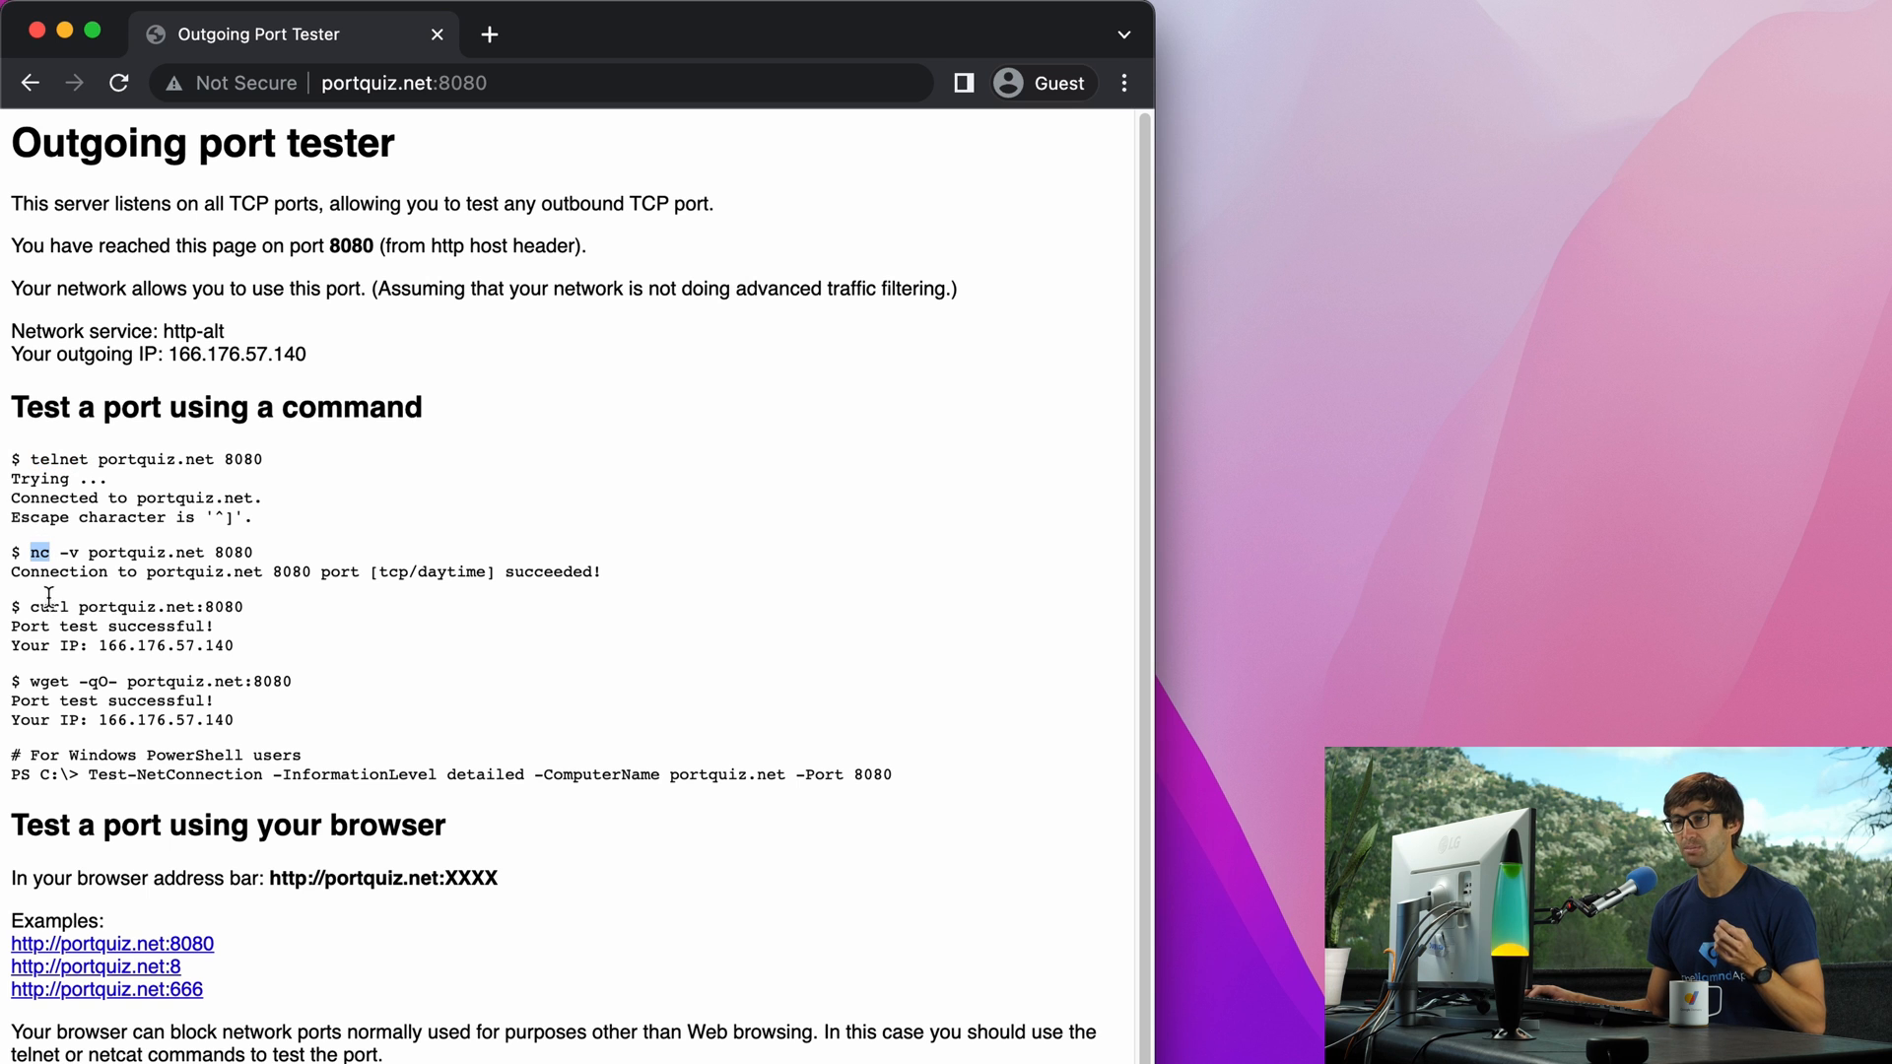
double_click(48, 681)
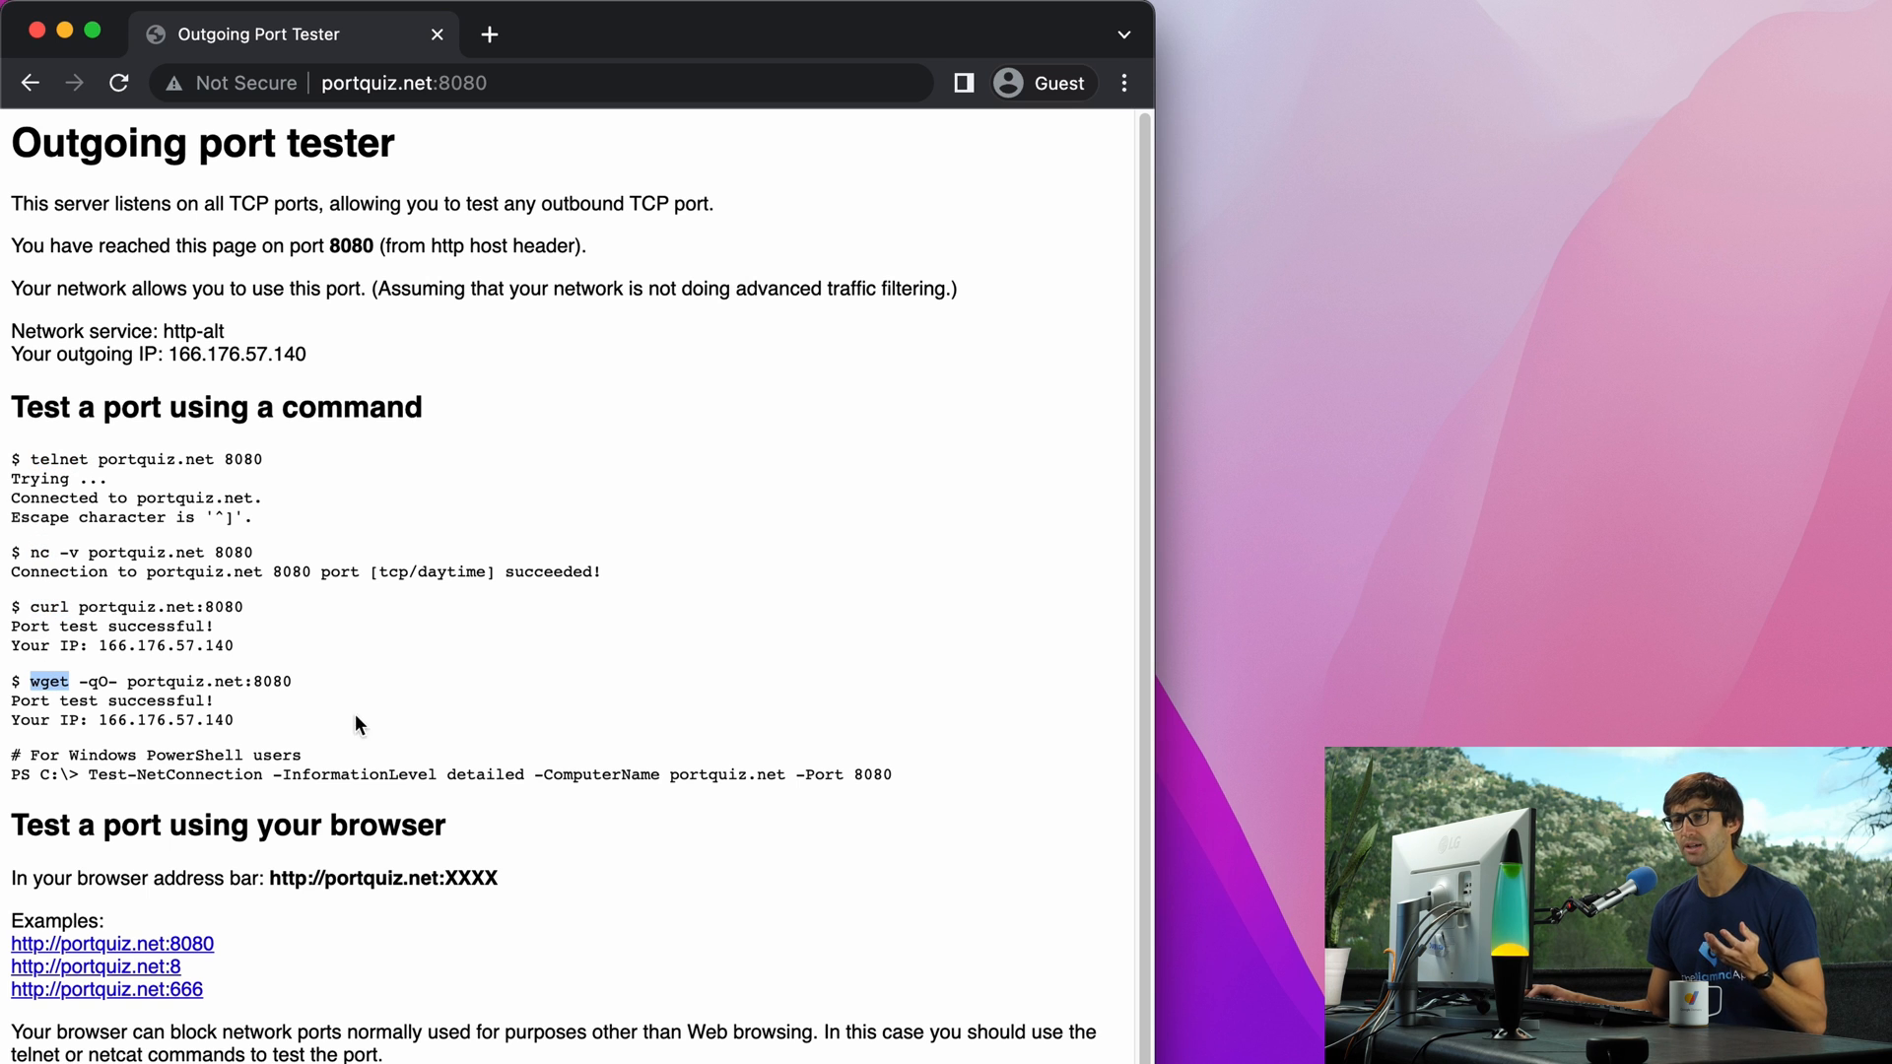
mouse_move(237, 726)
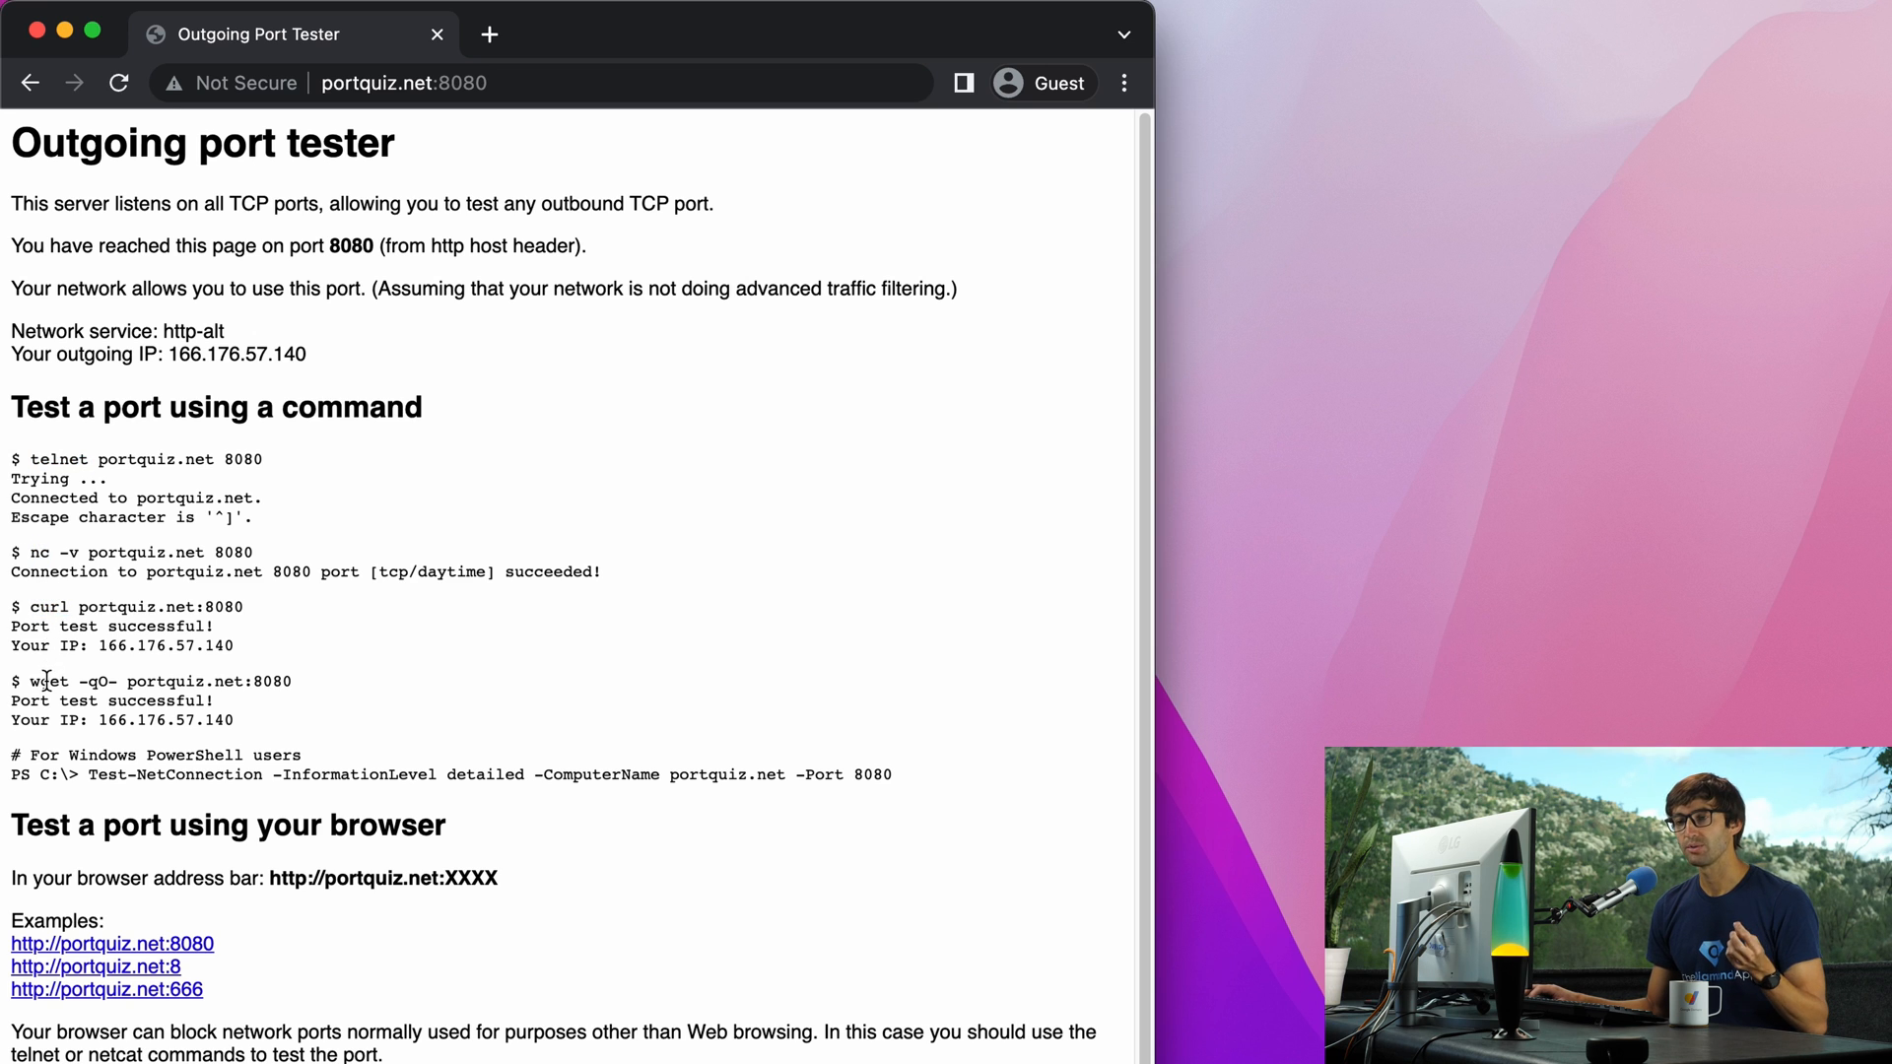
double_click(47, 681)
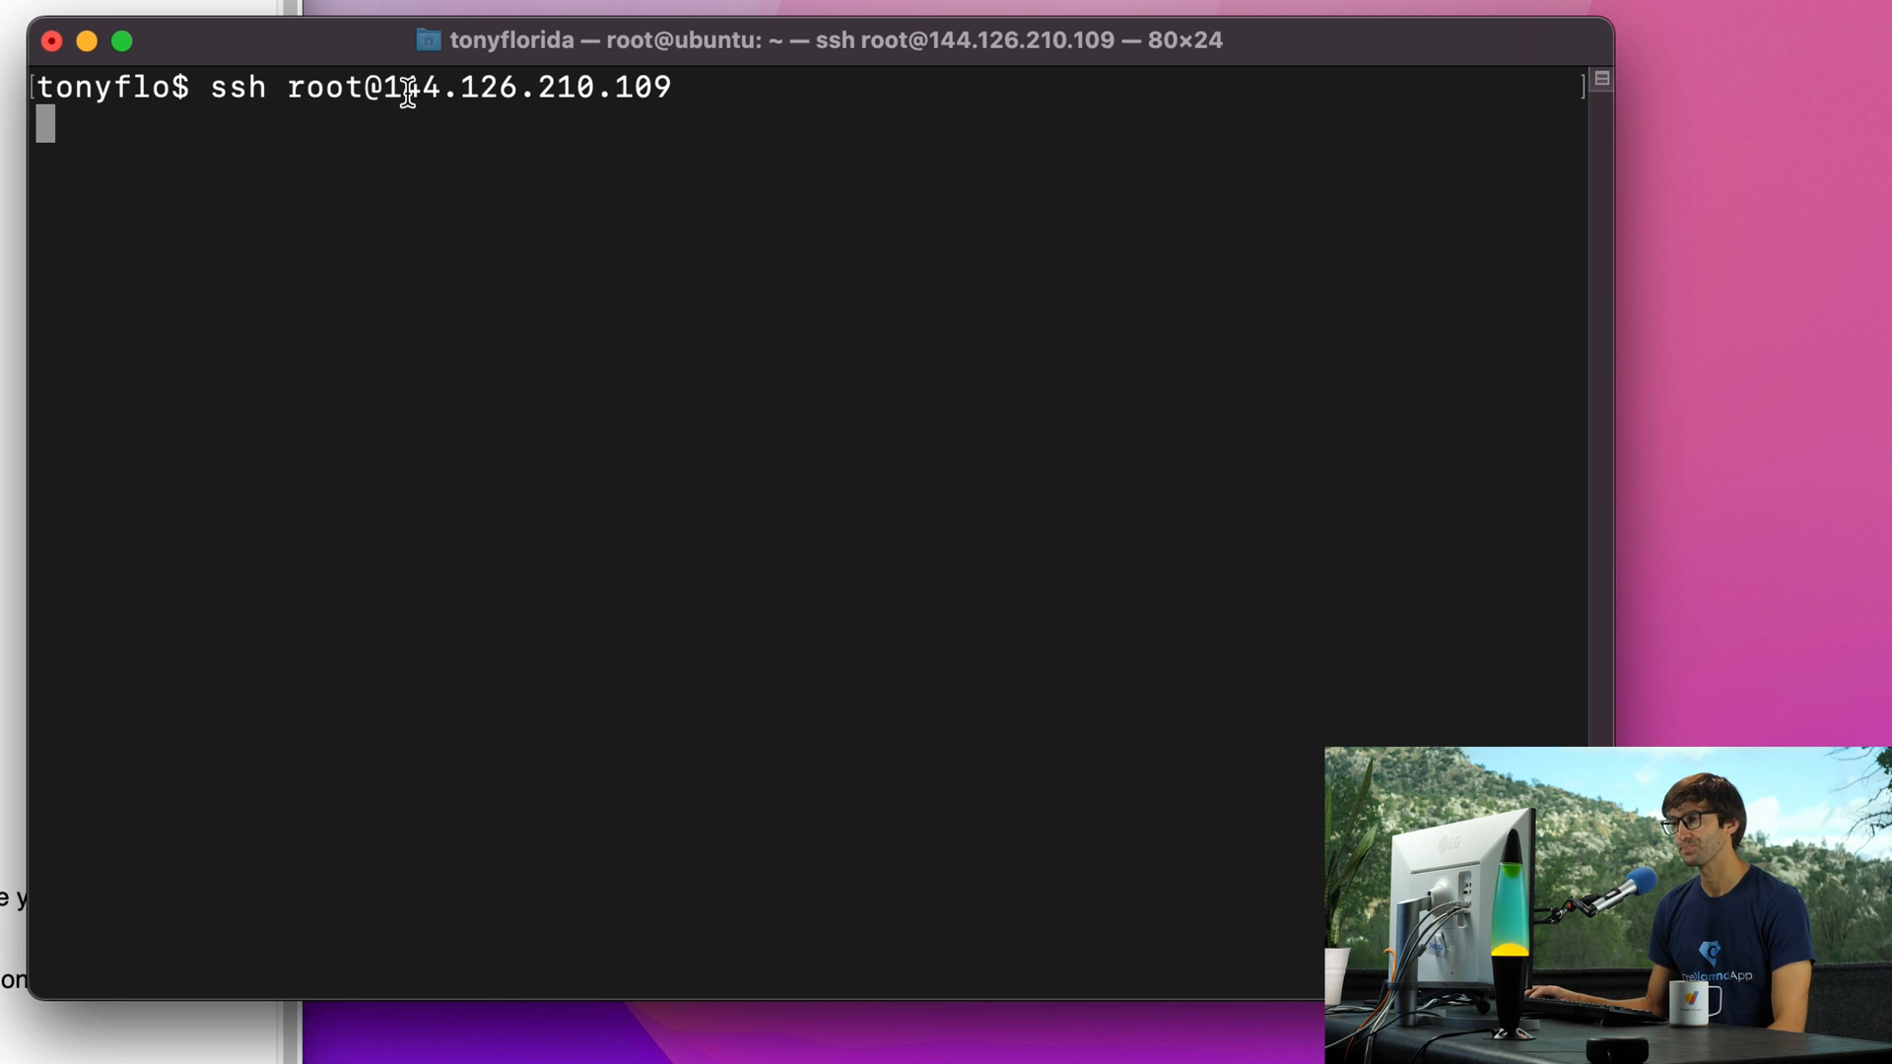
mouse_move(437, 129)
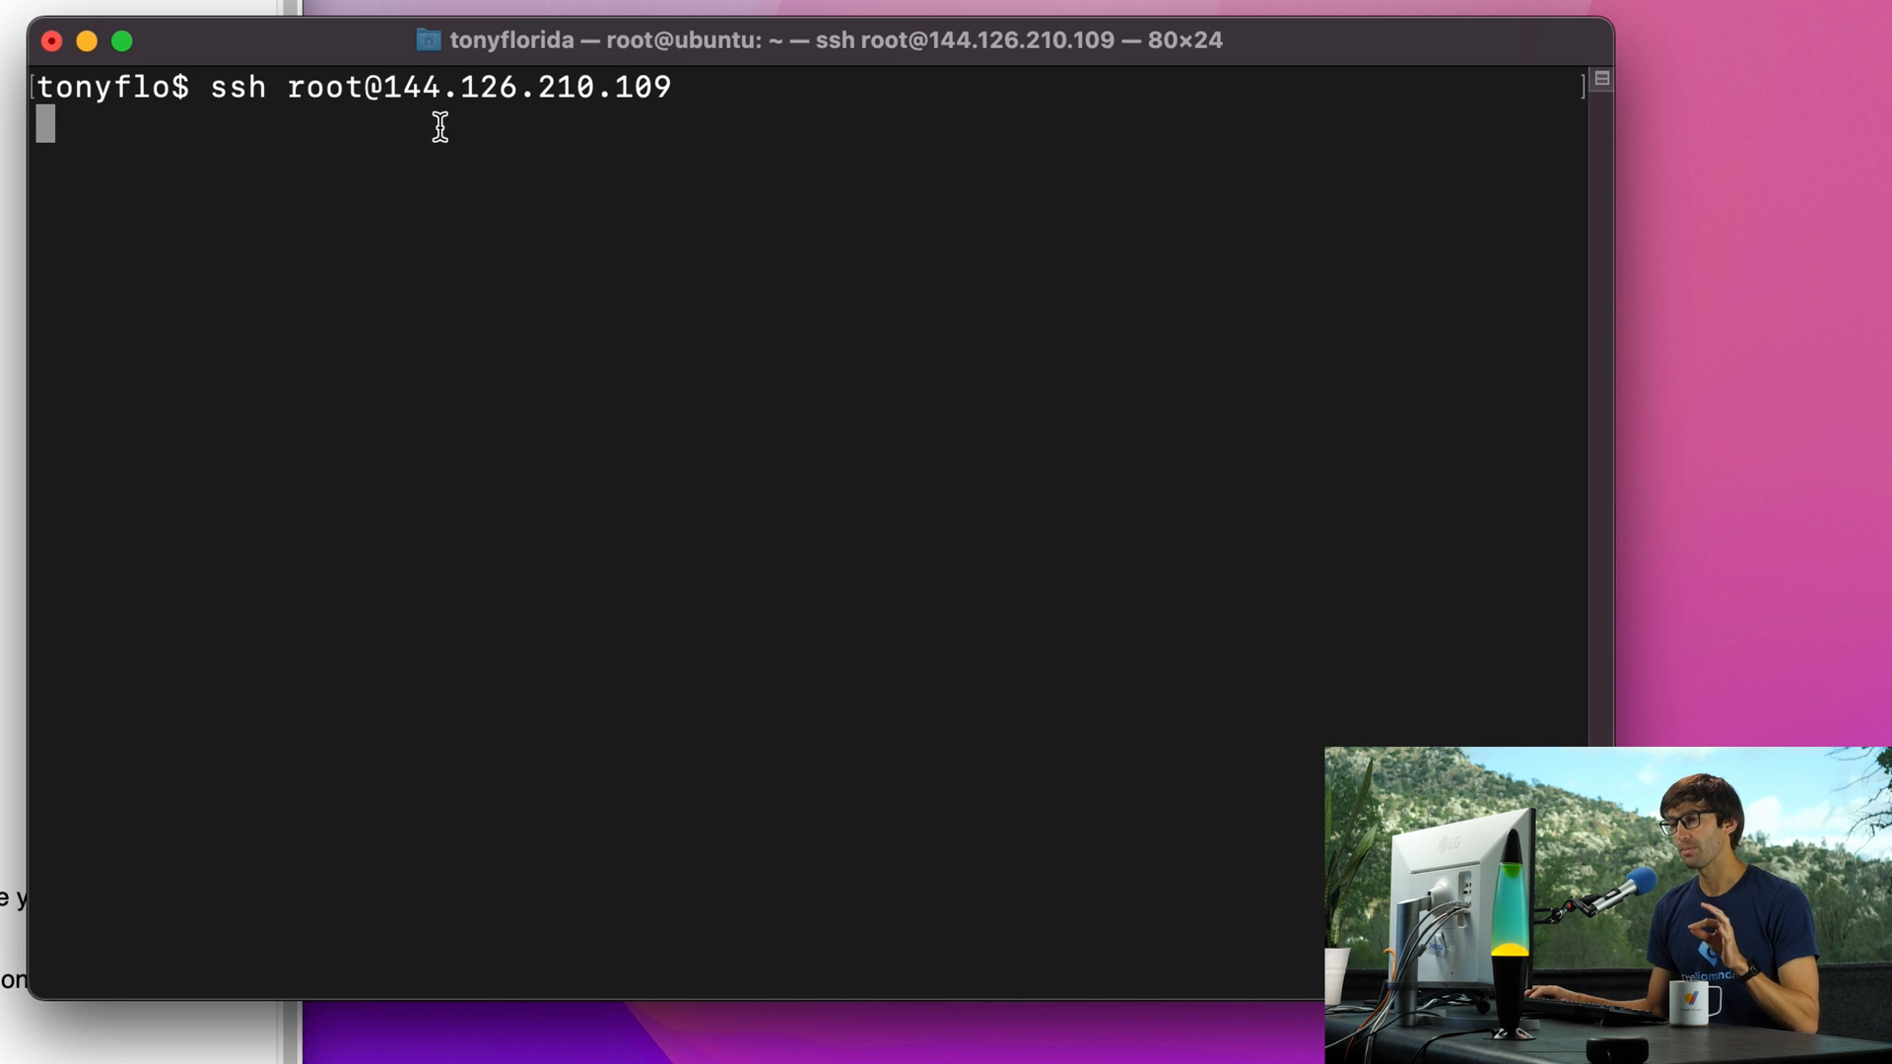
Step: SSH into the Ubuntu server as root and run 'ufw status' showing the firewall inactive
key(Return)
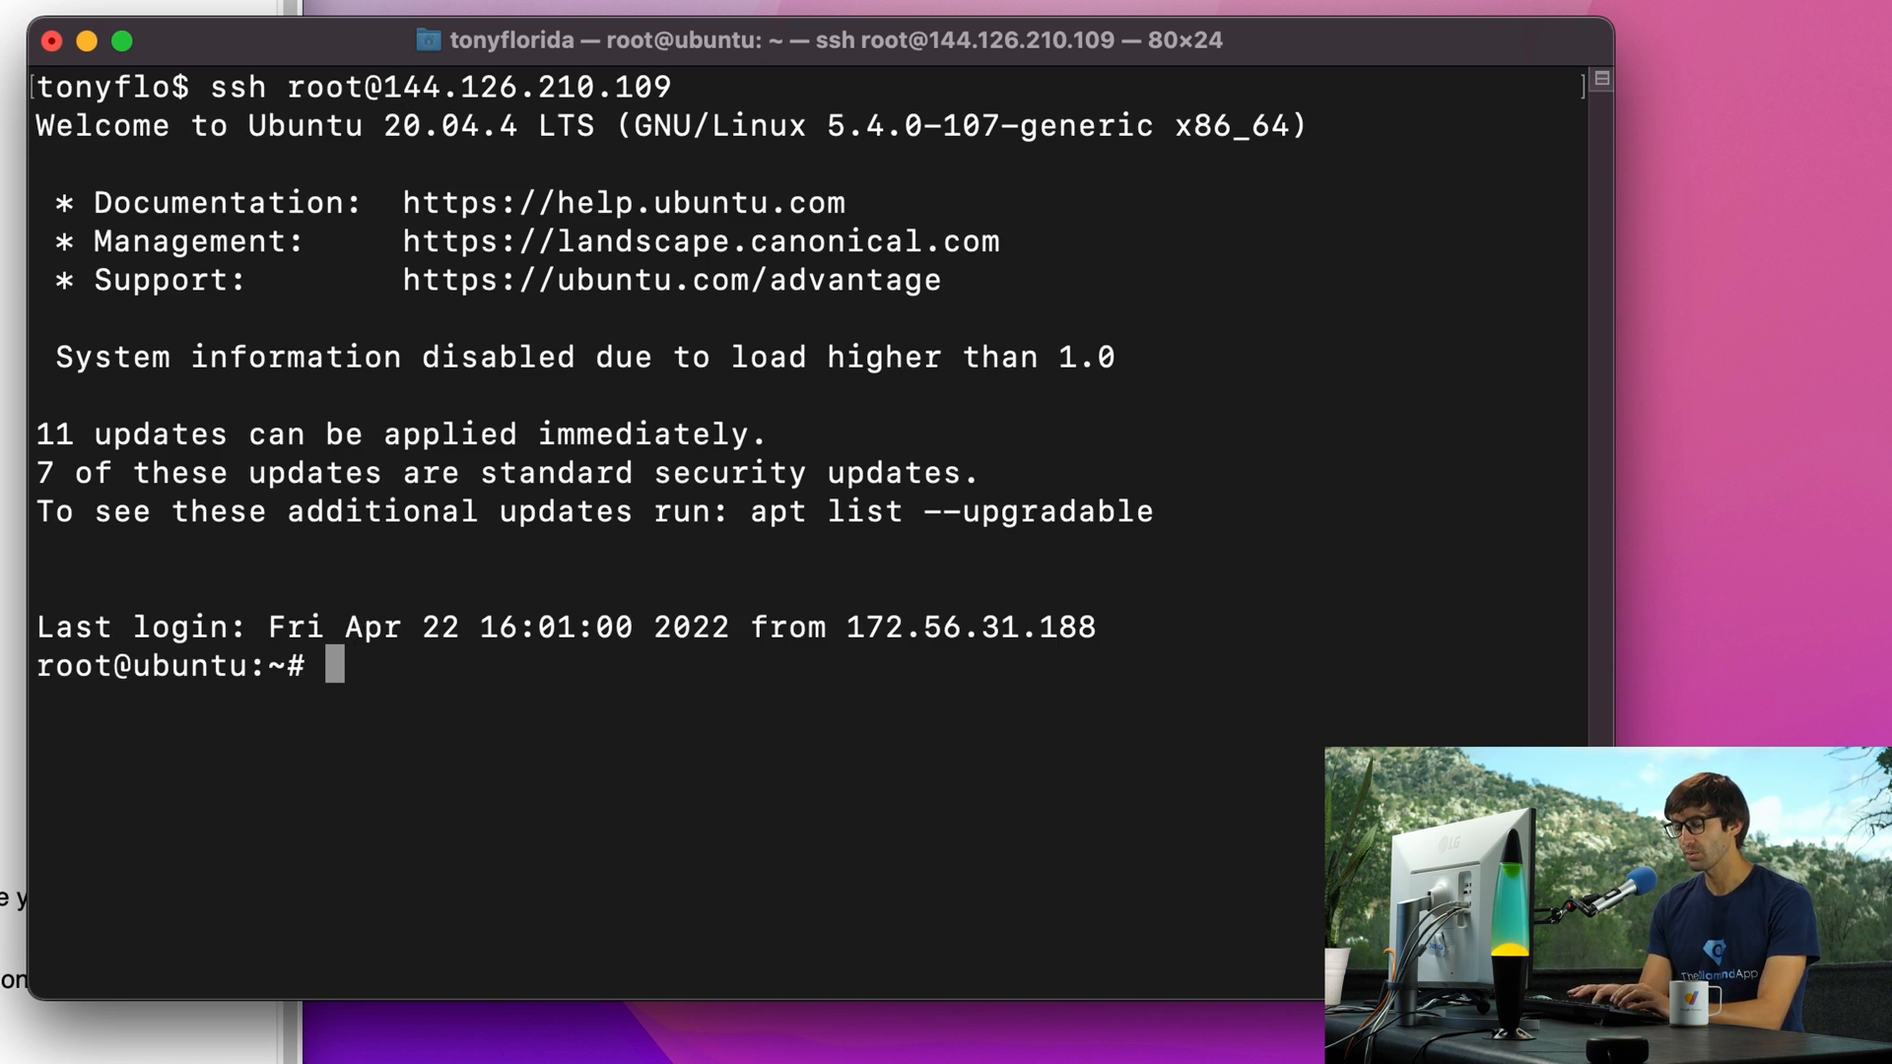
text(ufw status)
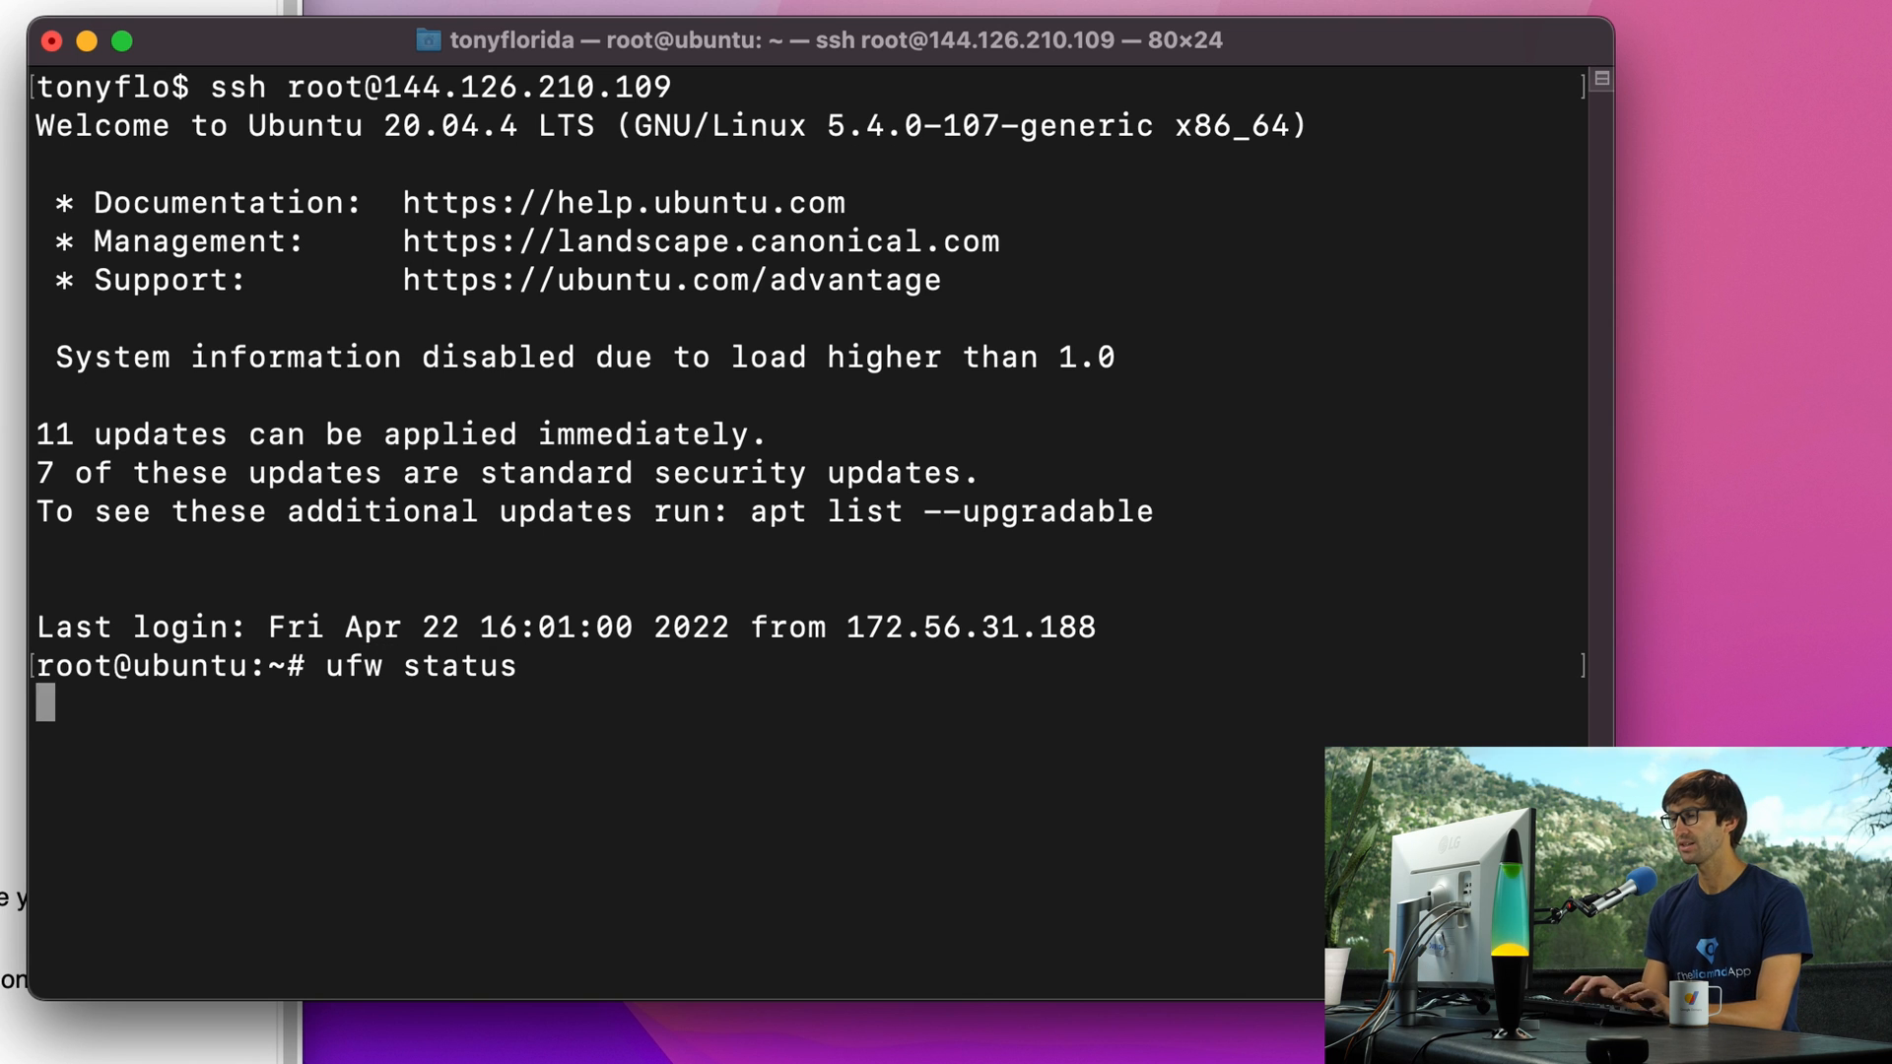
key(Return)
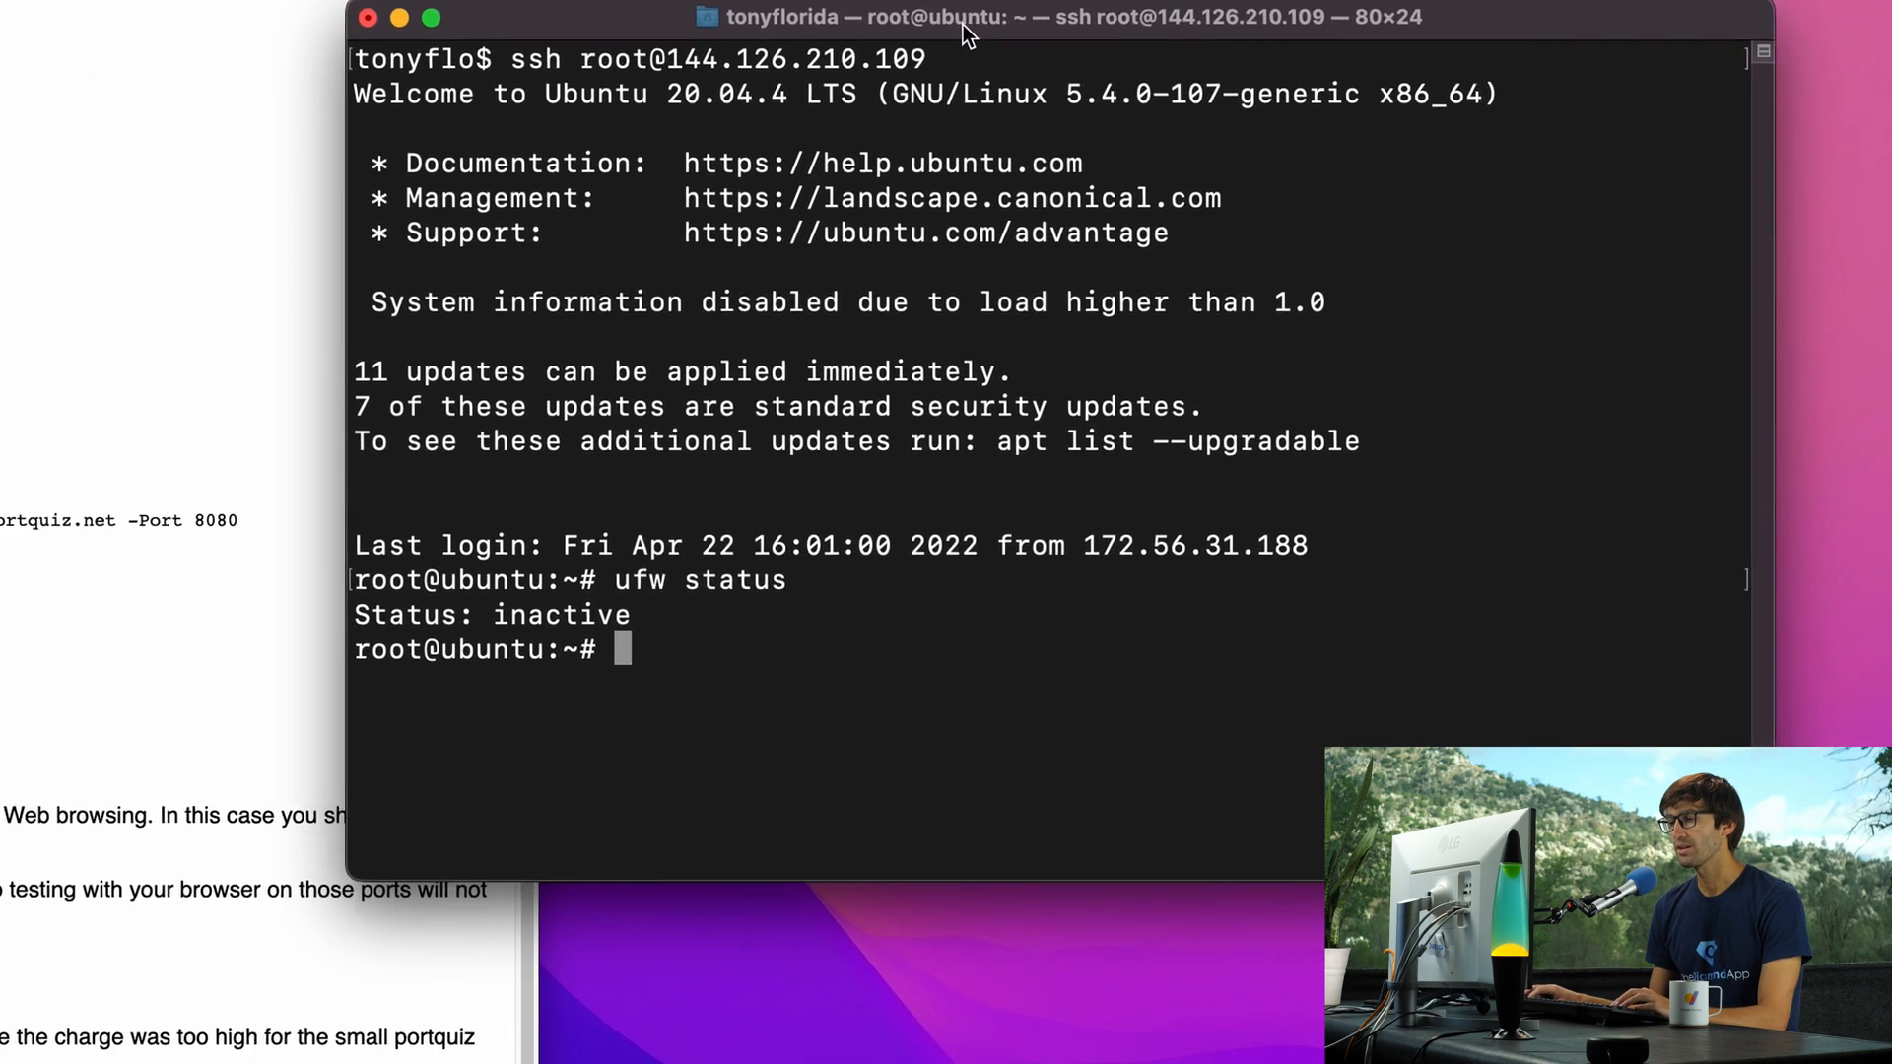
Step: Run 'telnet portquiz.net 420' from the server and get a successful connection
drag(965, 17, 1302, 31)
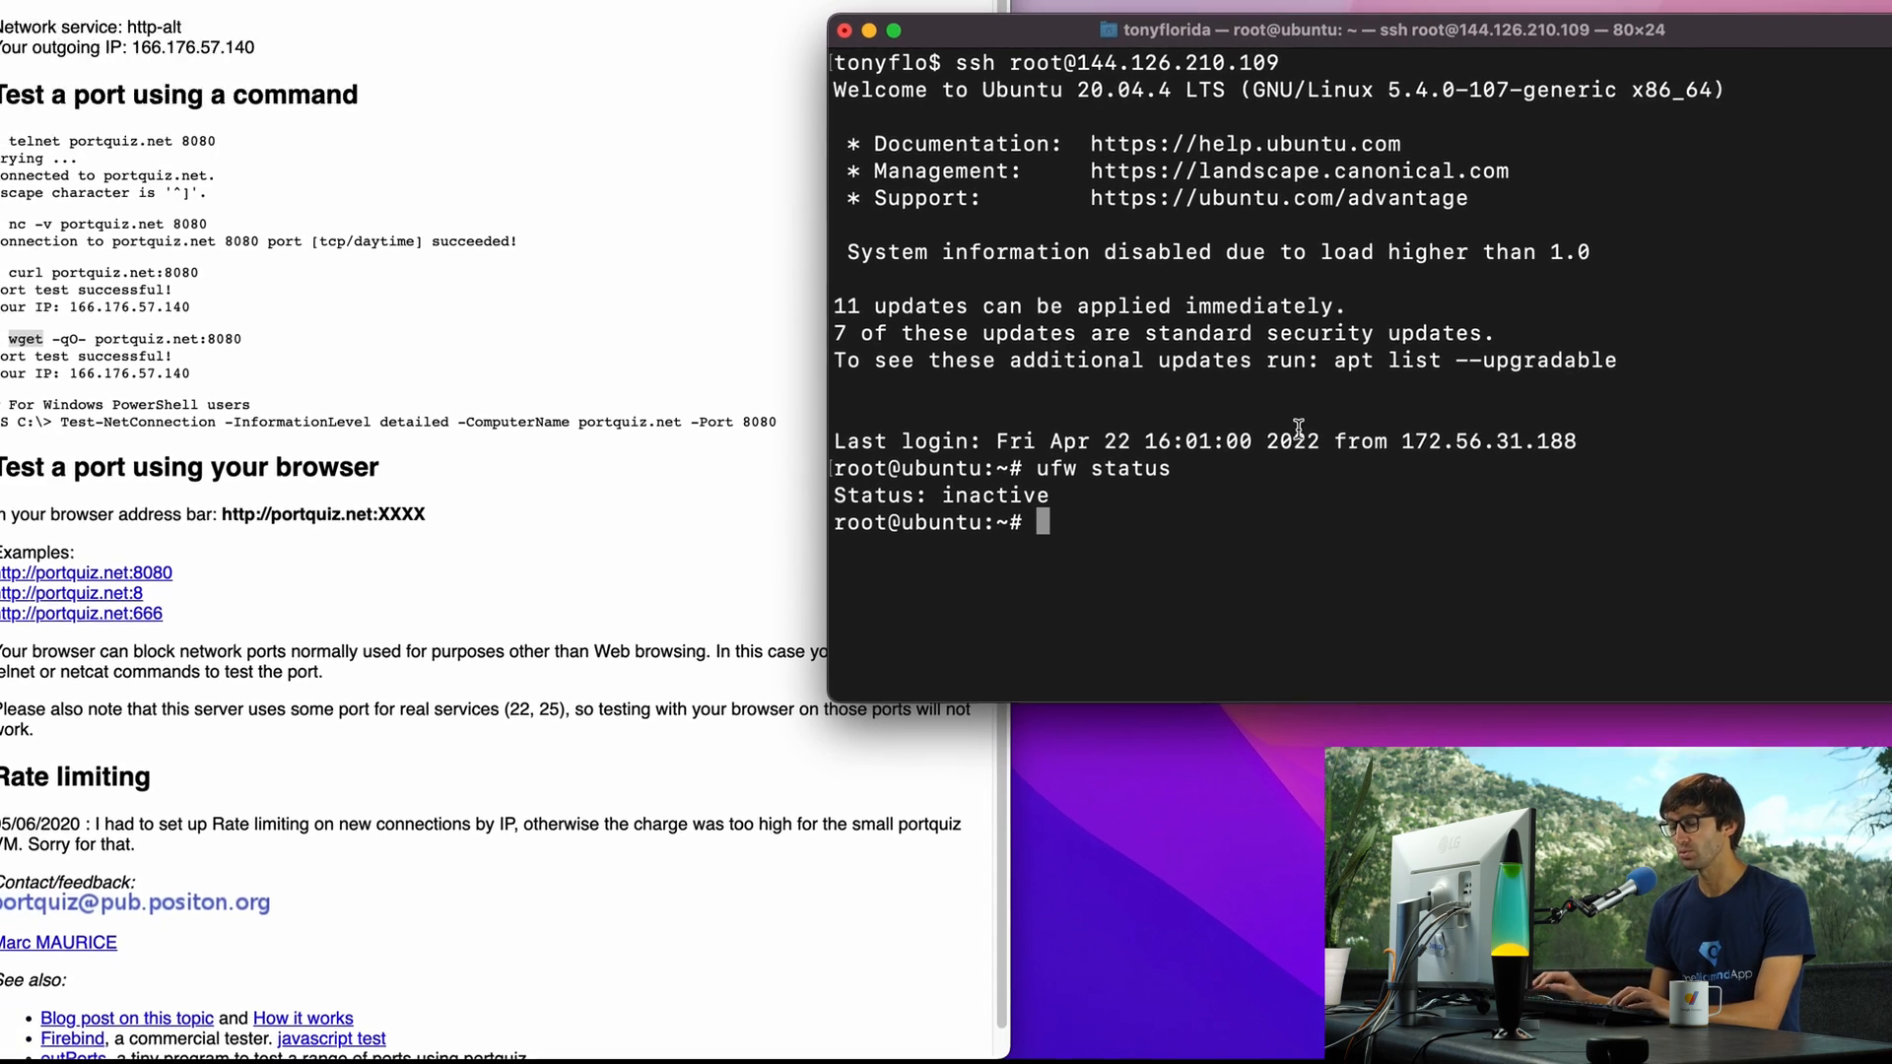
text(t)
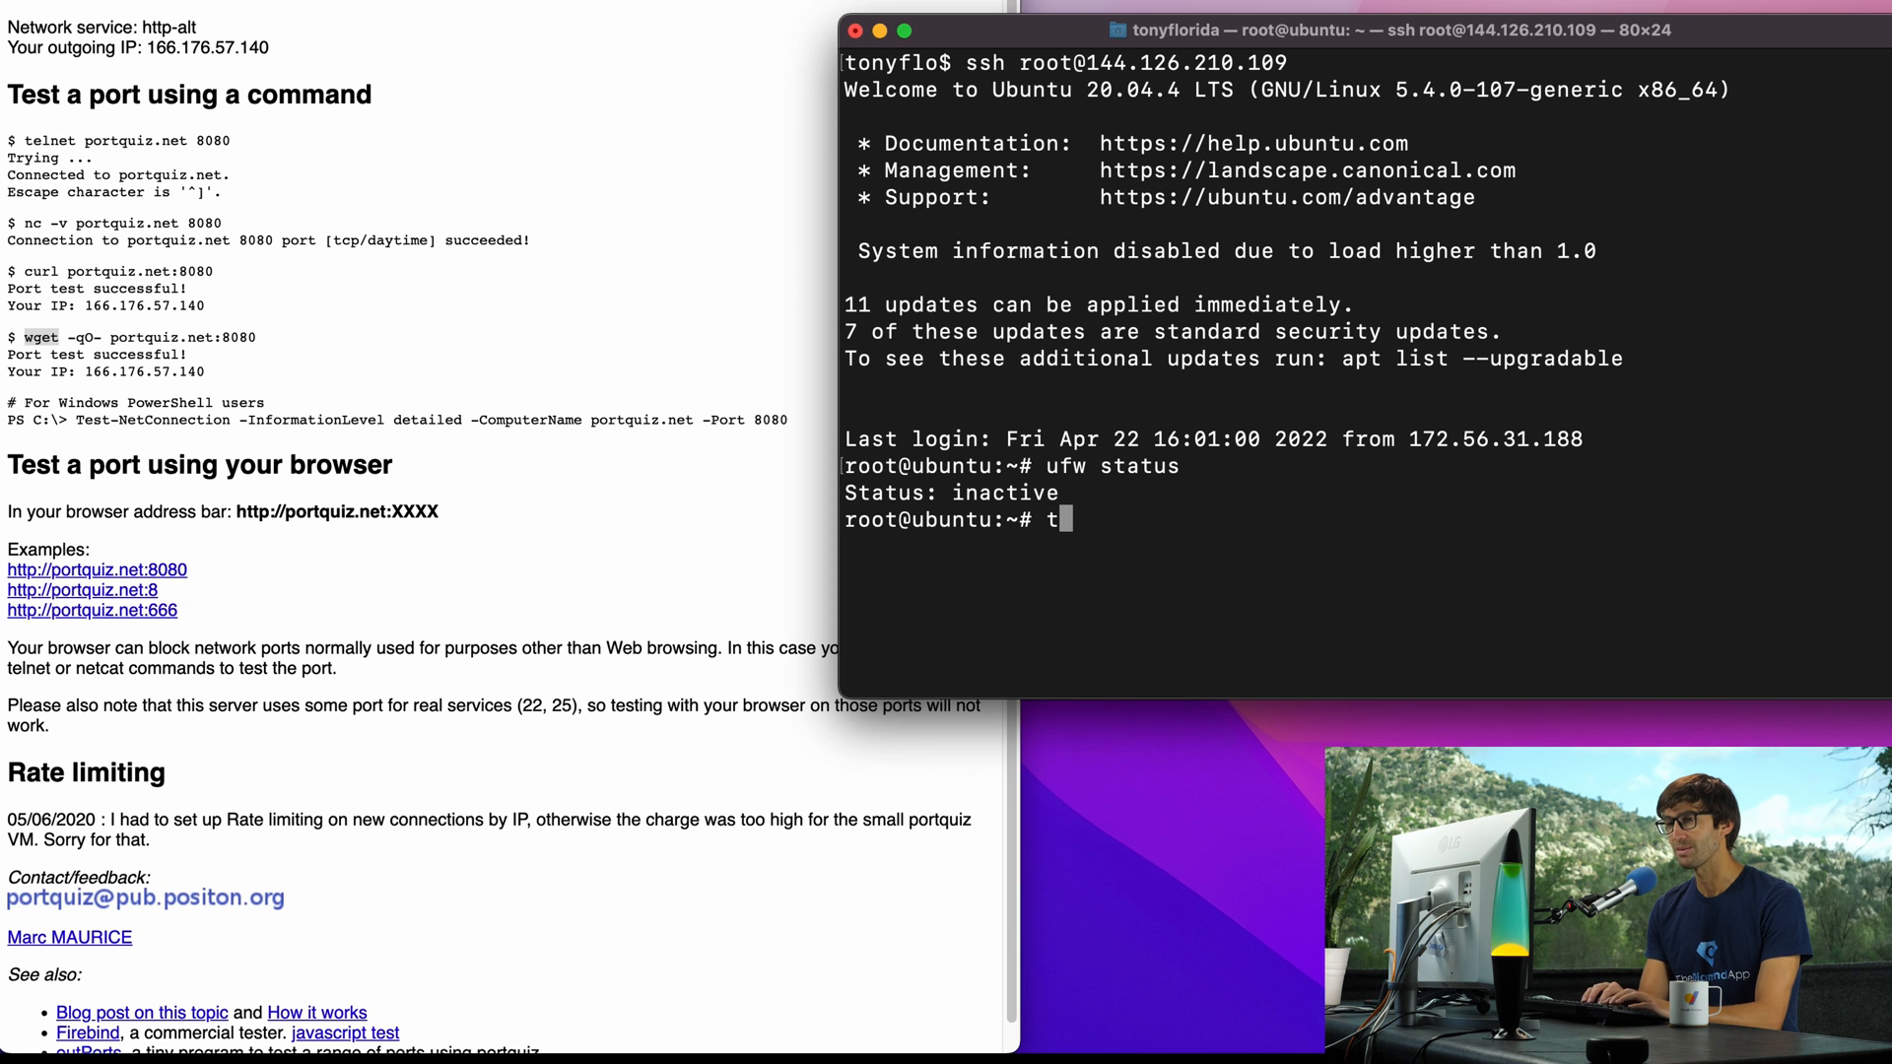
text(elnet portquiz.net)
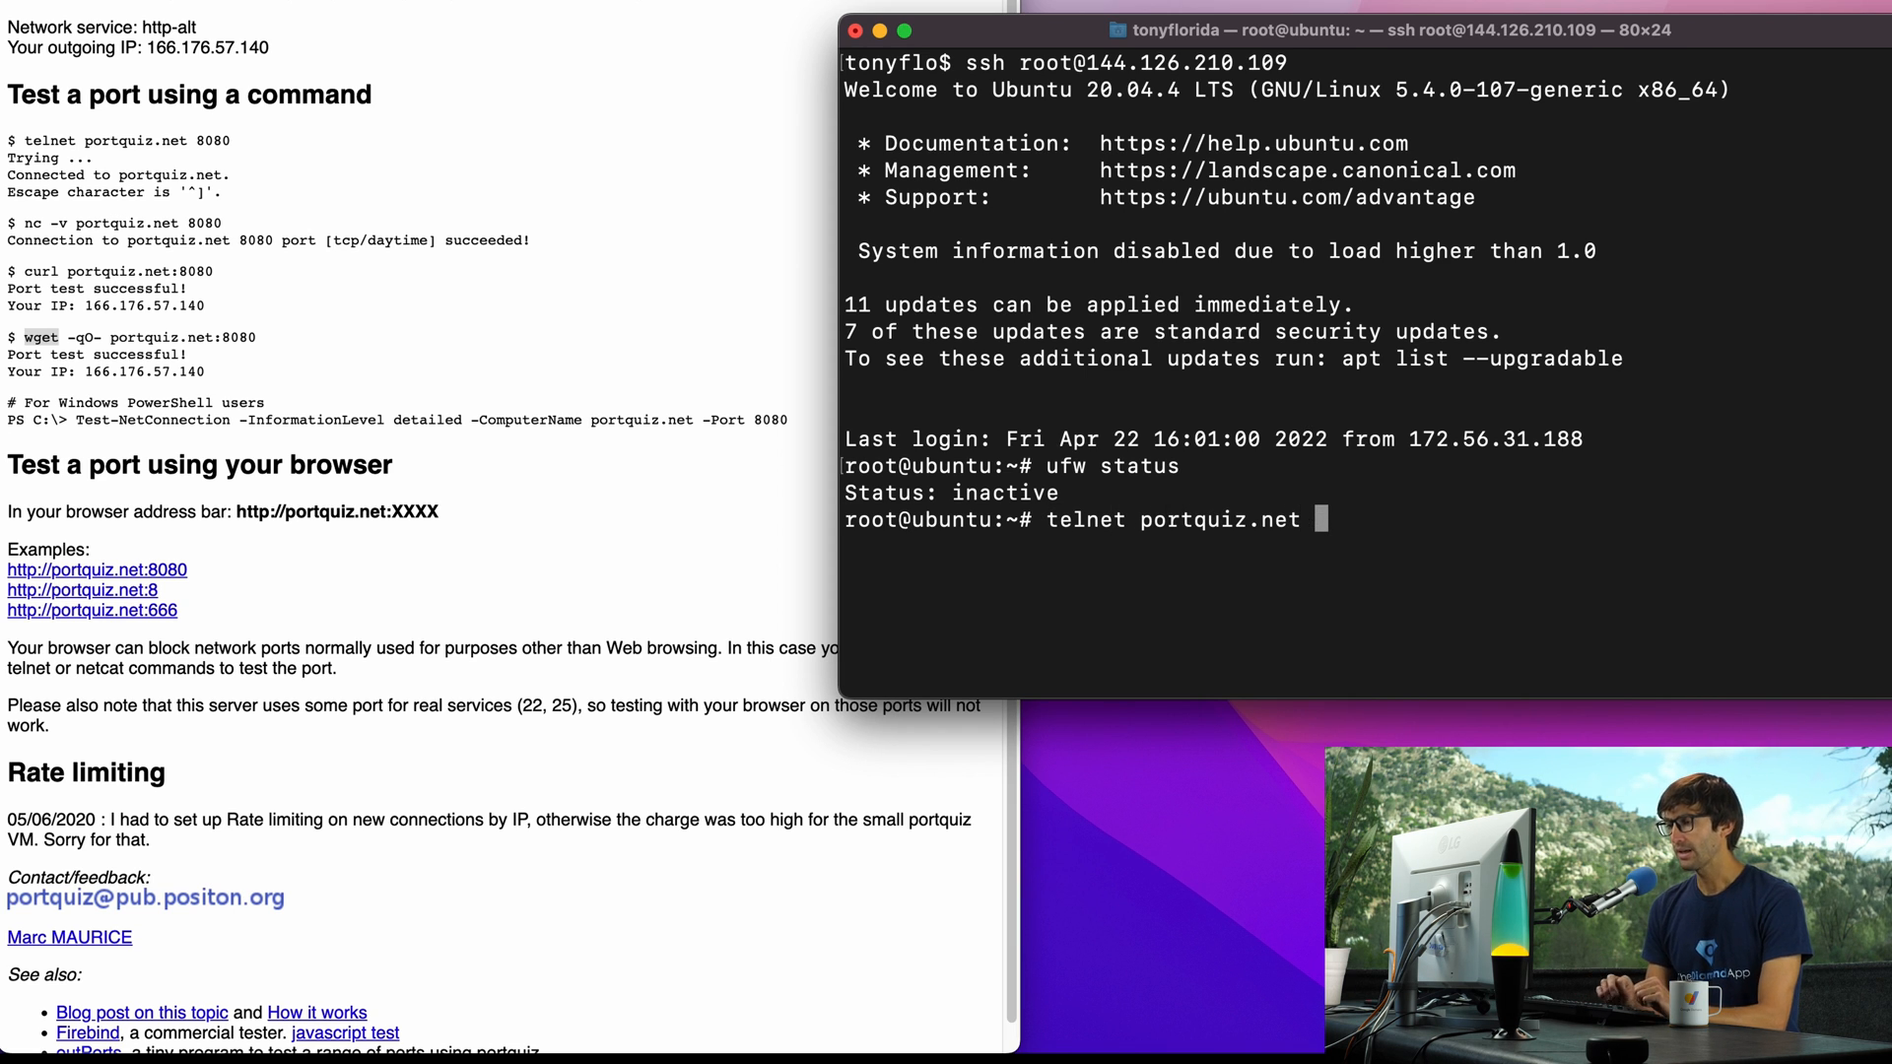
text(420)
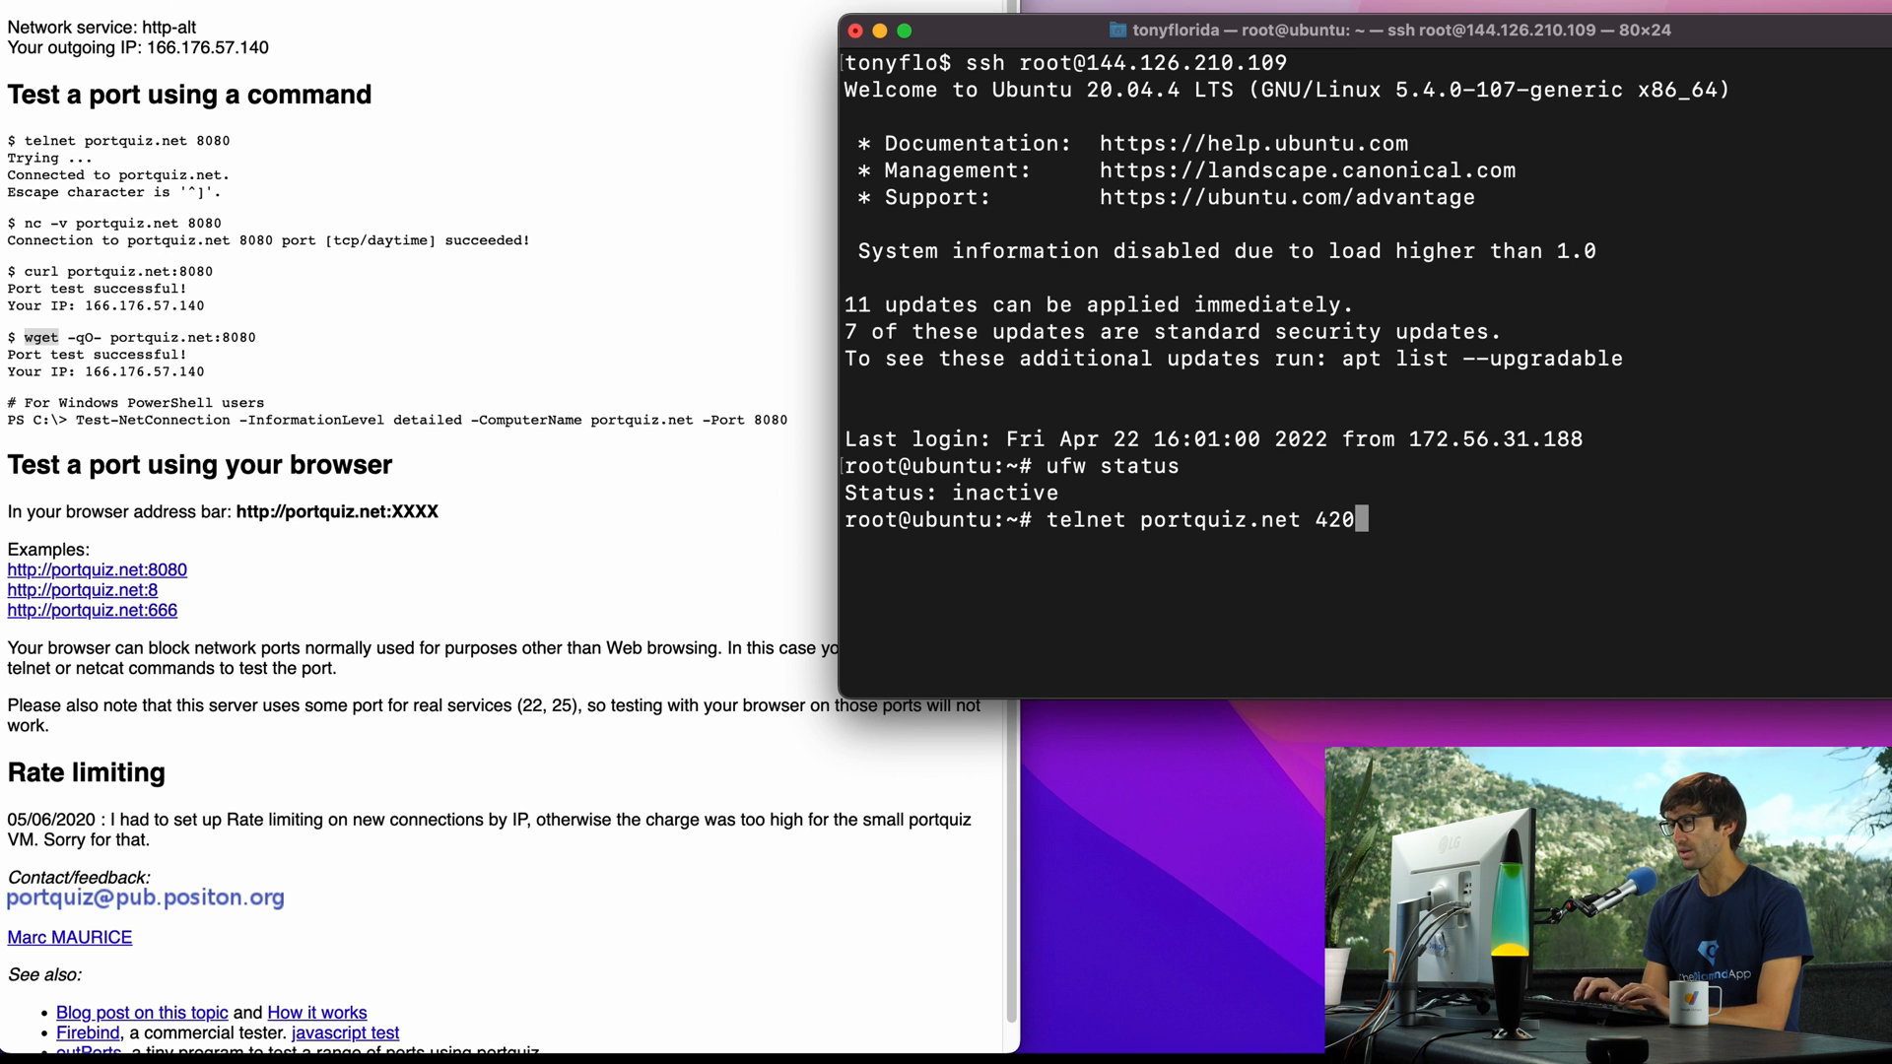
key(Return)
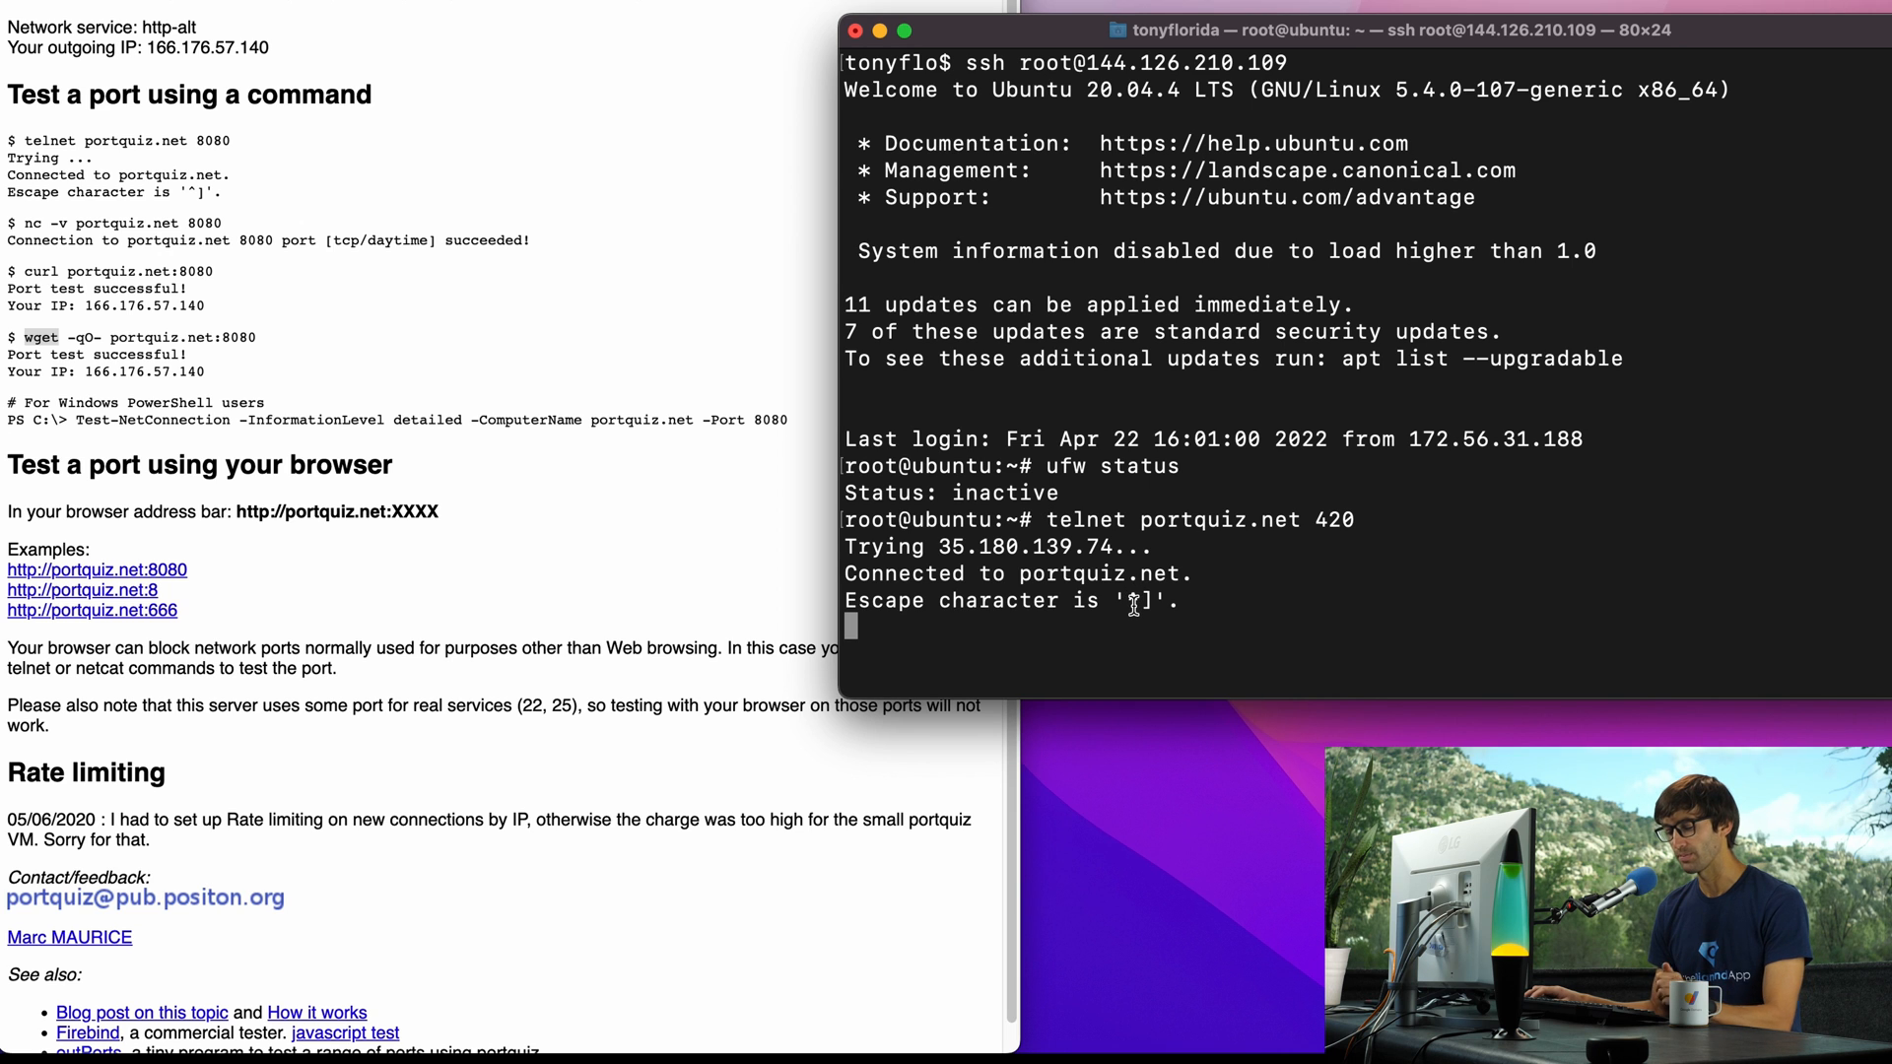
mouse_move(1186, 630)
text(^])
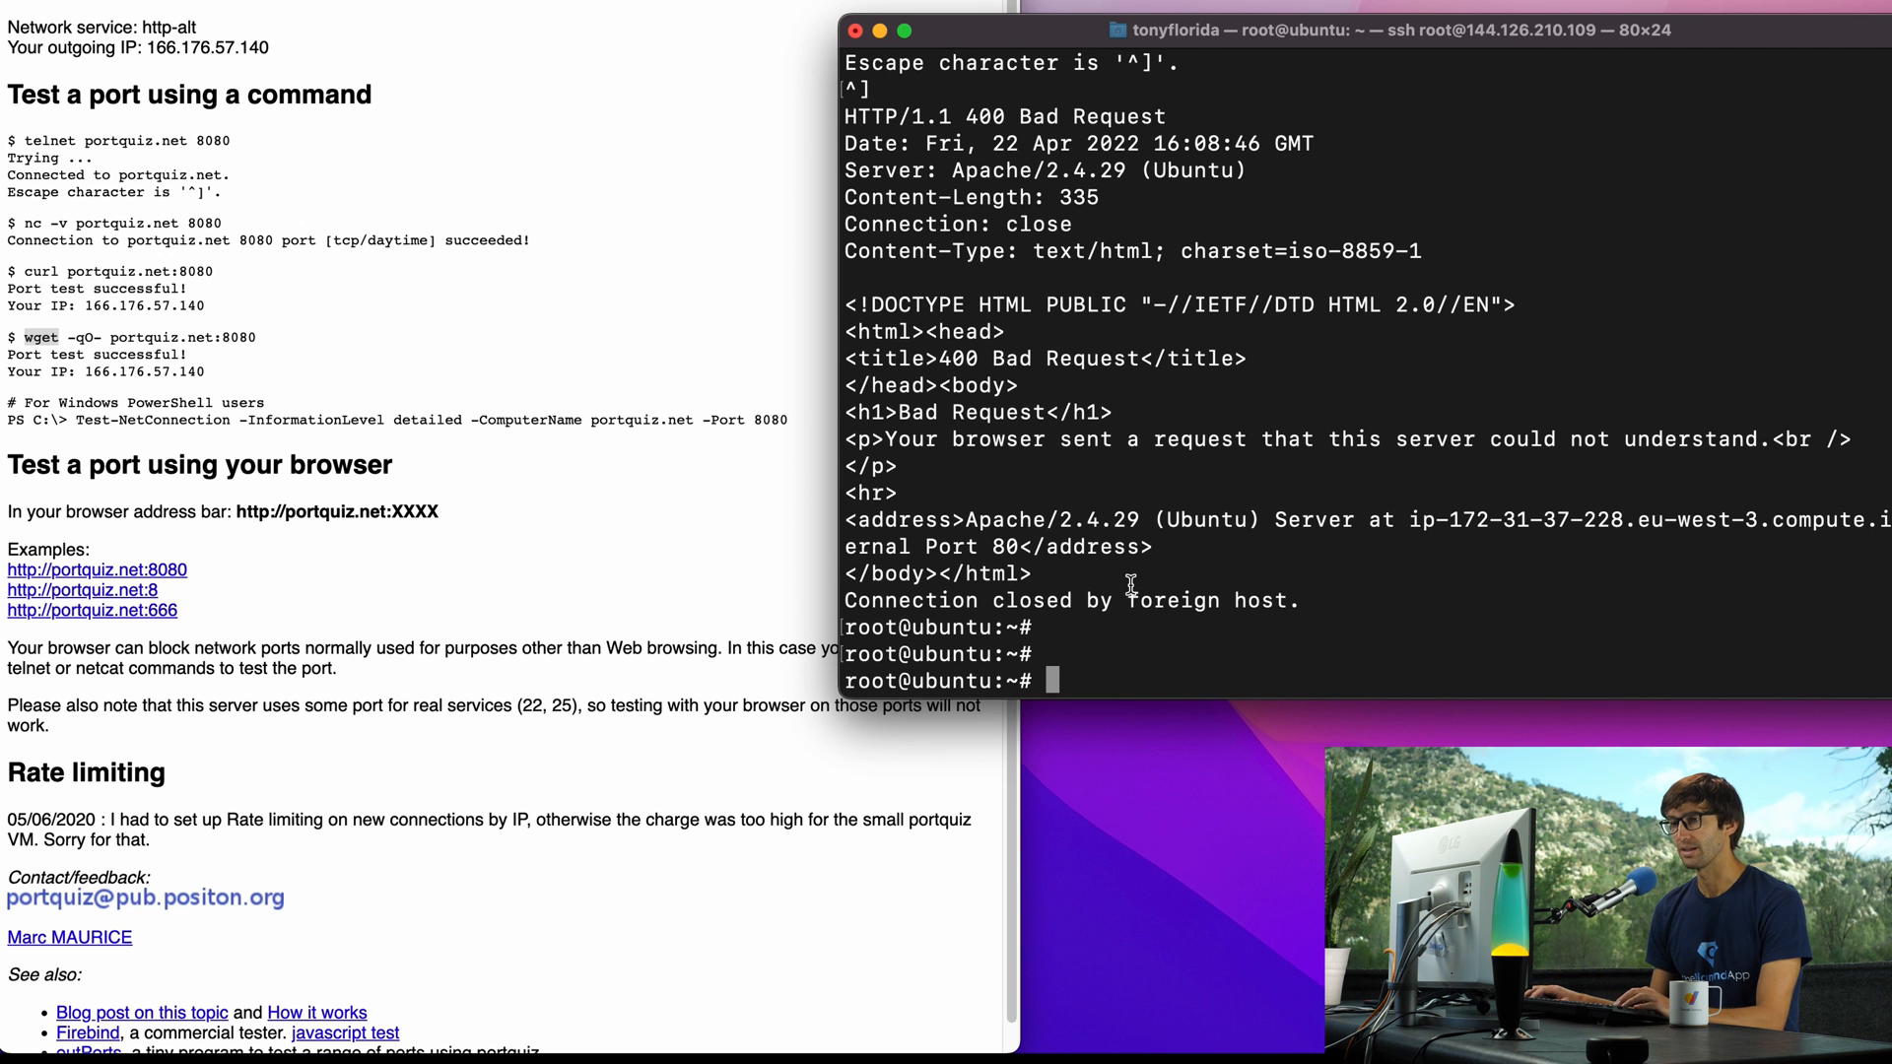
mouse_move(1050, 434)
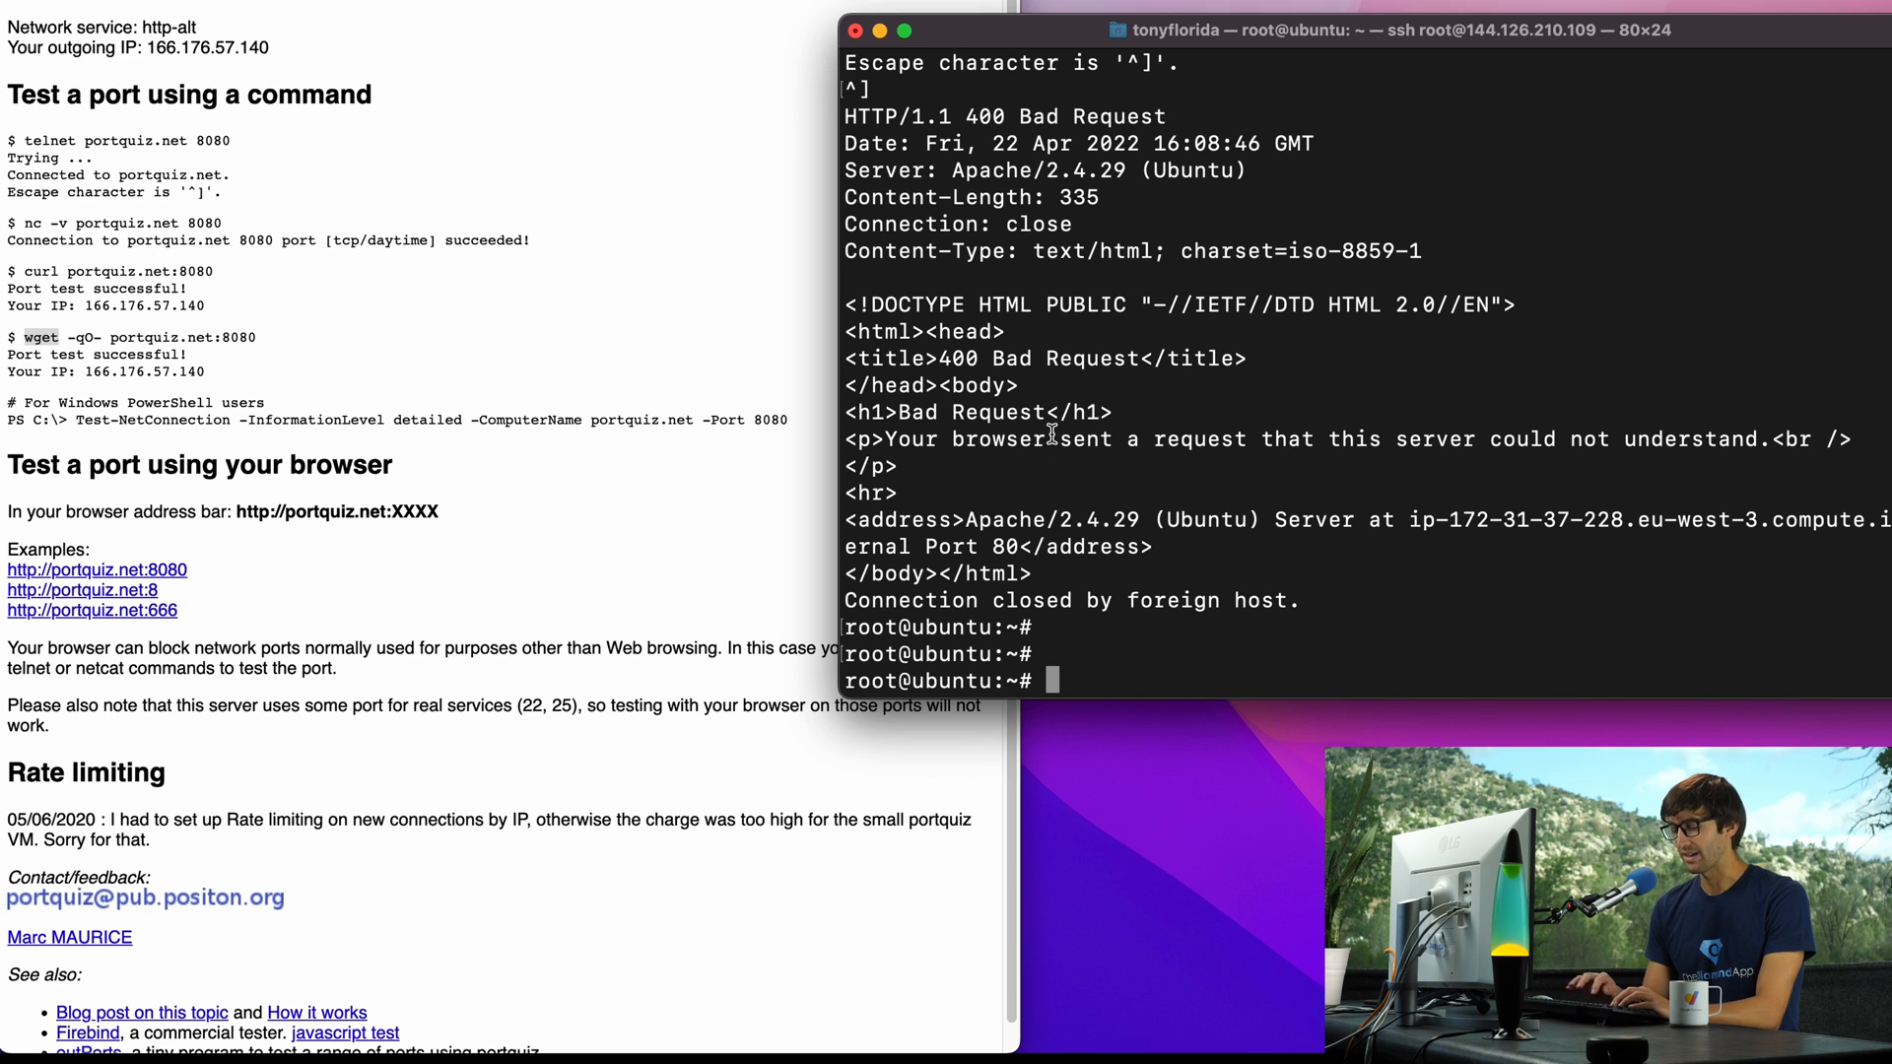
Step: Run 'nc -v portquiz.net 420', which succeeds and returns a 400 Bad Request reply
text(nc -v)
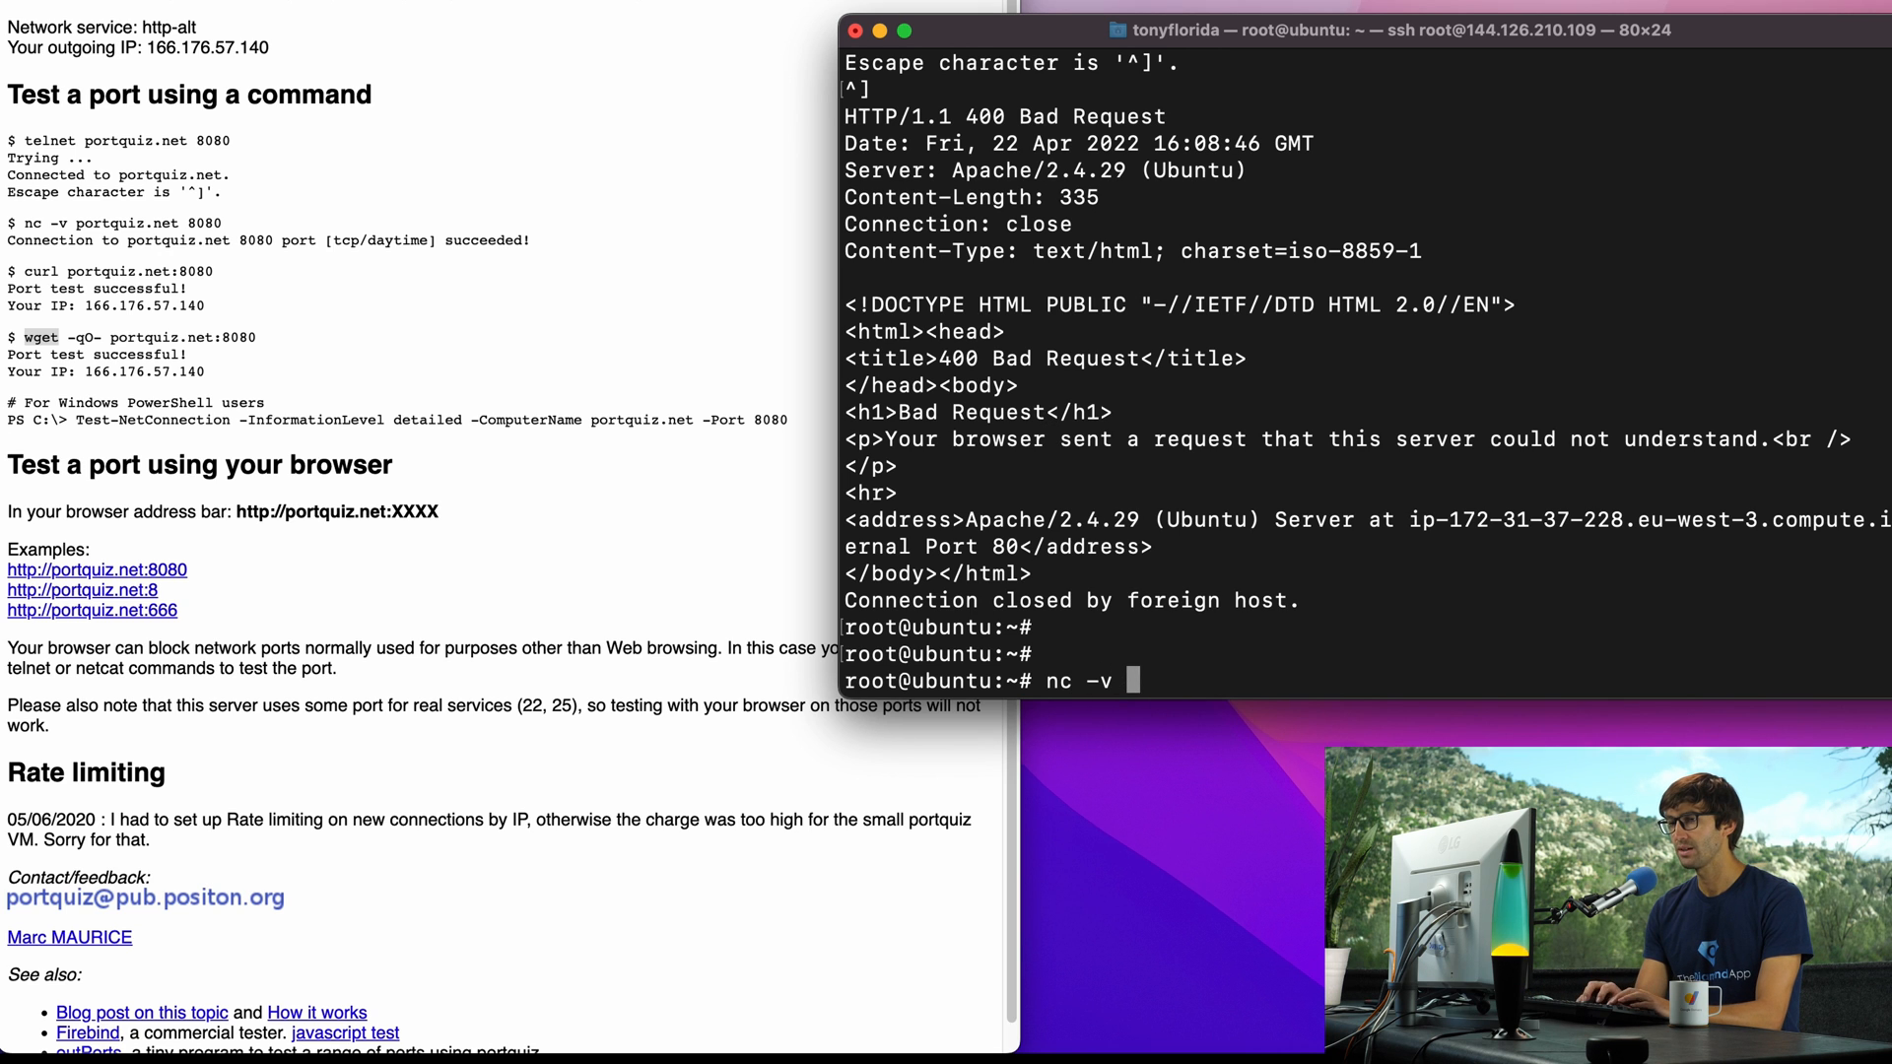
text(portquiz.)
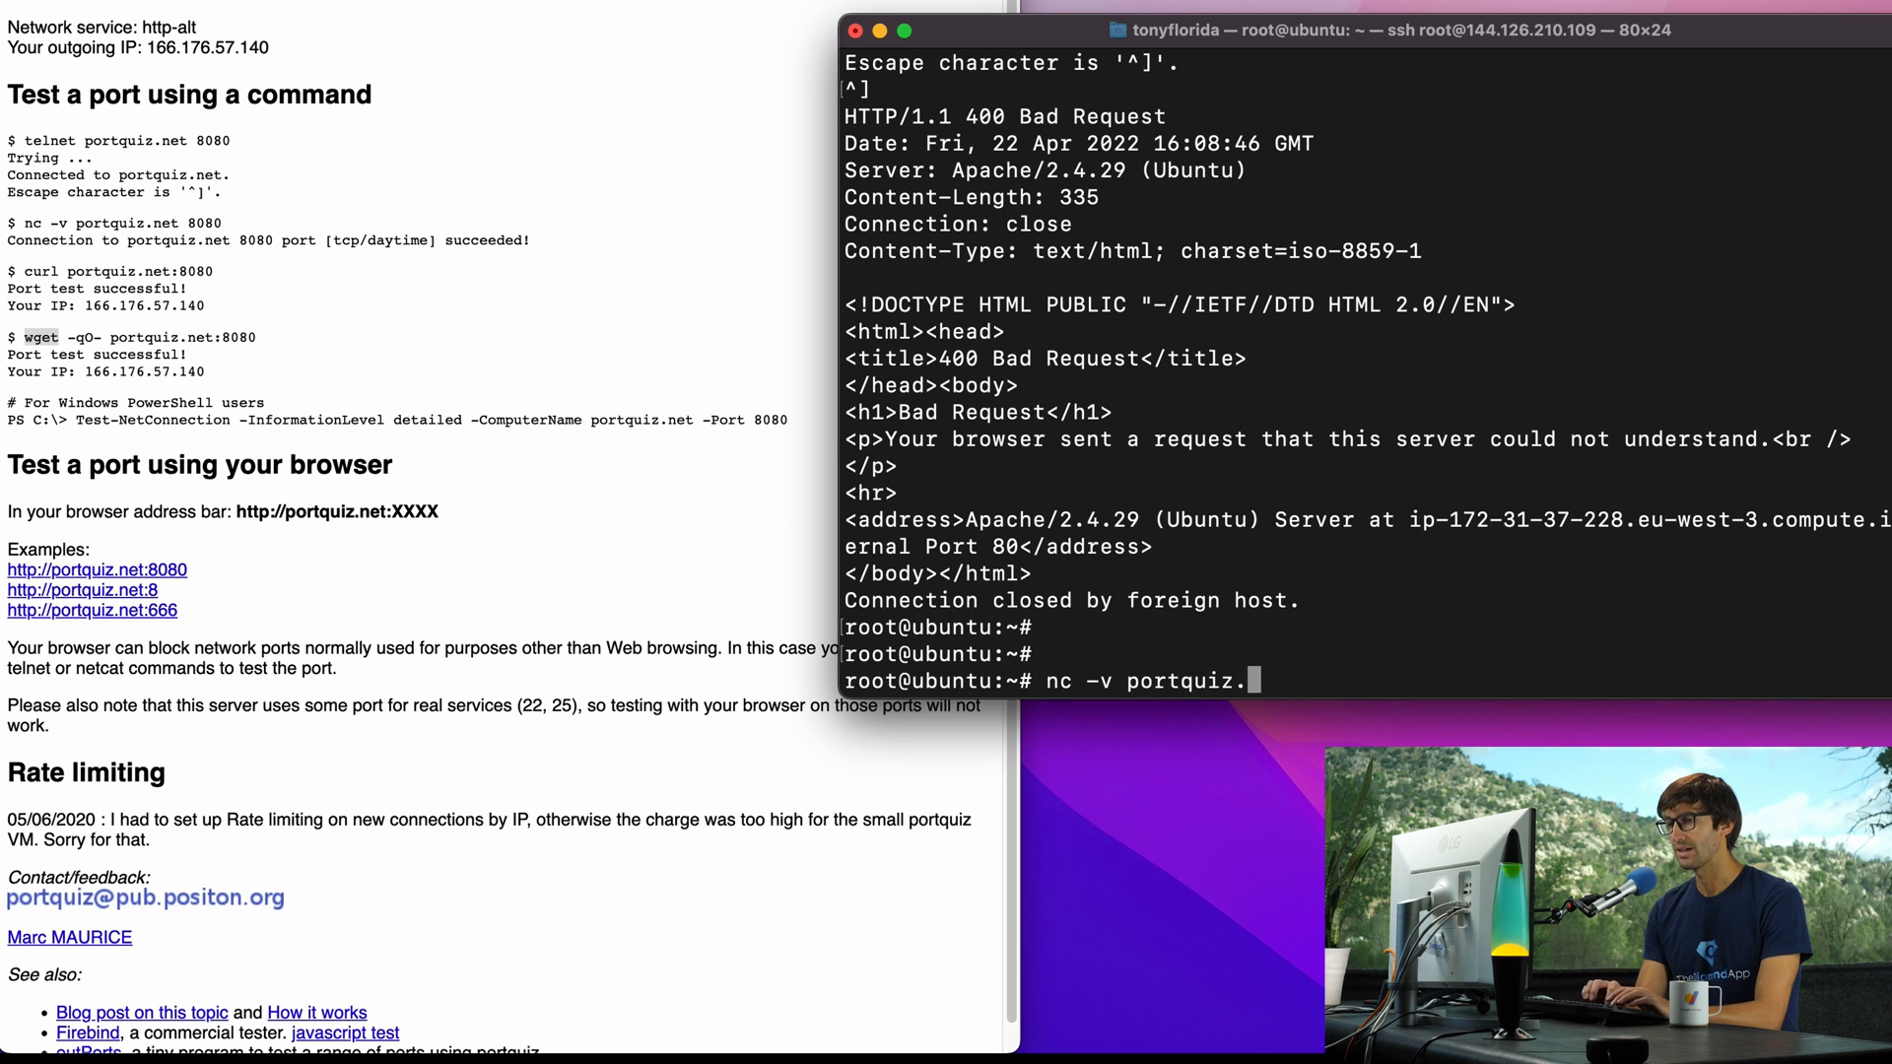
text(net 420)
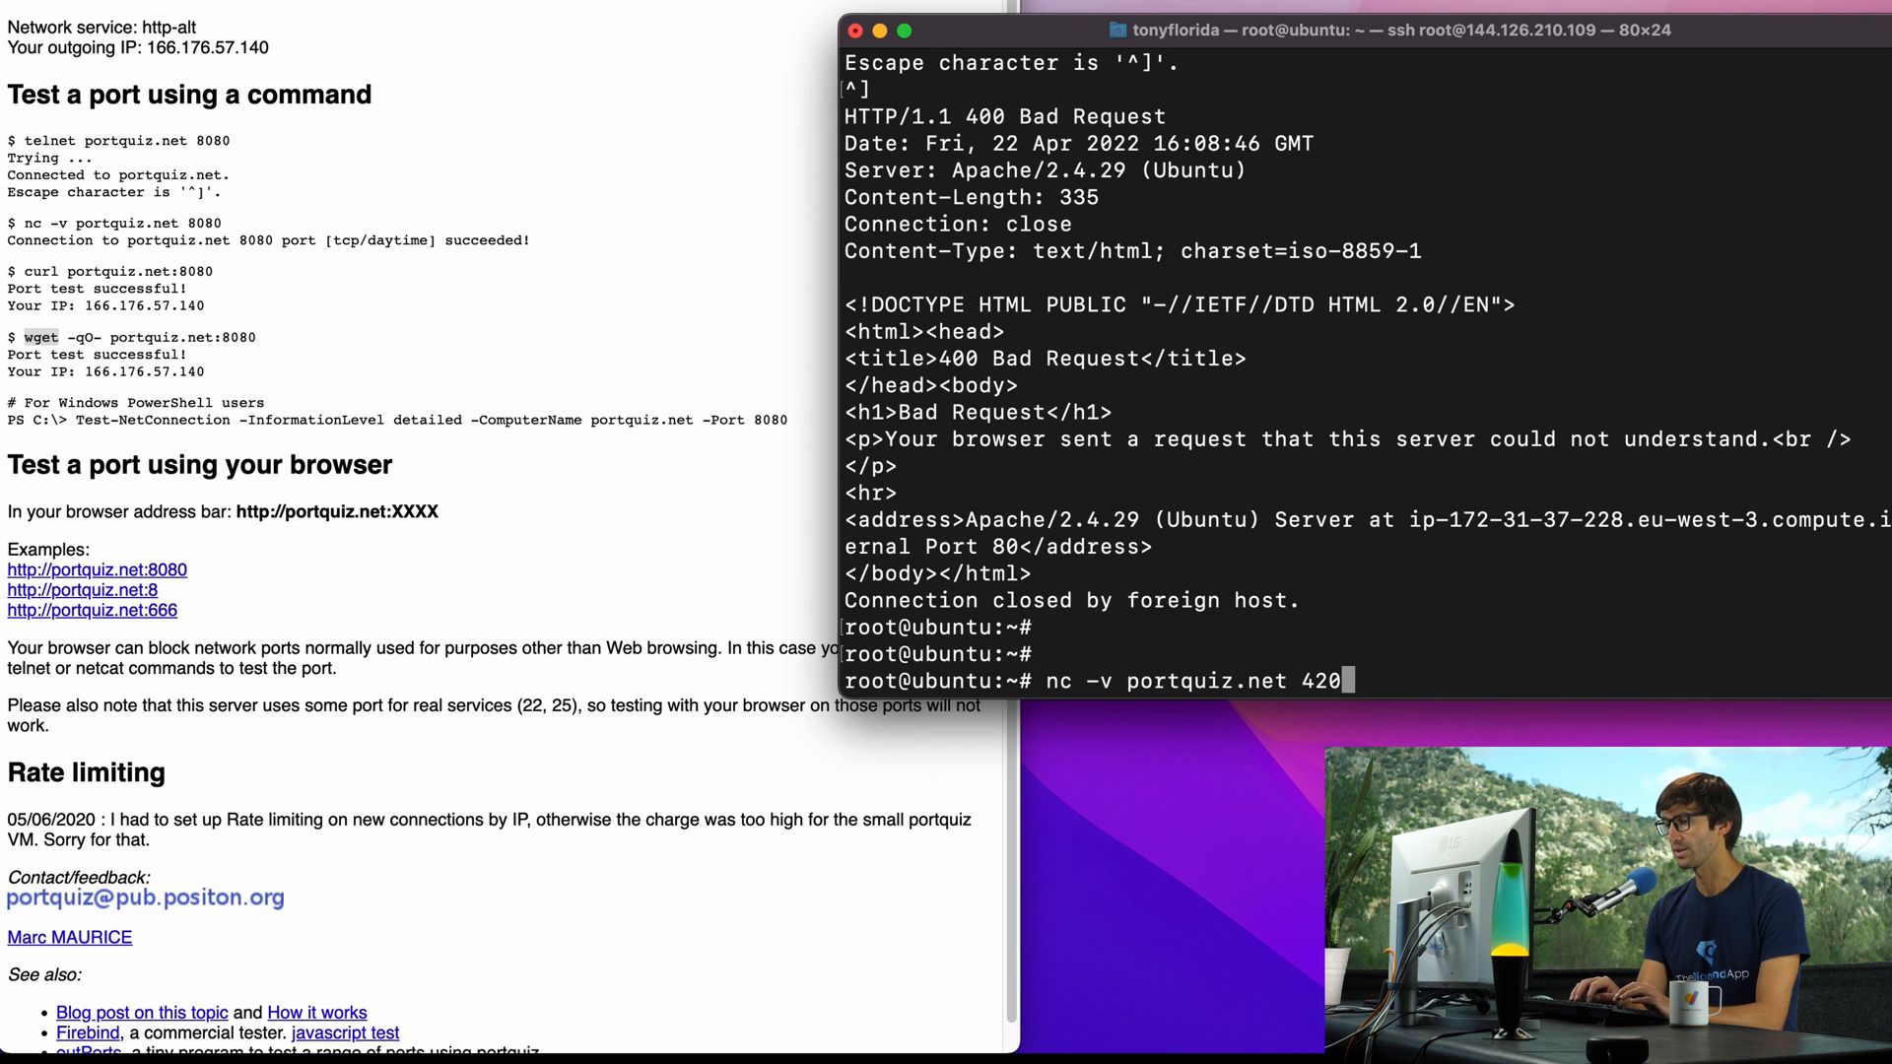
key(Return)
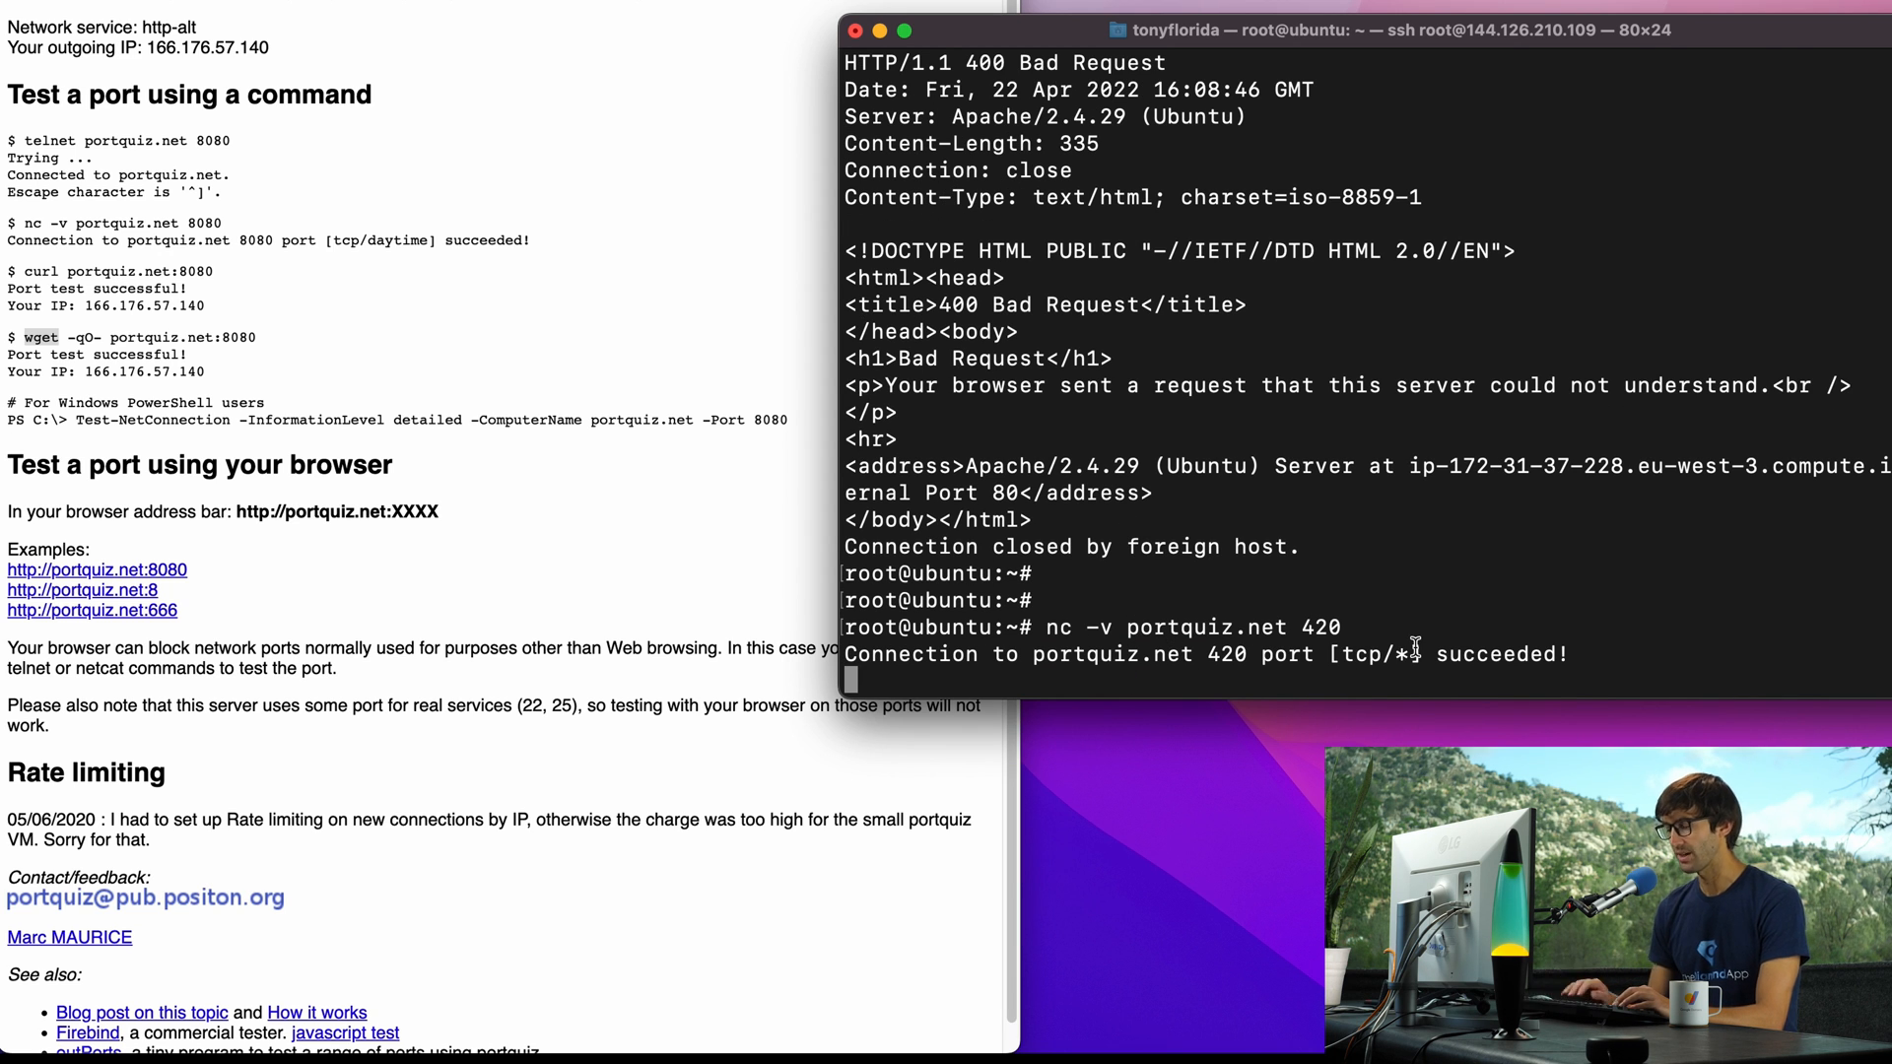
key(Return)
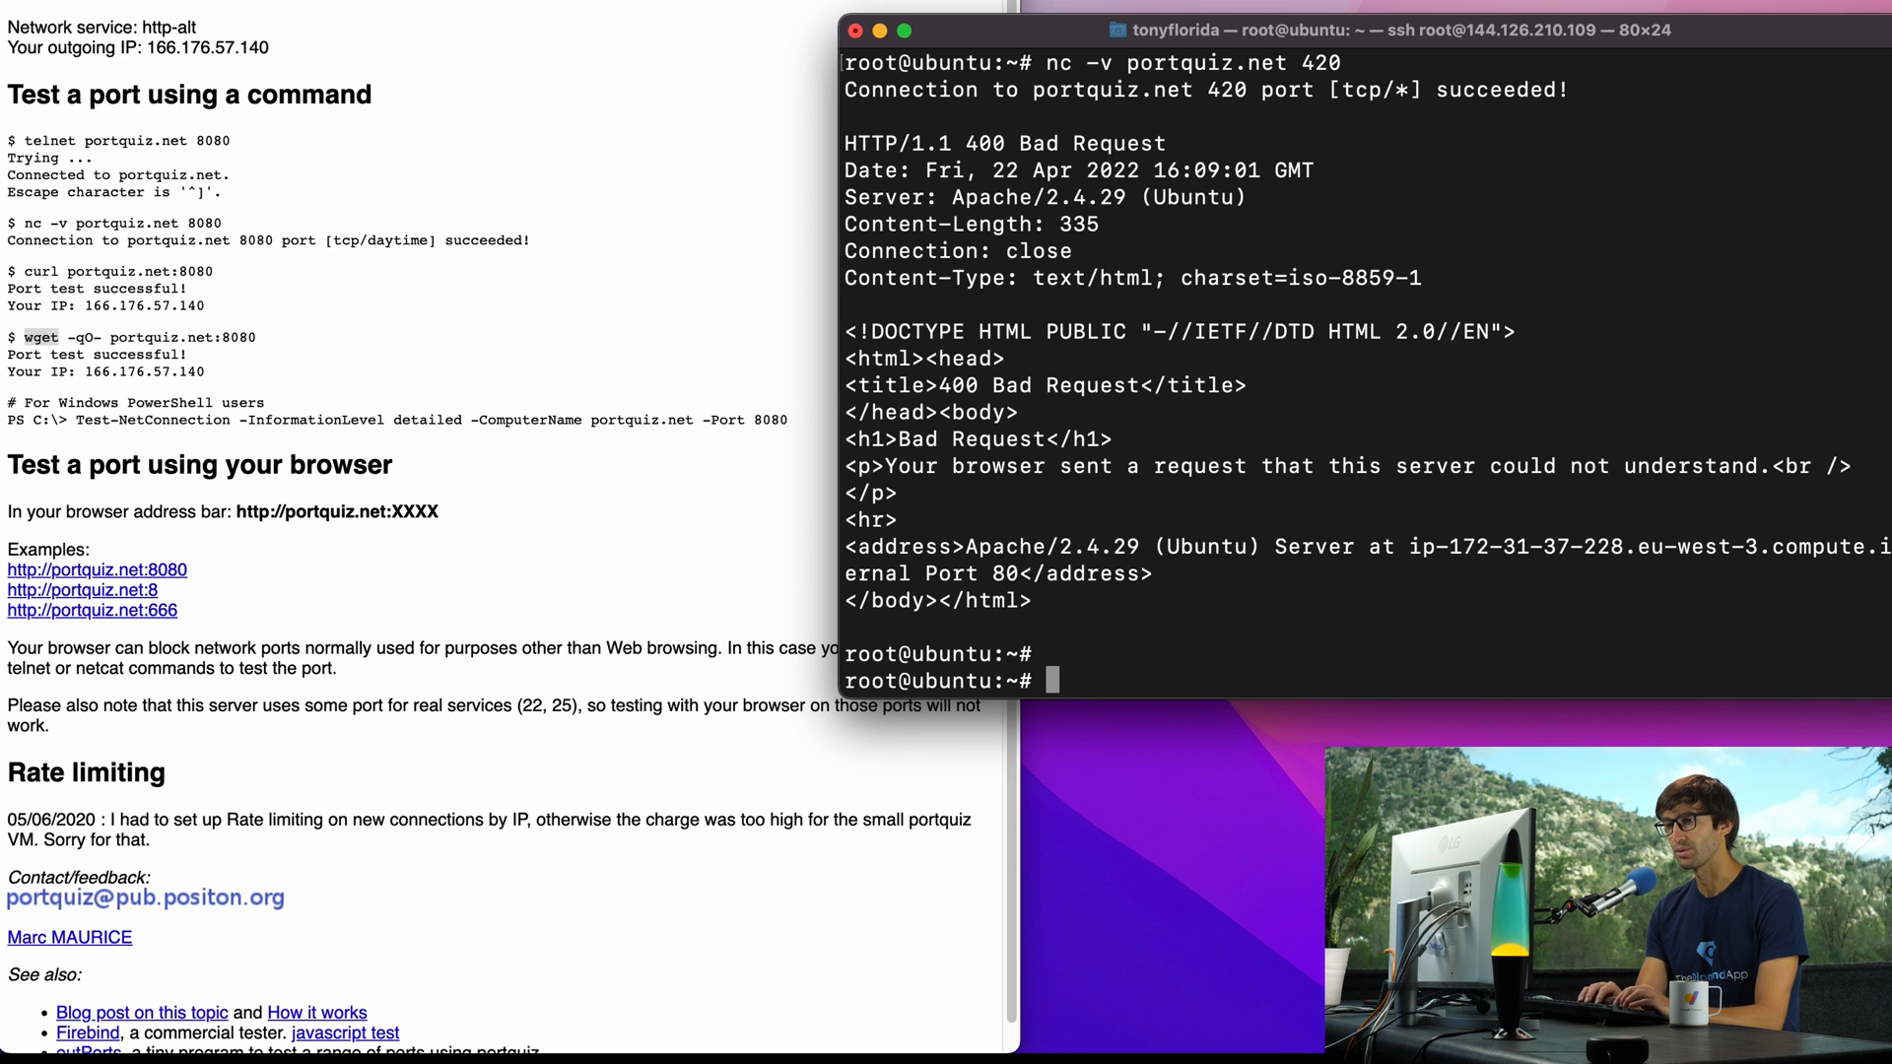
Step: Run 'curl portquiz.net:420' and get 'Port test successful' with the server IP
text(curl portquiz)
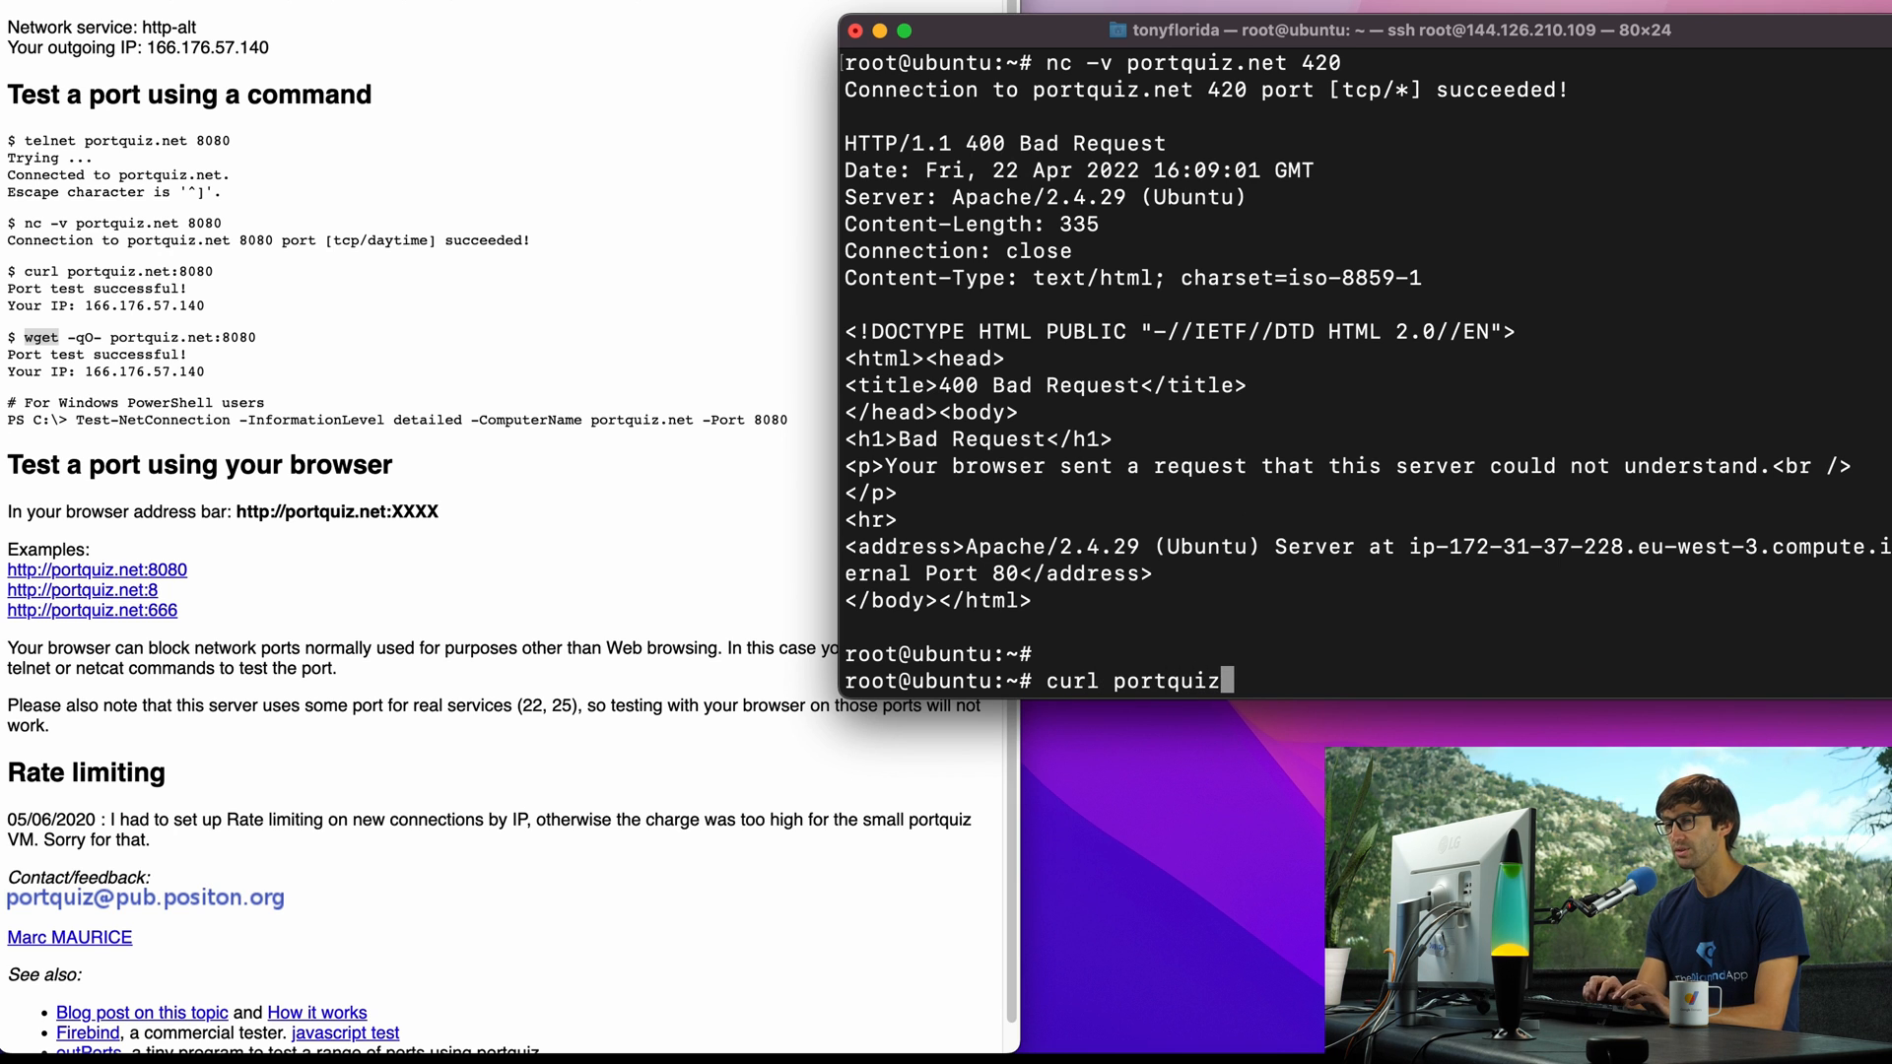
text(.net:420)
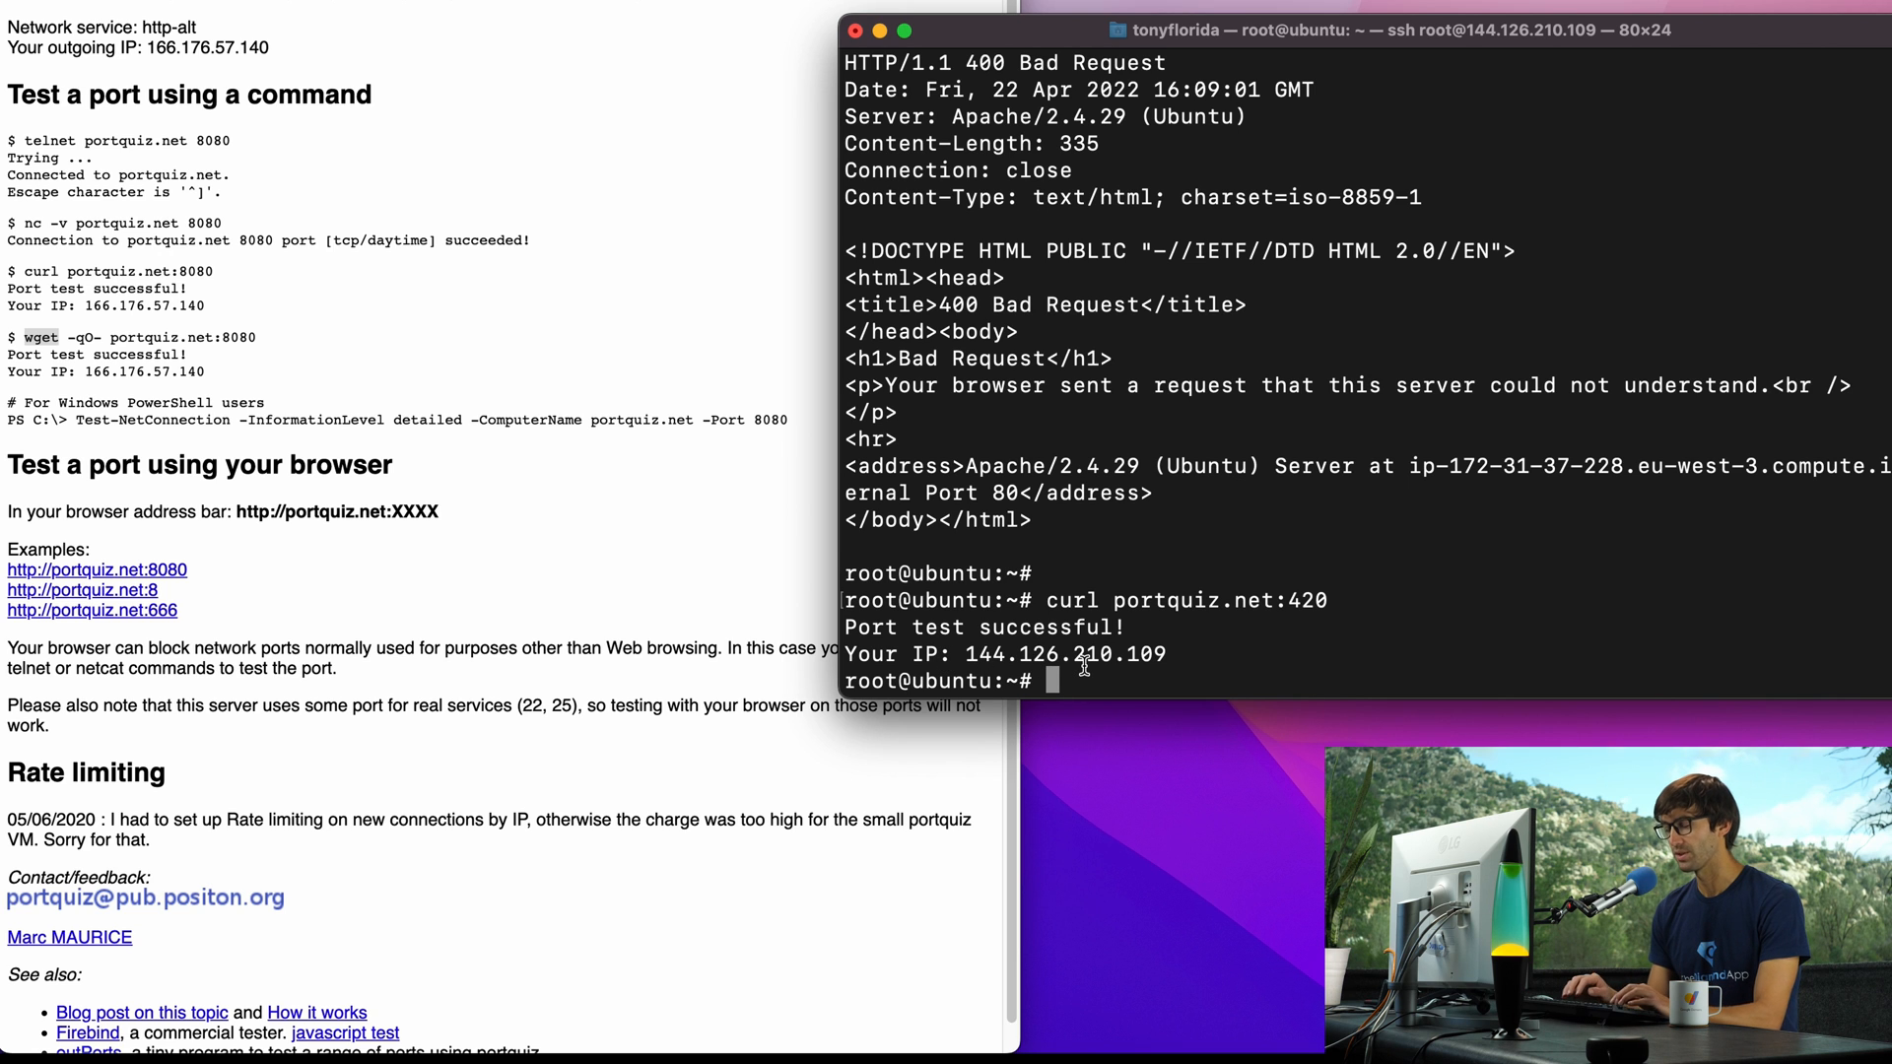
key(Return)
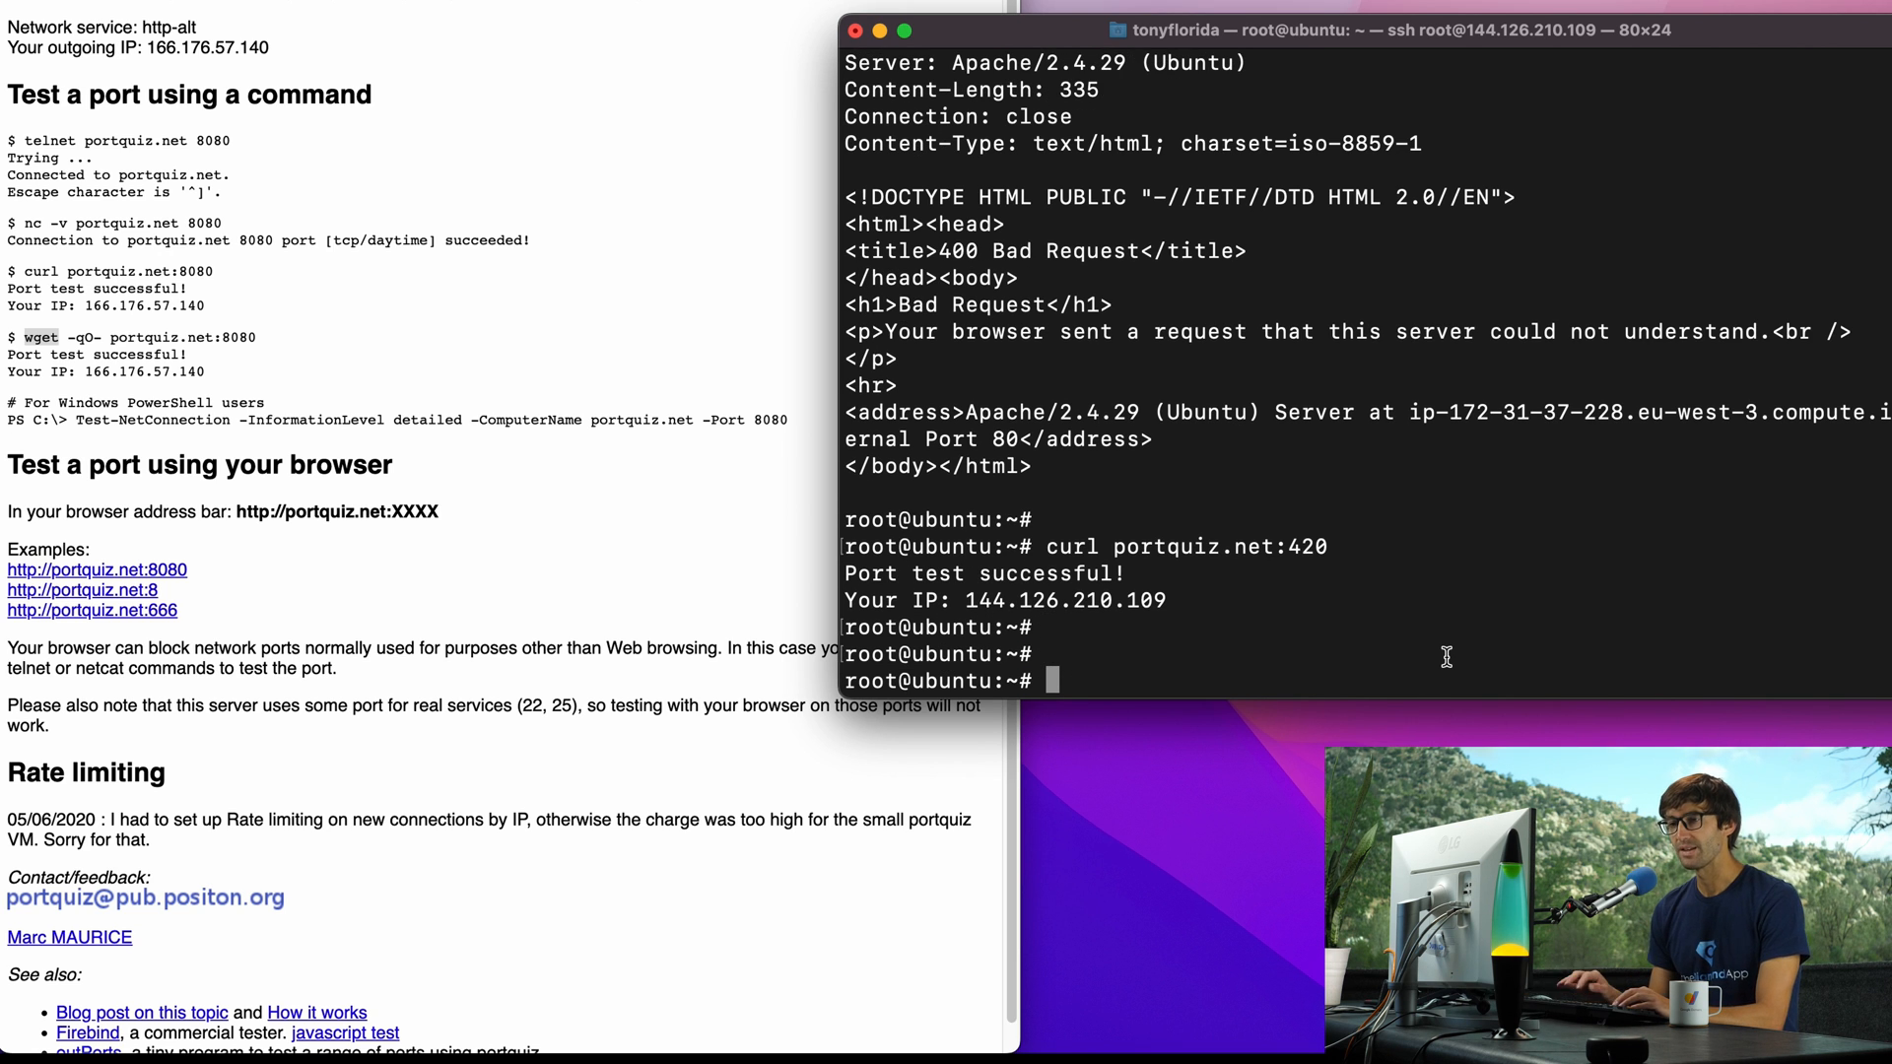
Step: Run 'wget -qO- portquiz.net:420' and get the same successful port test message
text(wg)
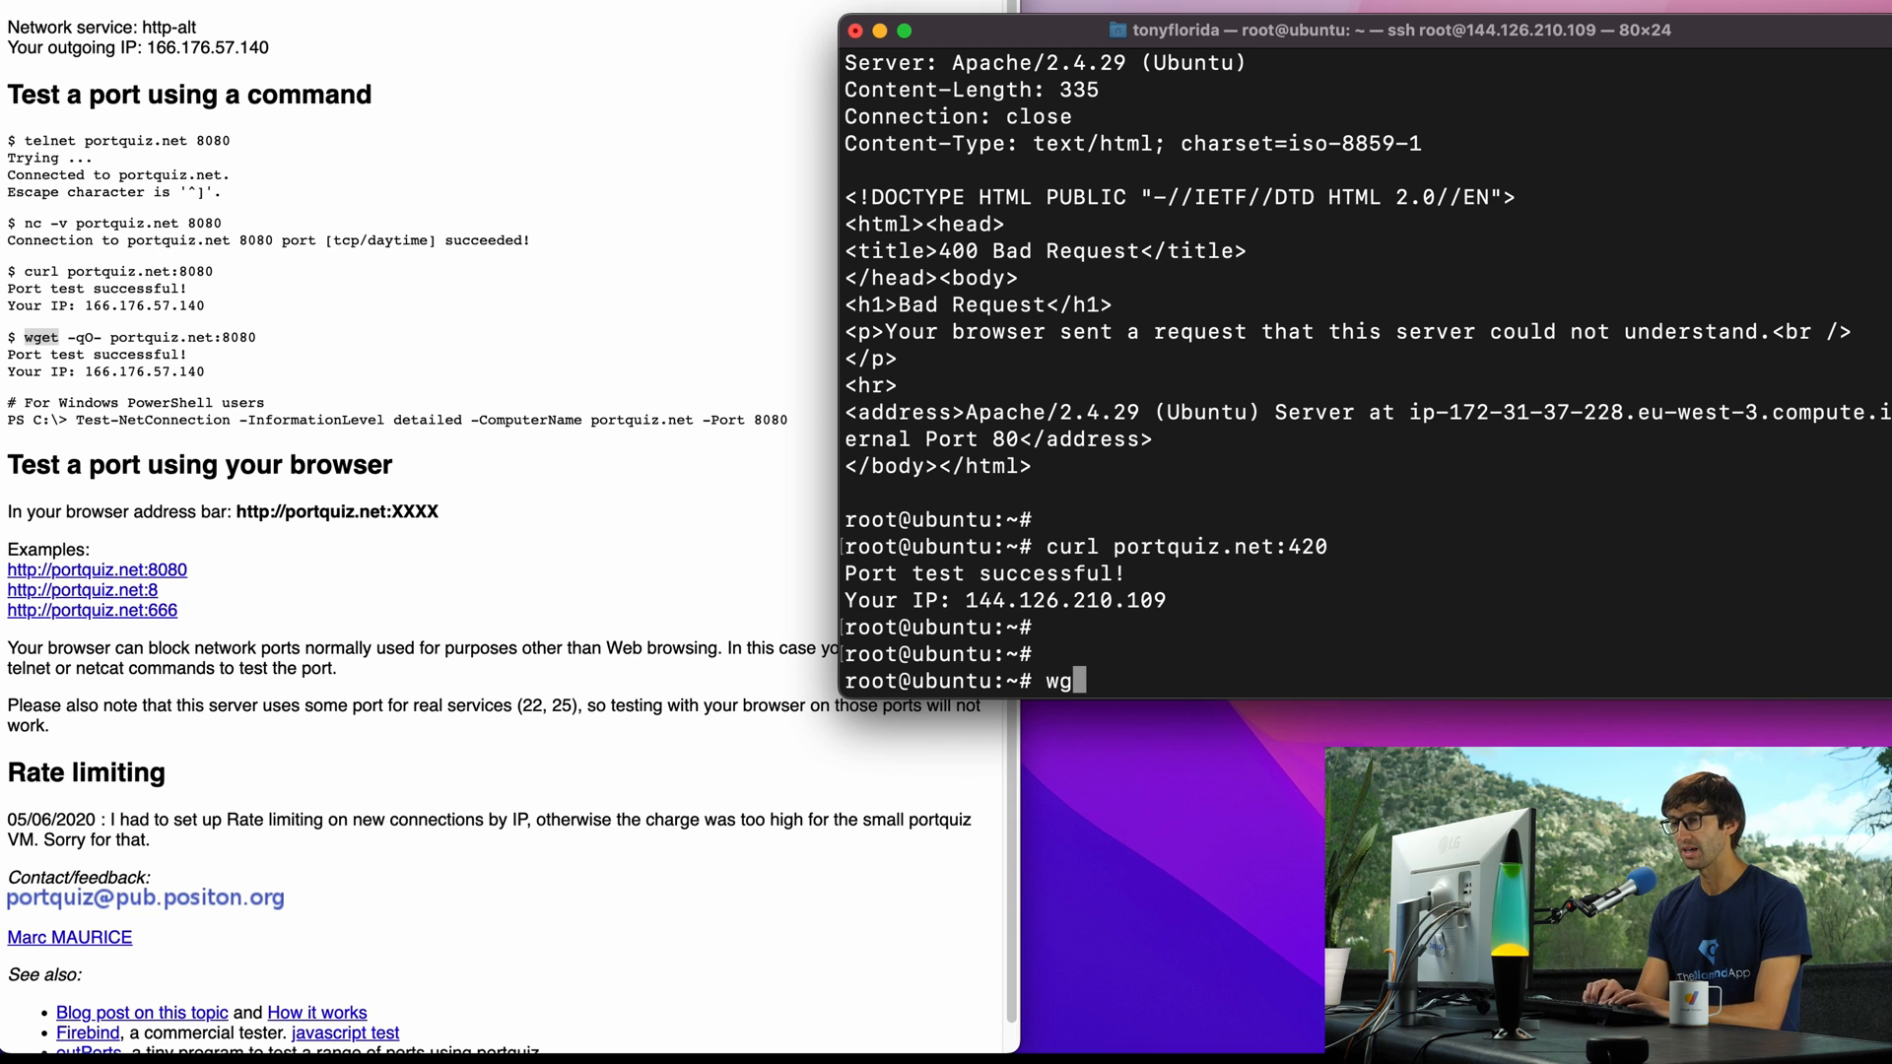
text(et -q)
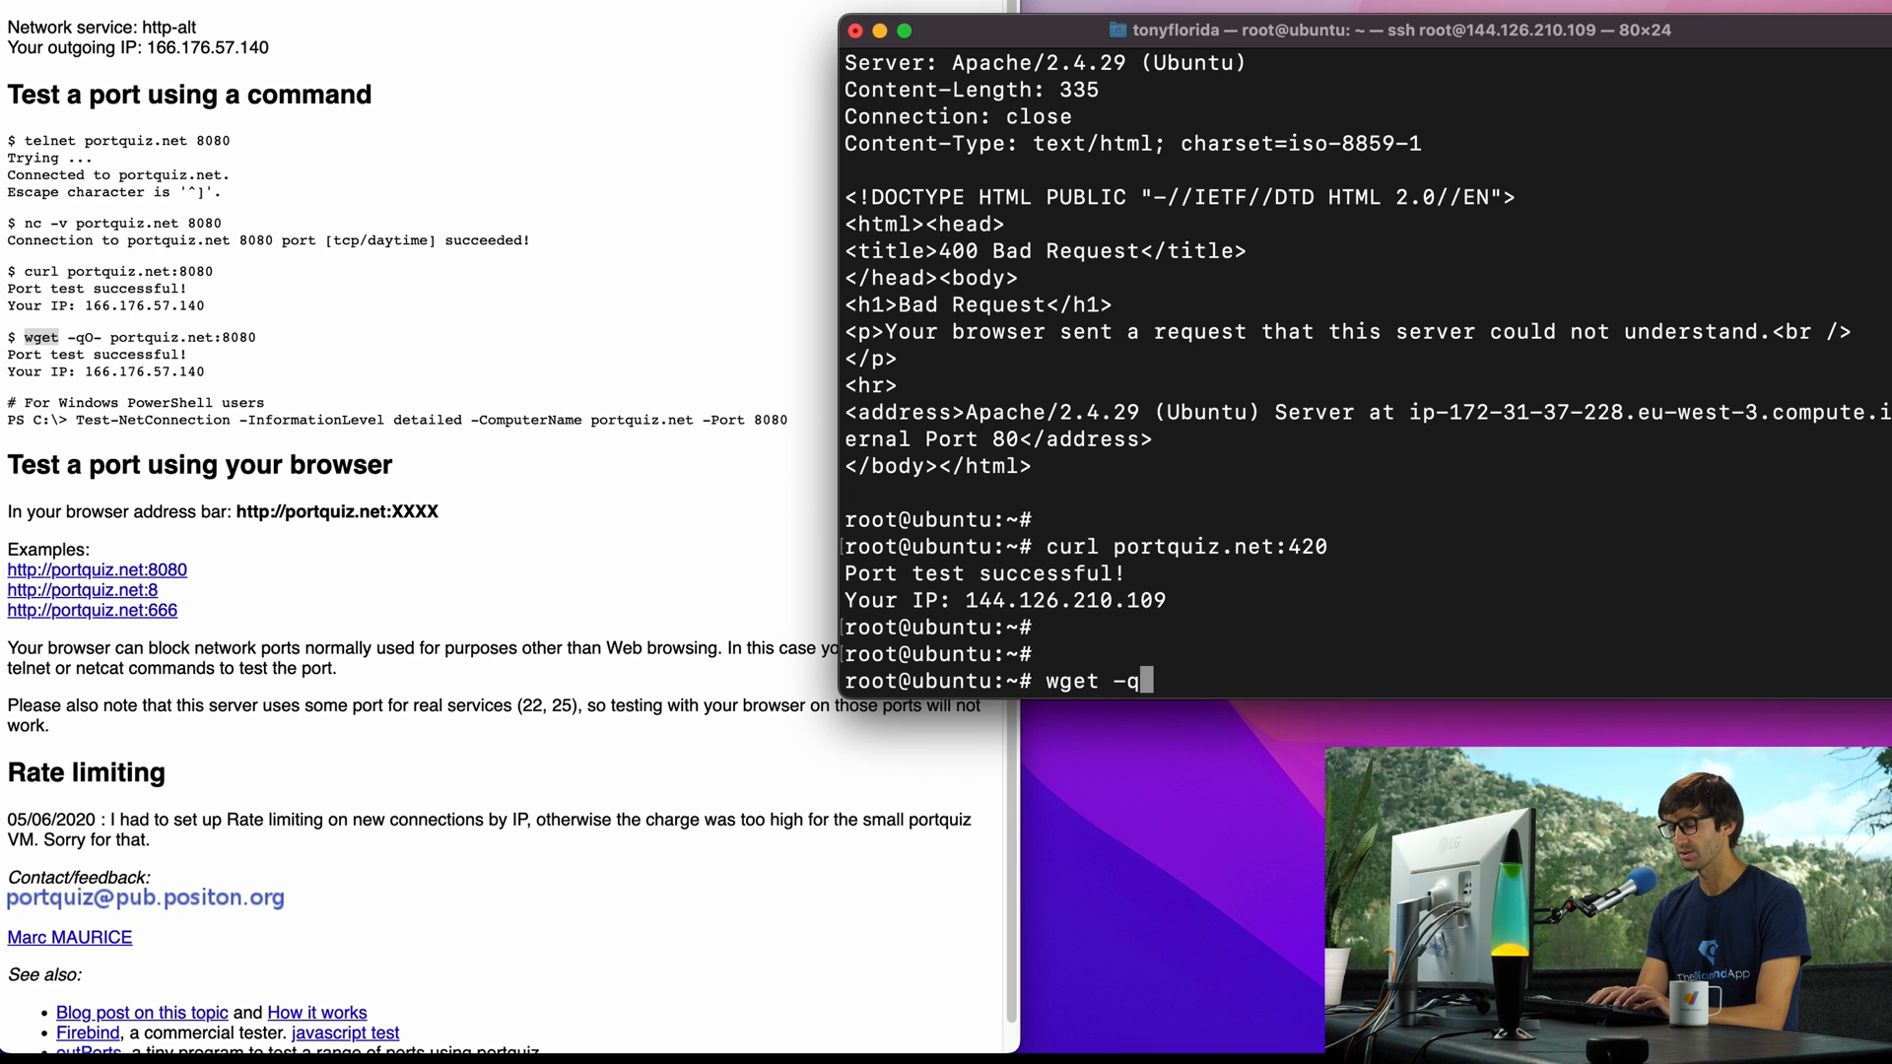
text(O-)
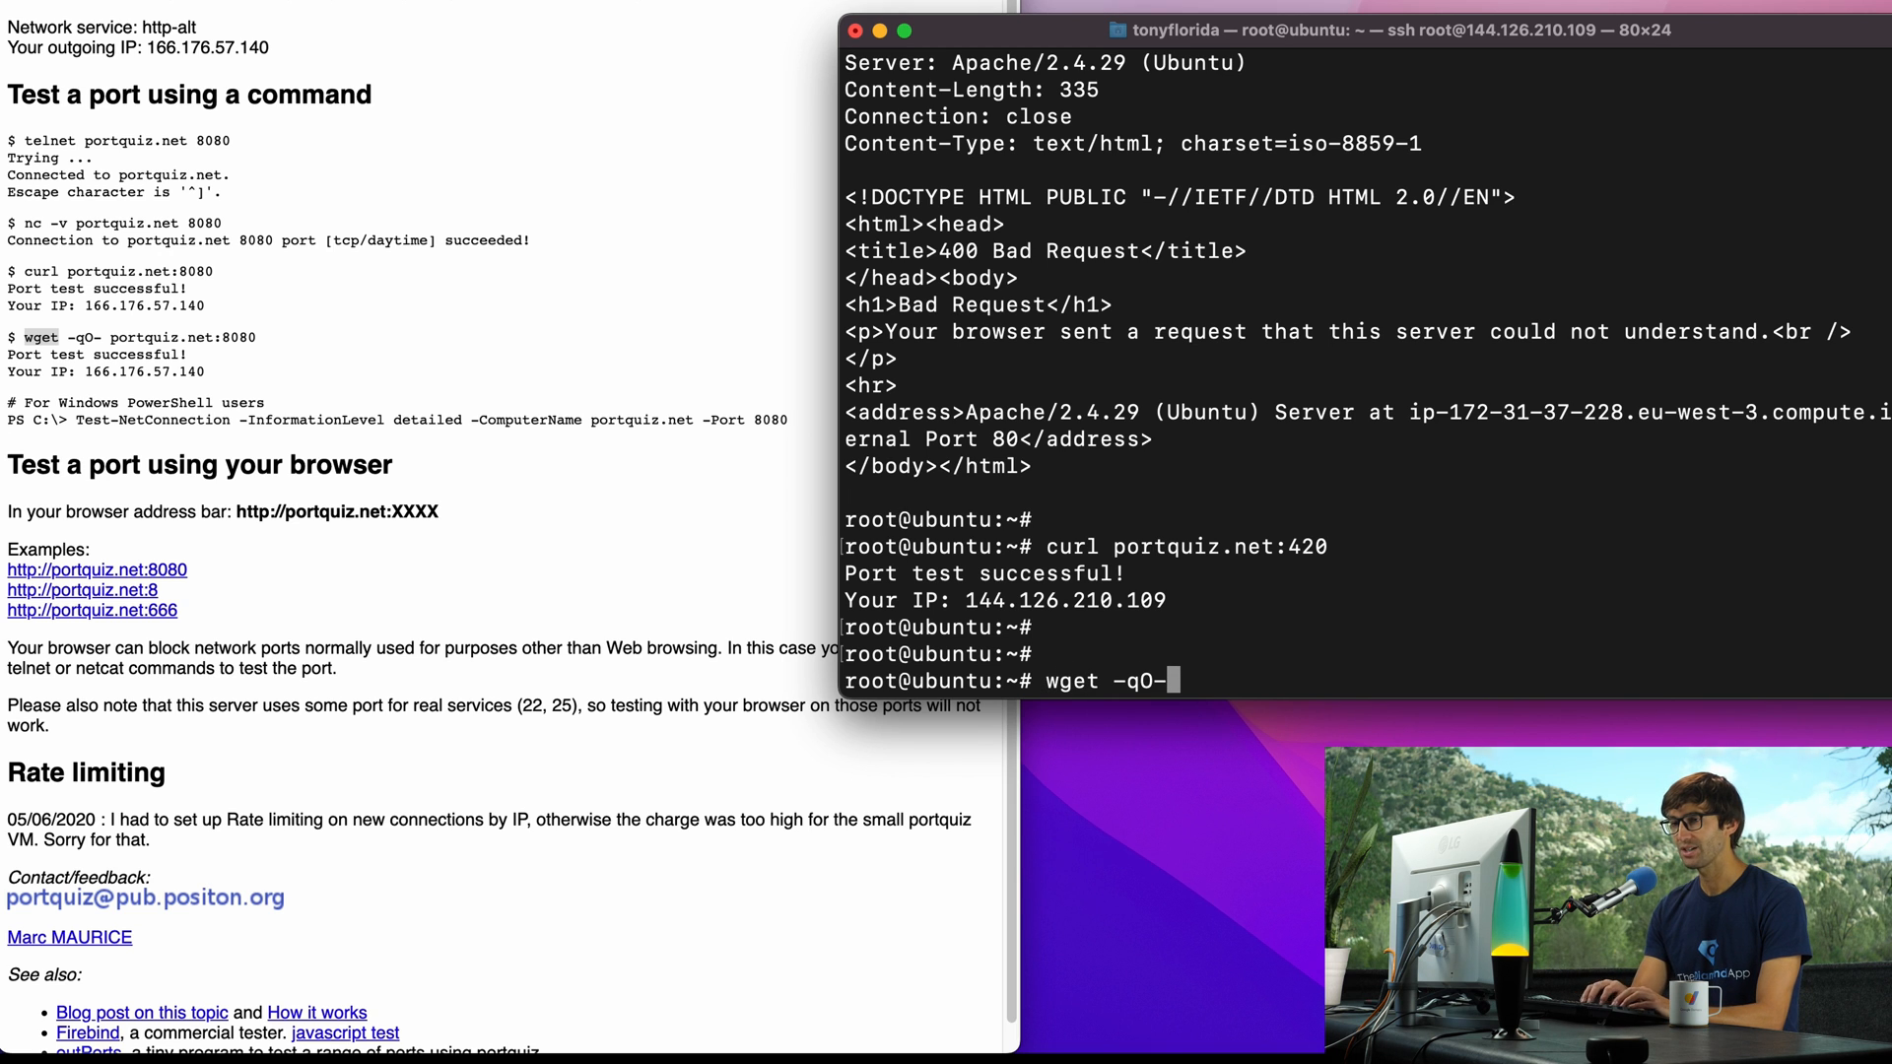
text(portquiz.net)
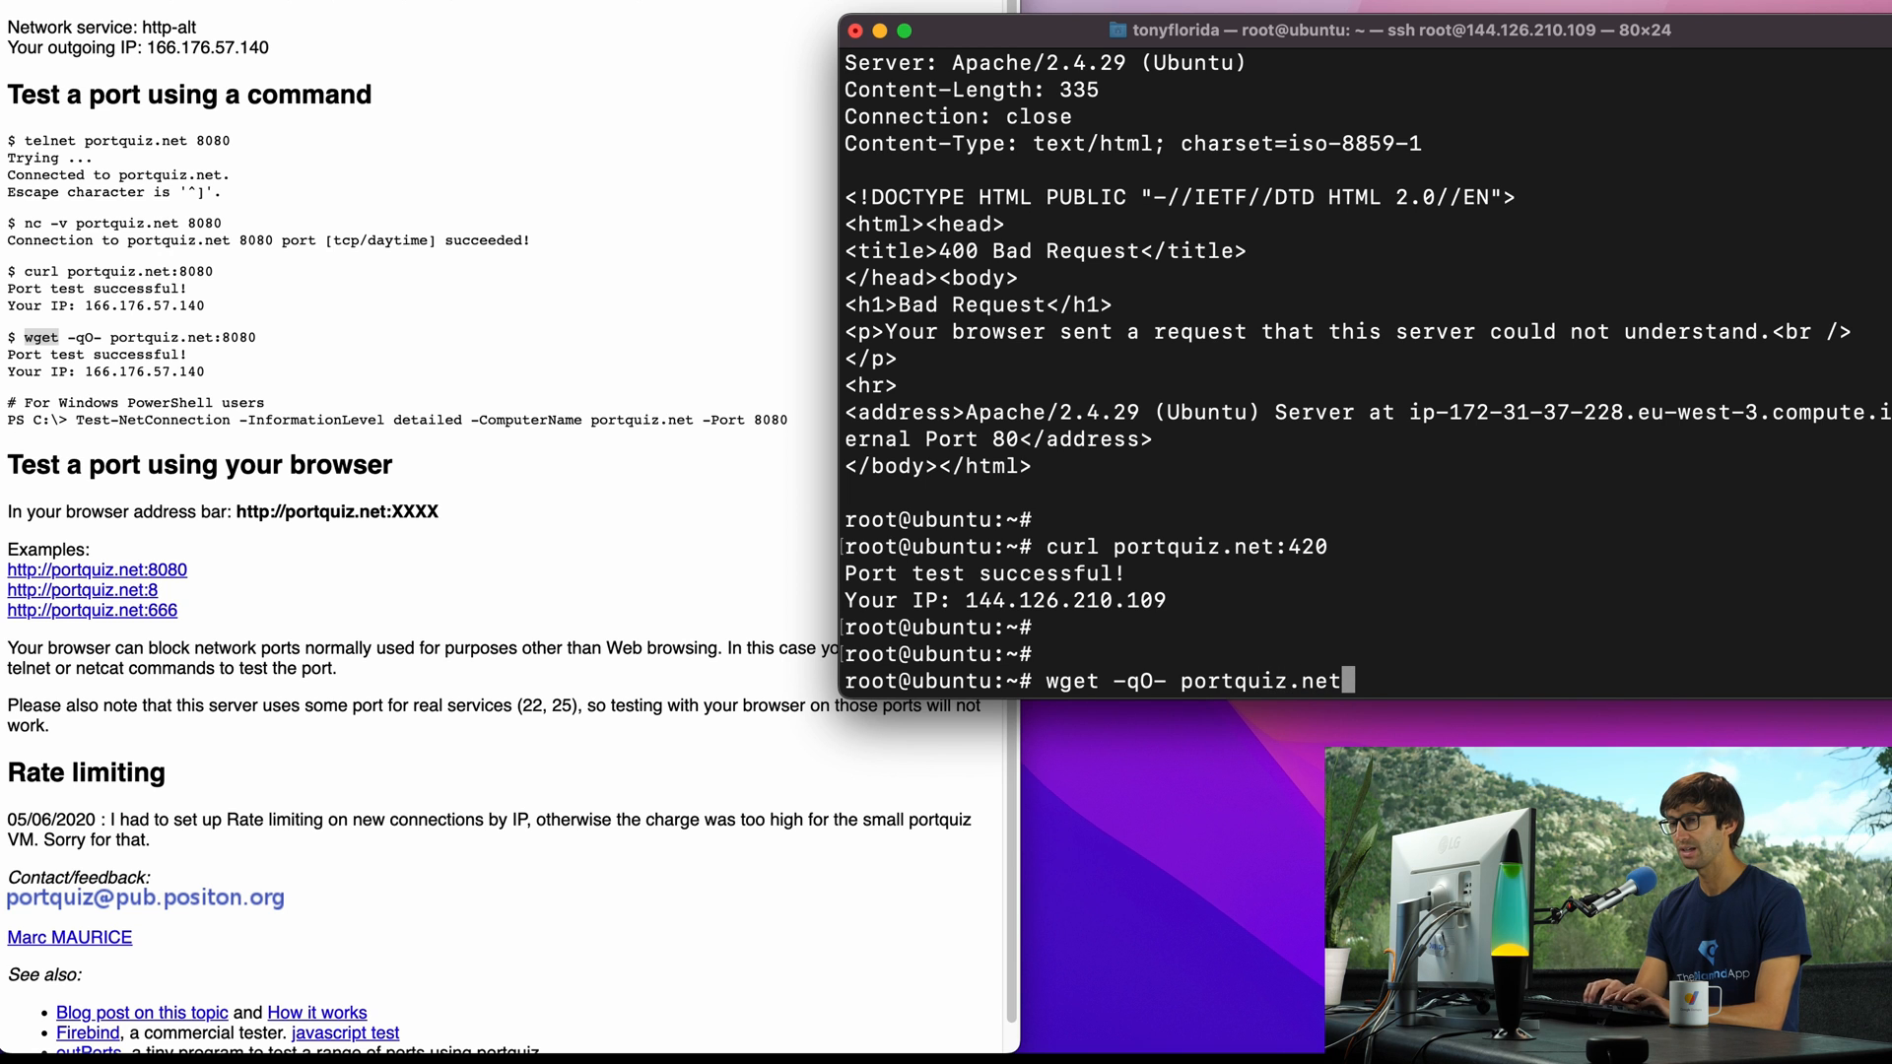
text(:420)
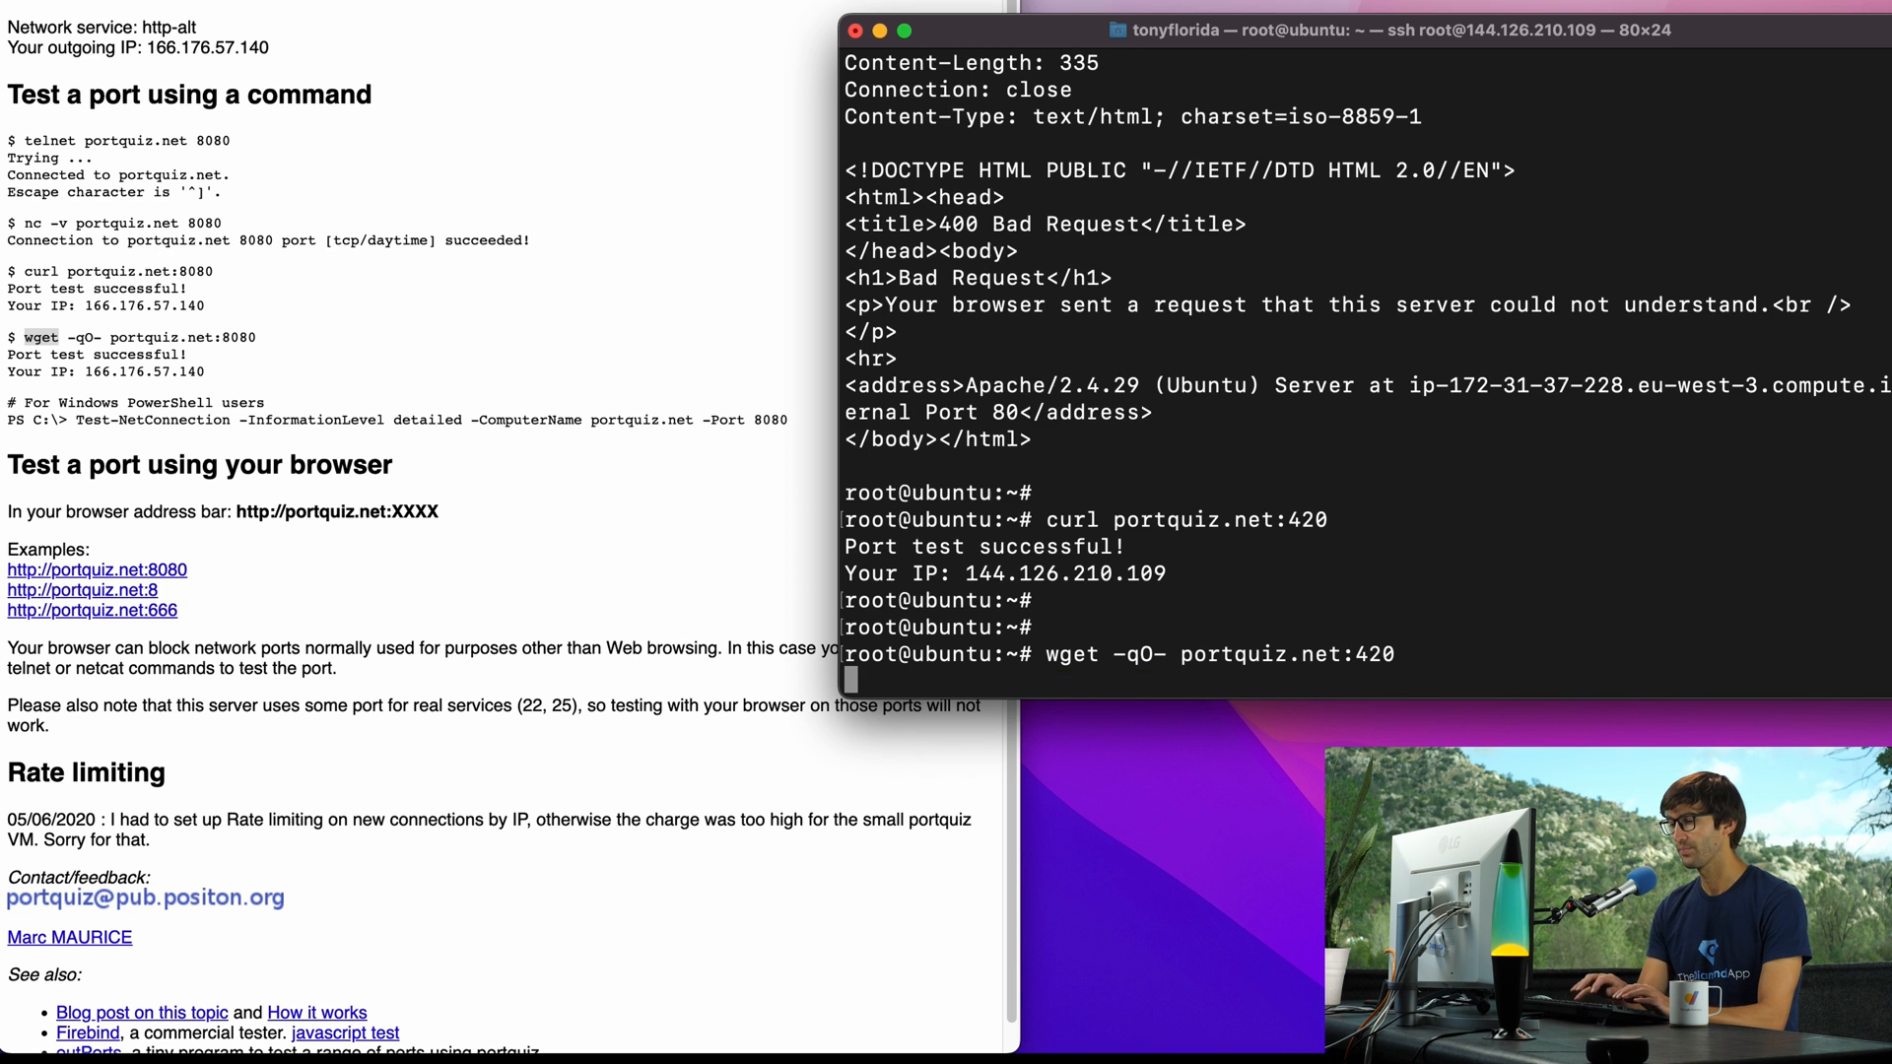
key(Return)
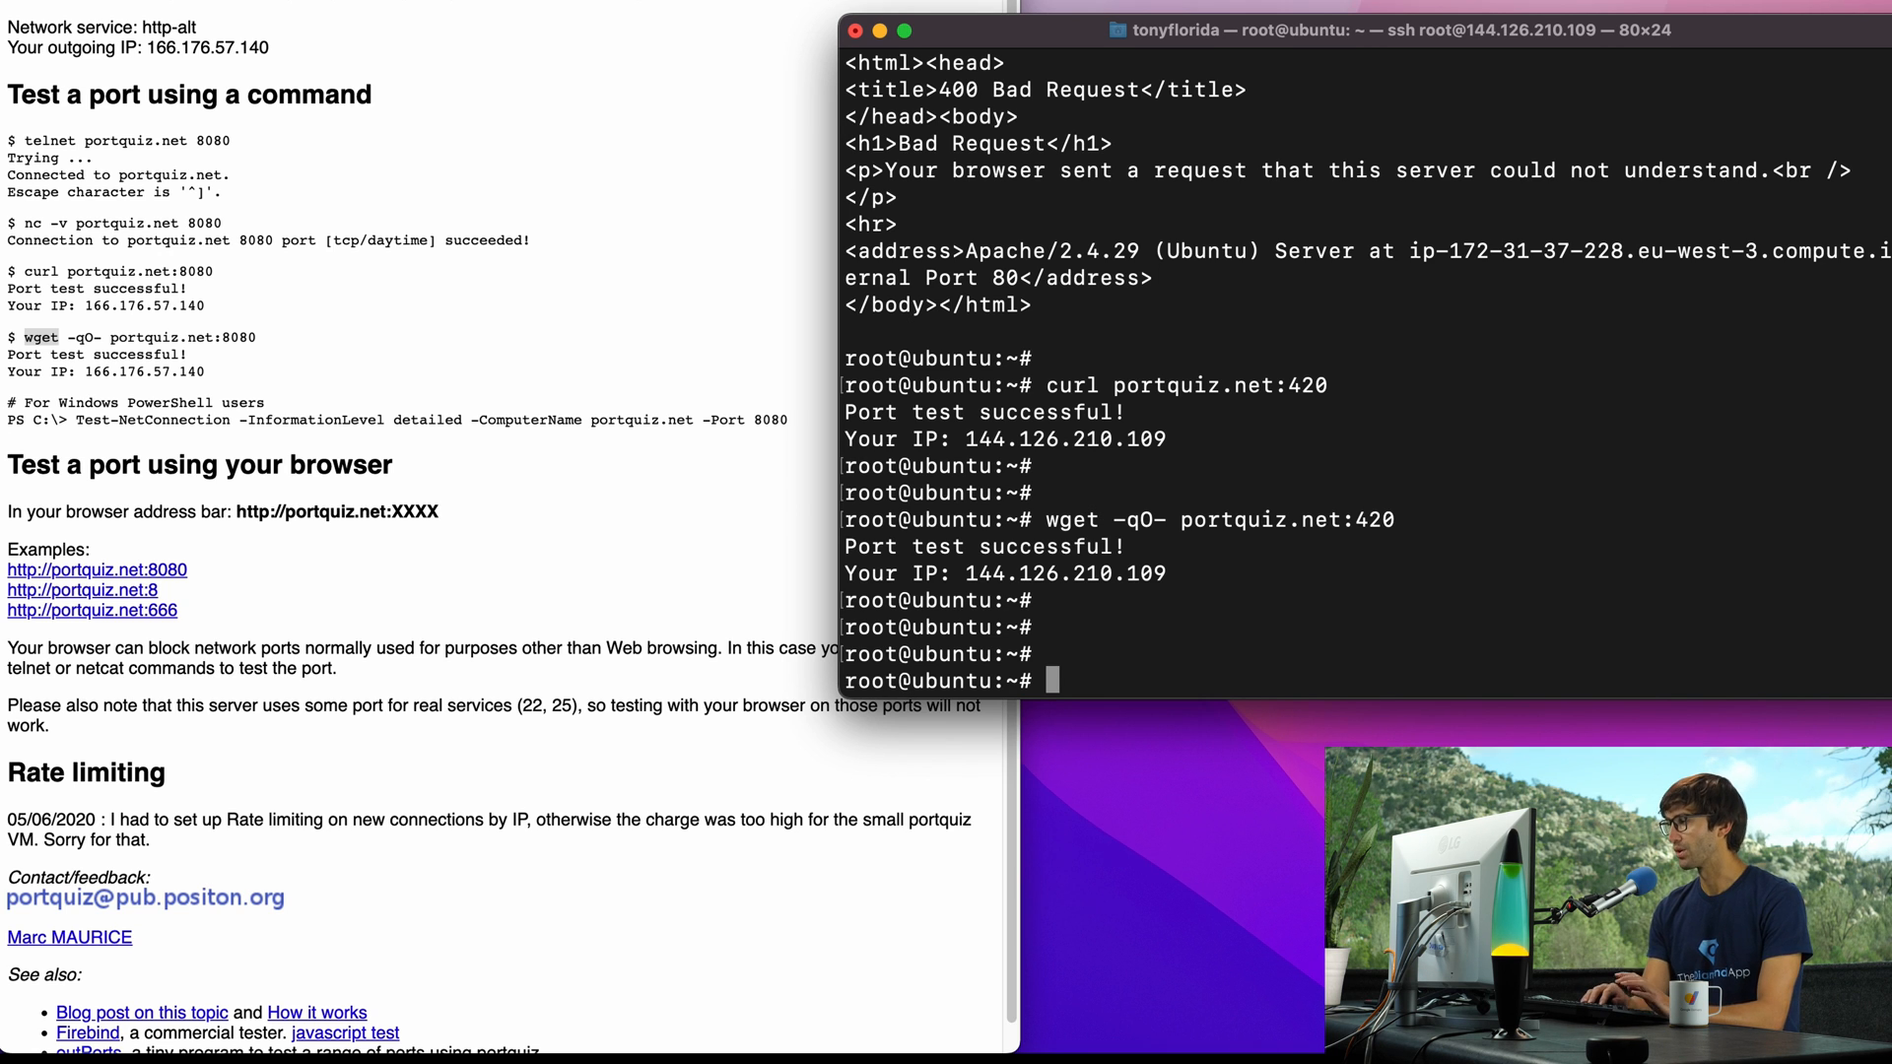
Step: Enable ufw, deny outgoing port 420, and confirm the rule with 'ufw status'
text(ufw enable)
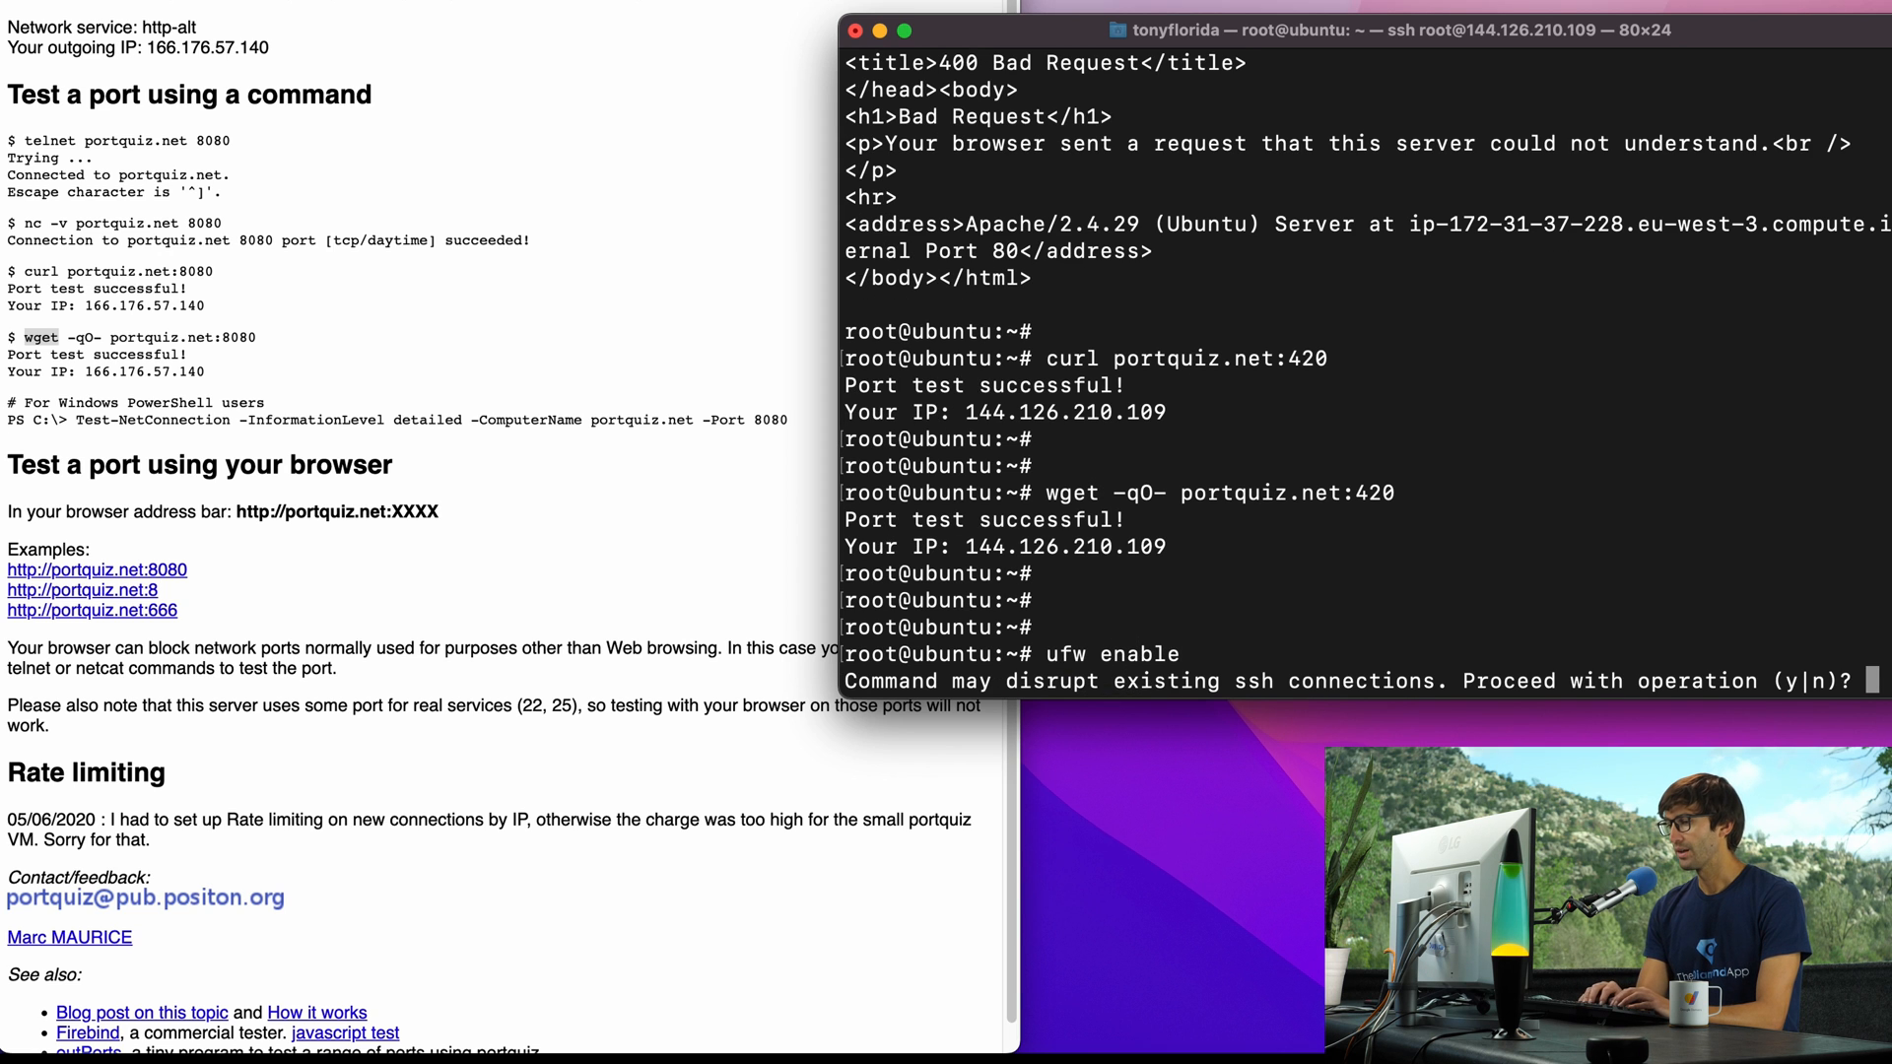
text(y)
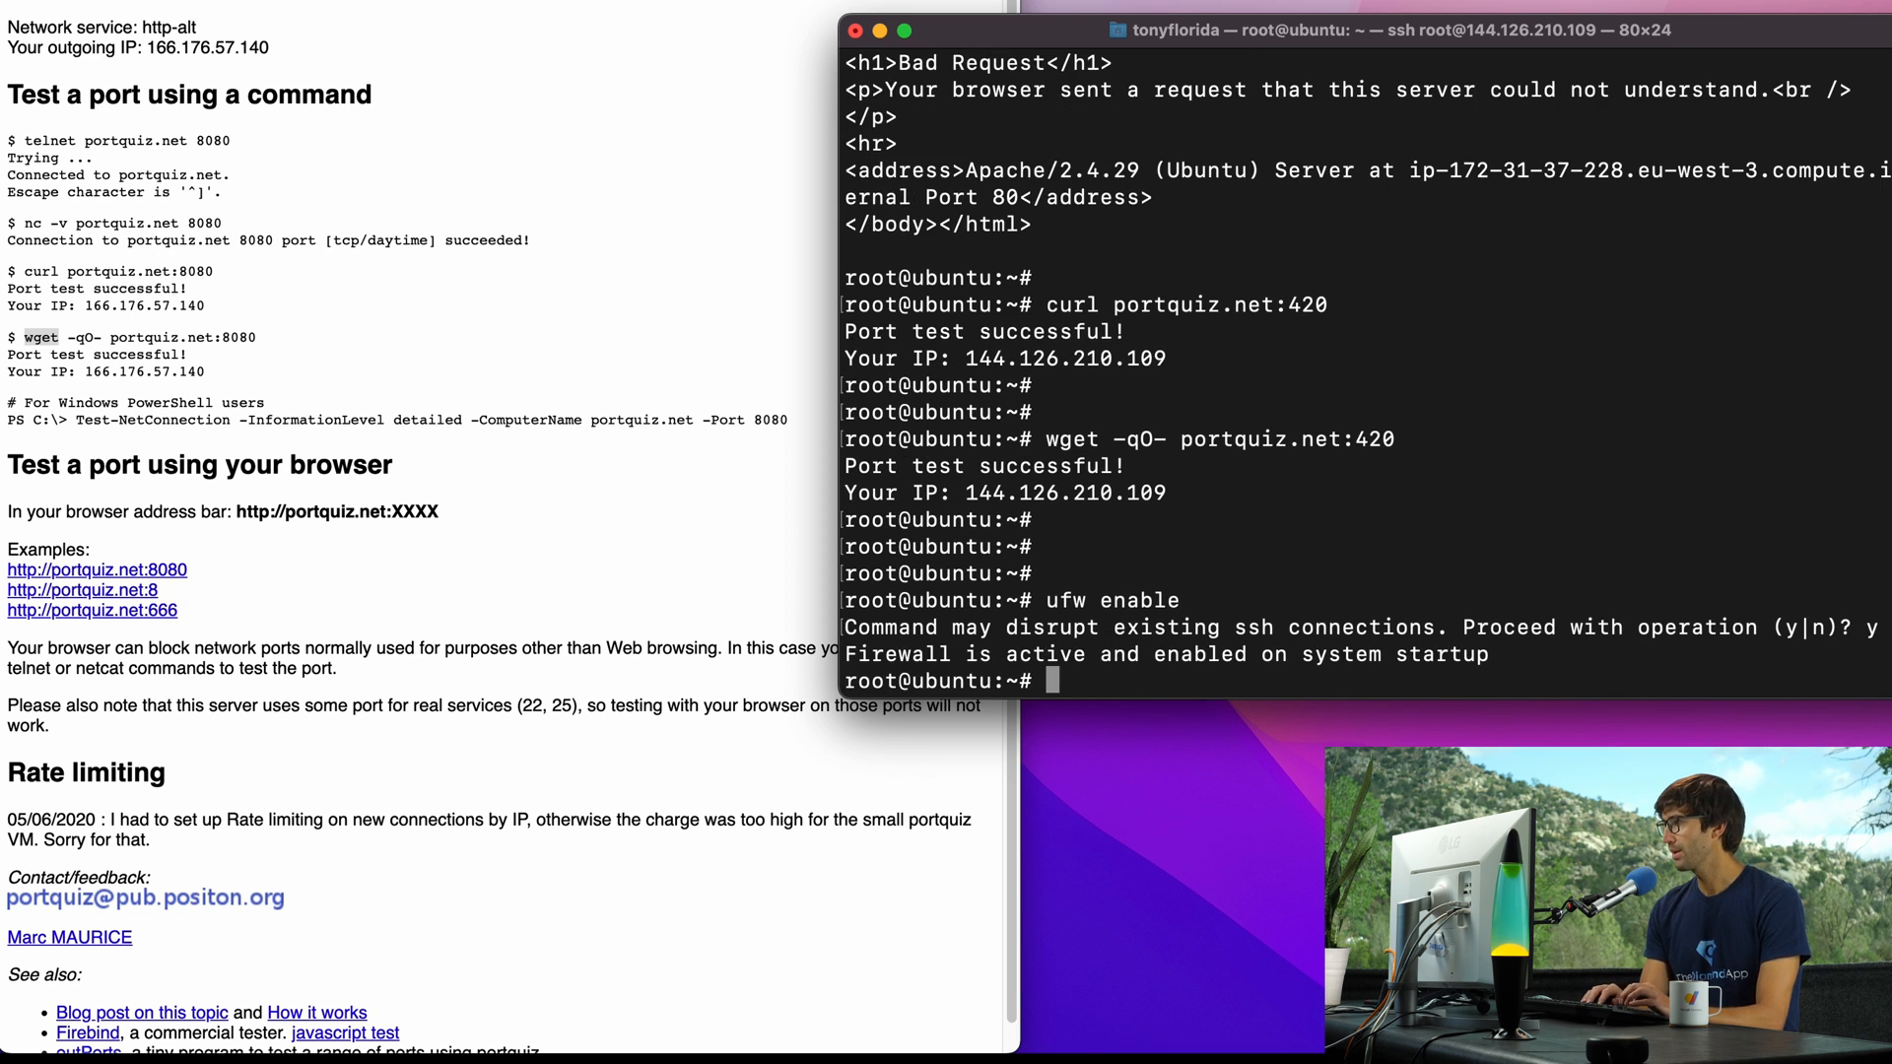
text(u)
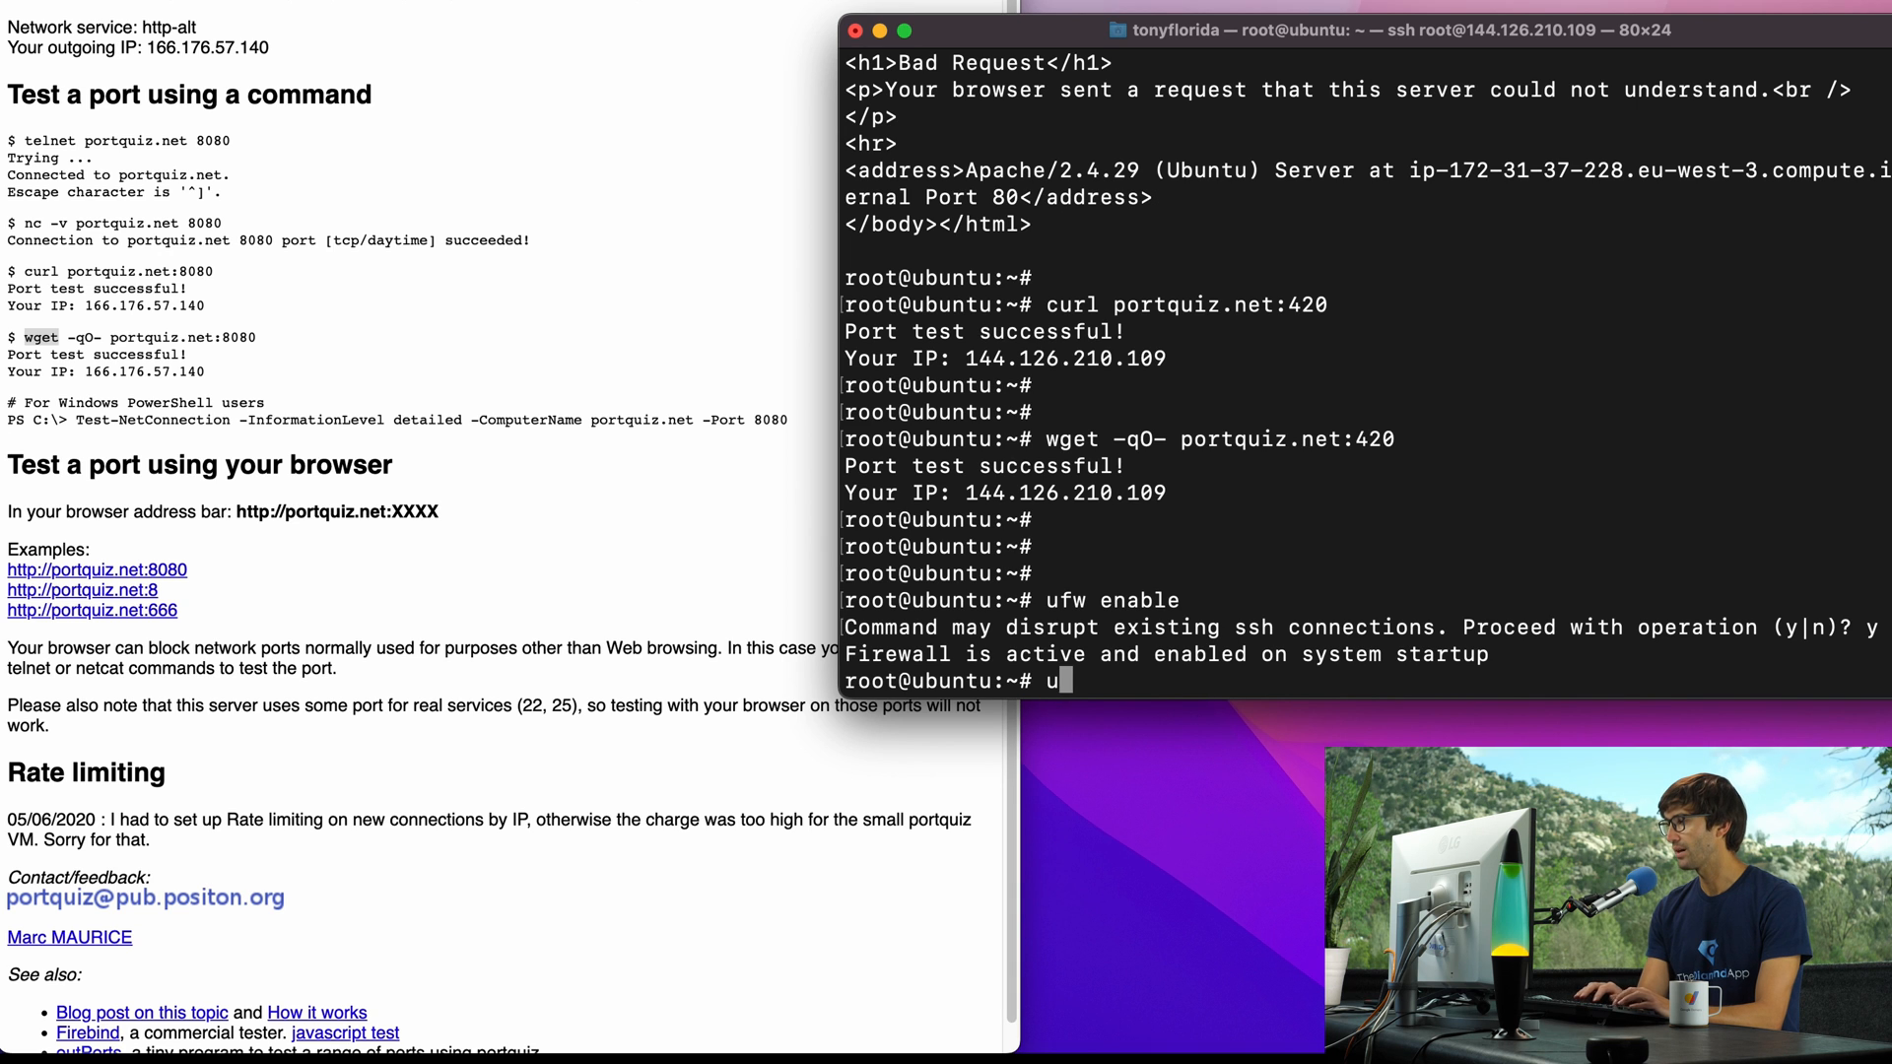
text(fw deny out)
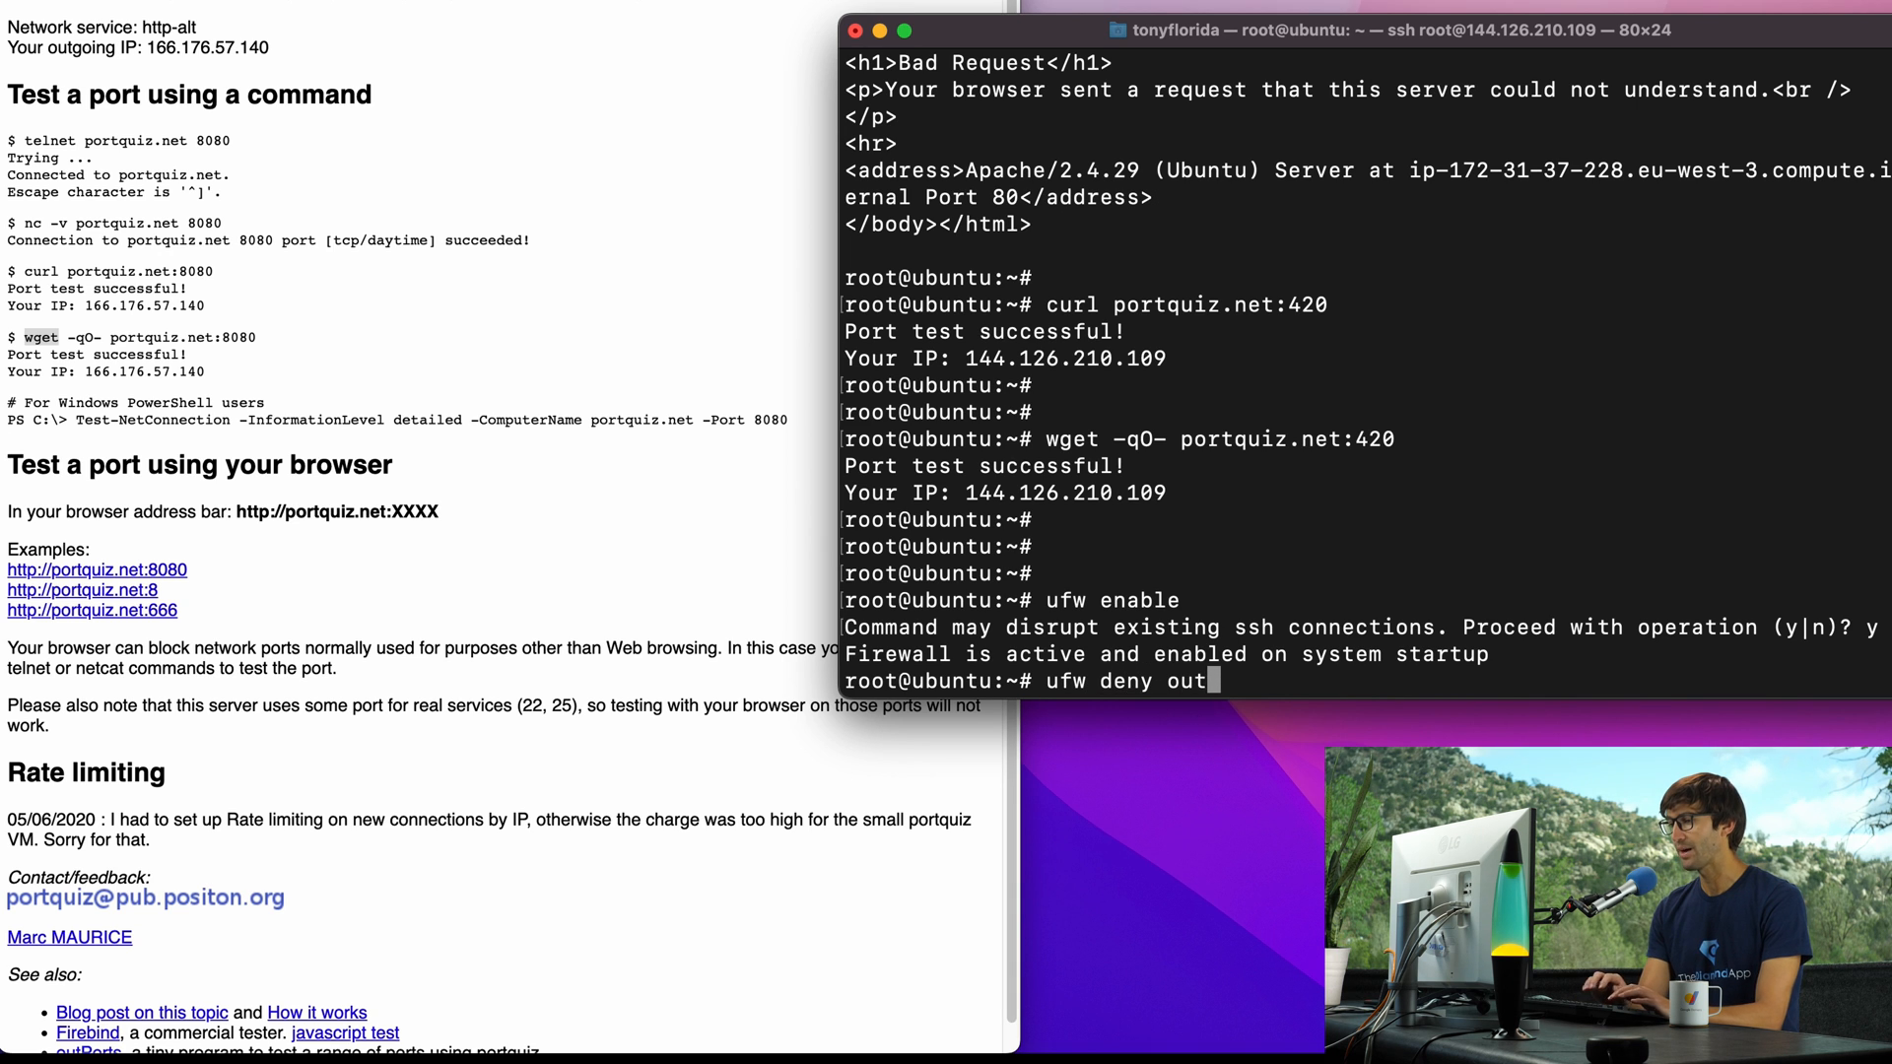
text(420)
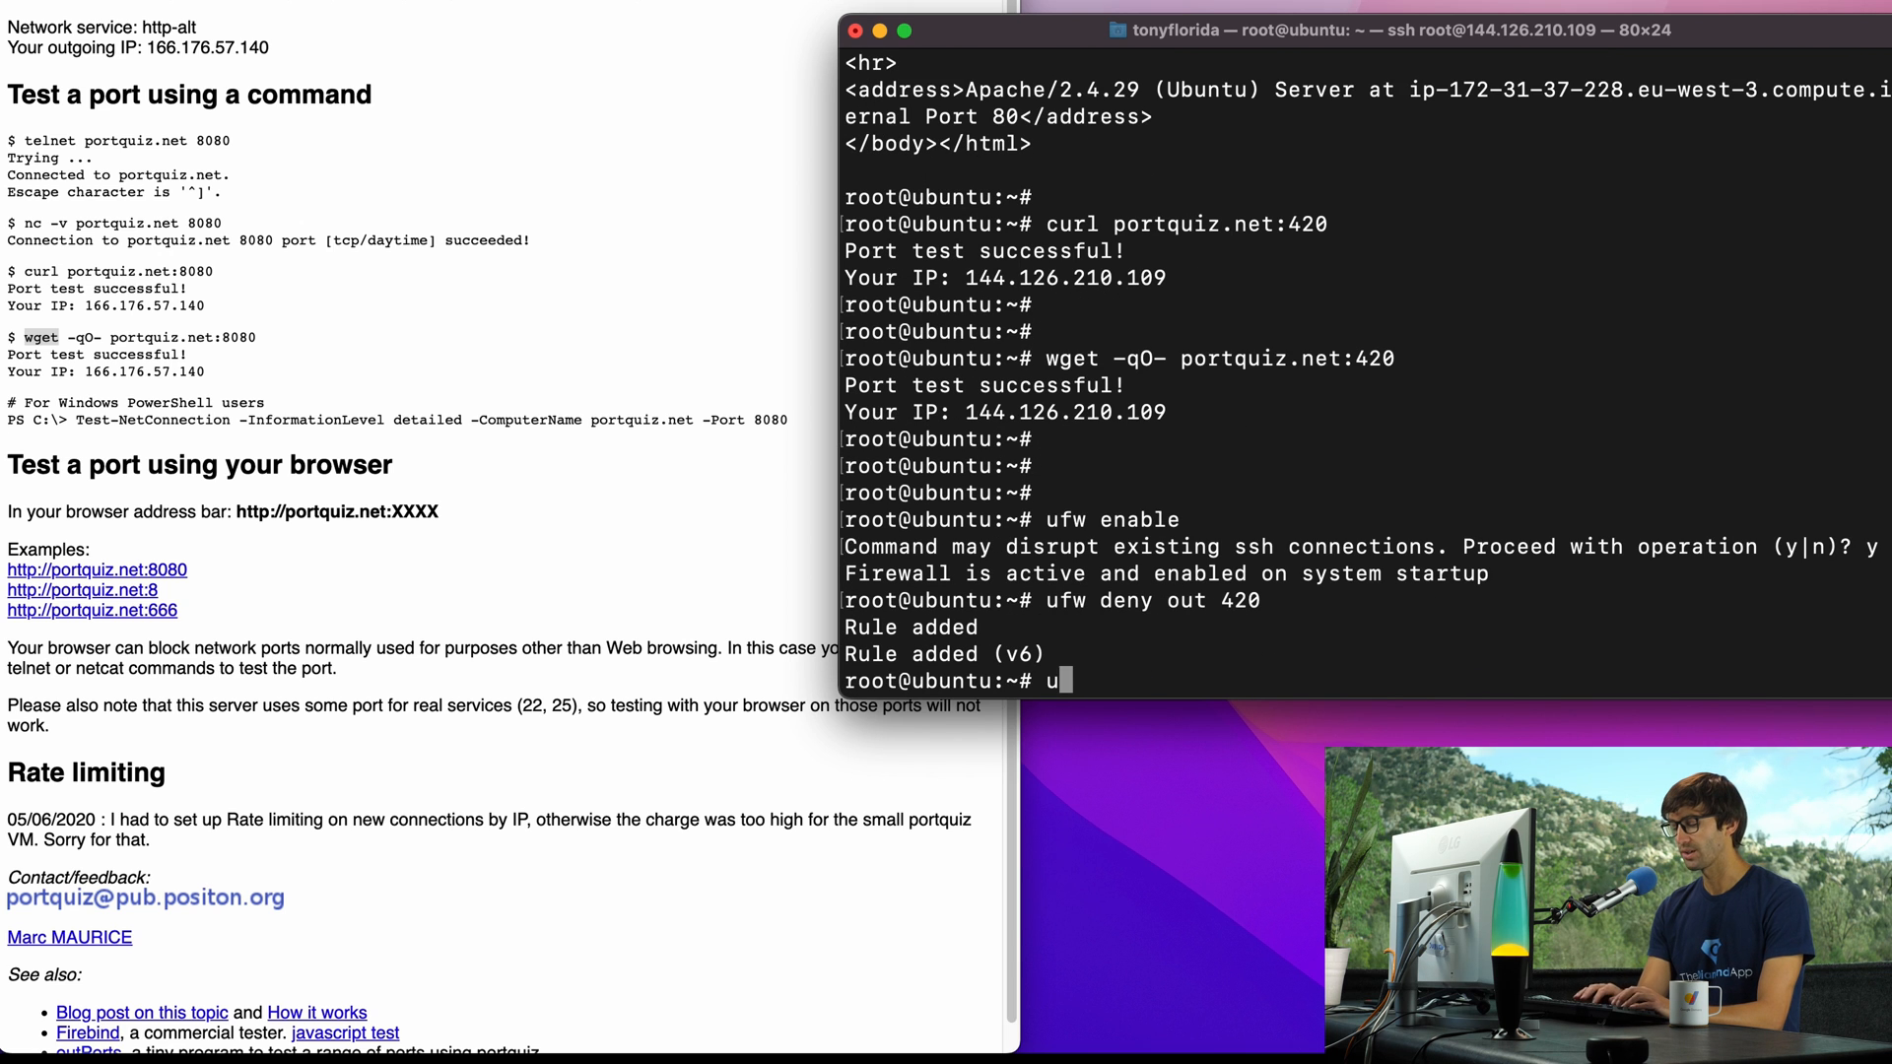
text(fw status)
key(Return)
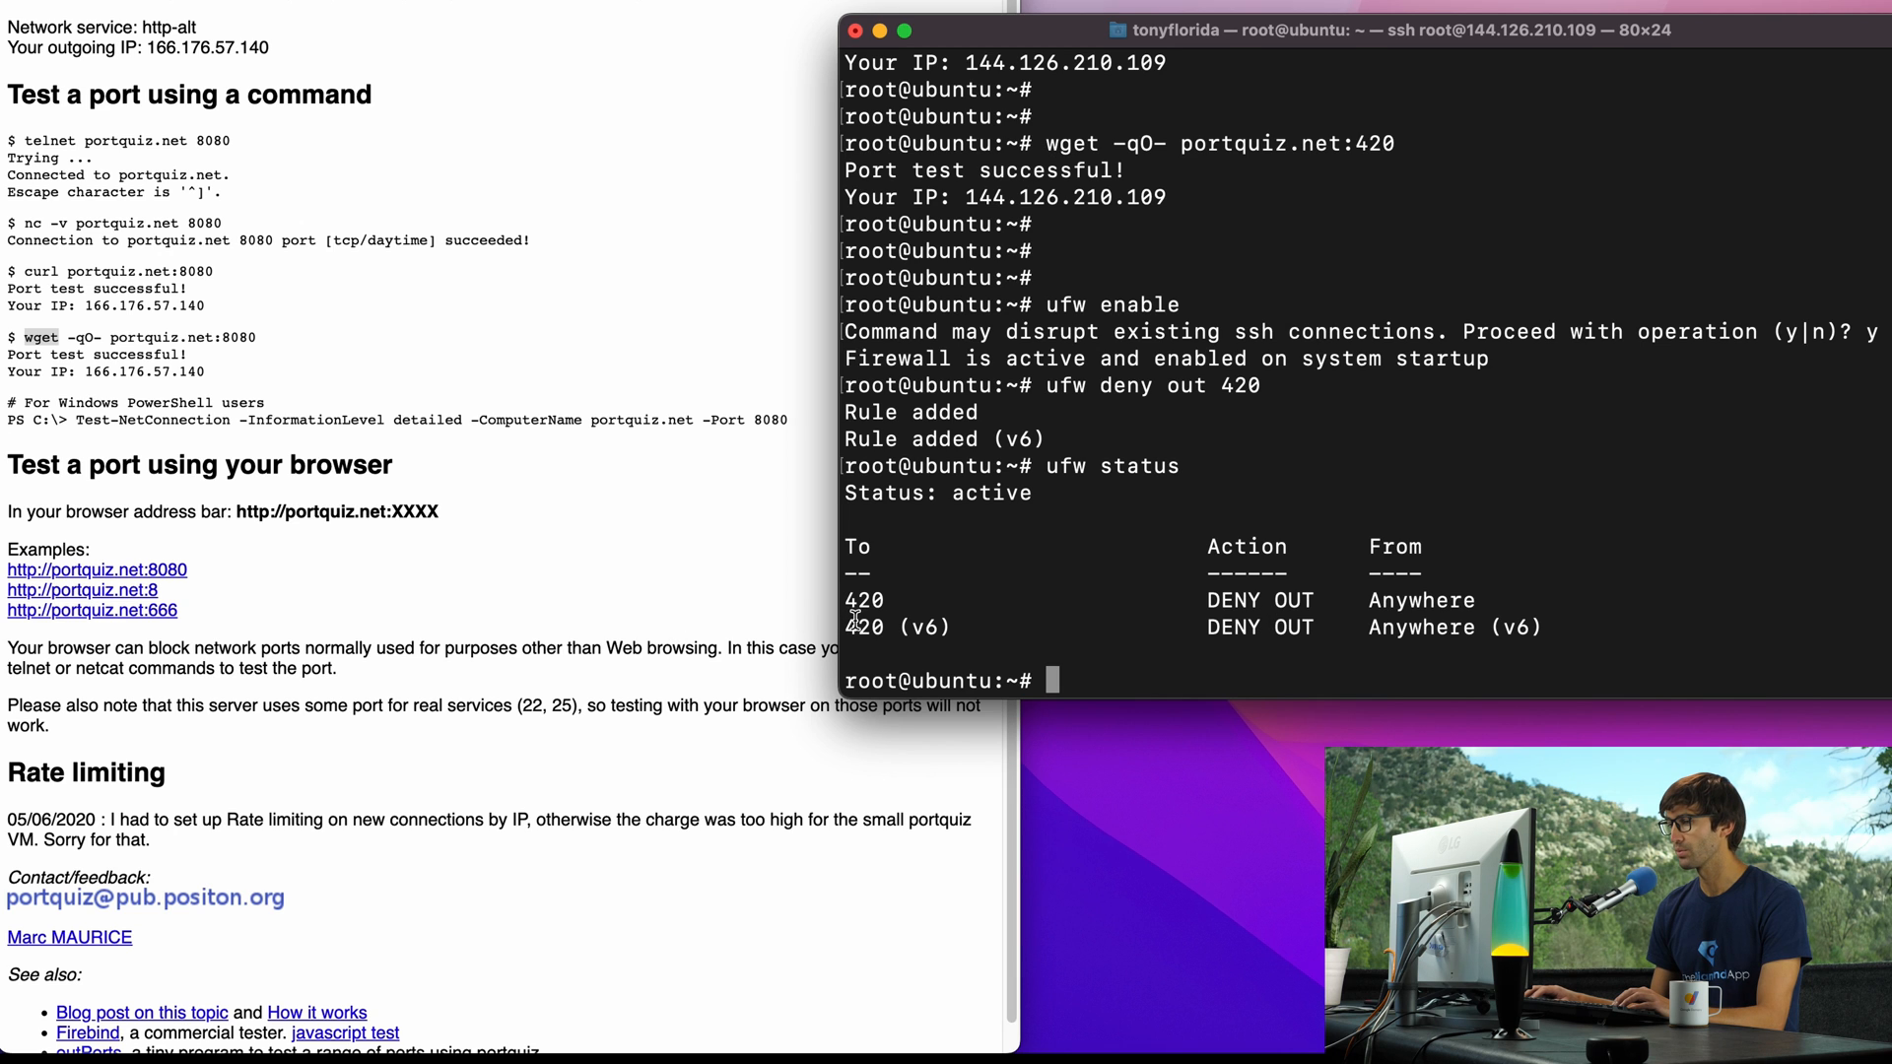
mouse_move(929, 625)
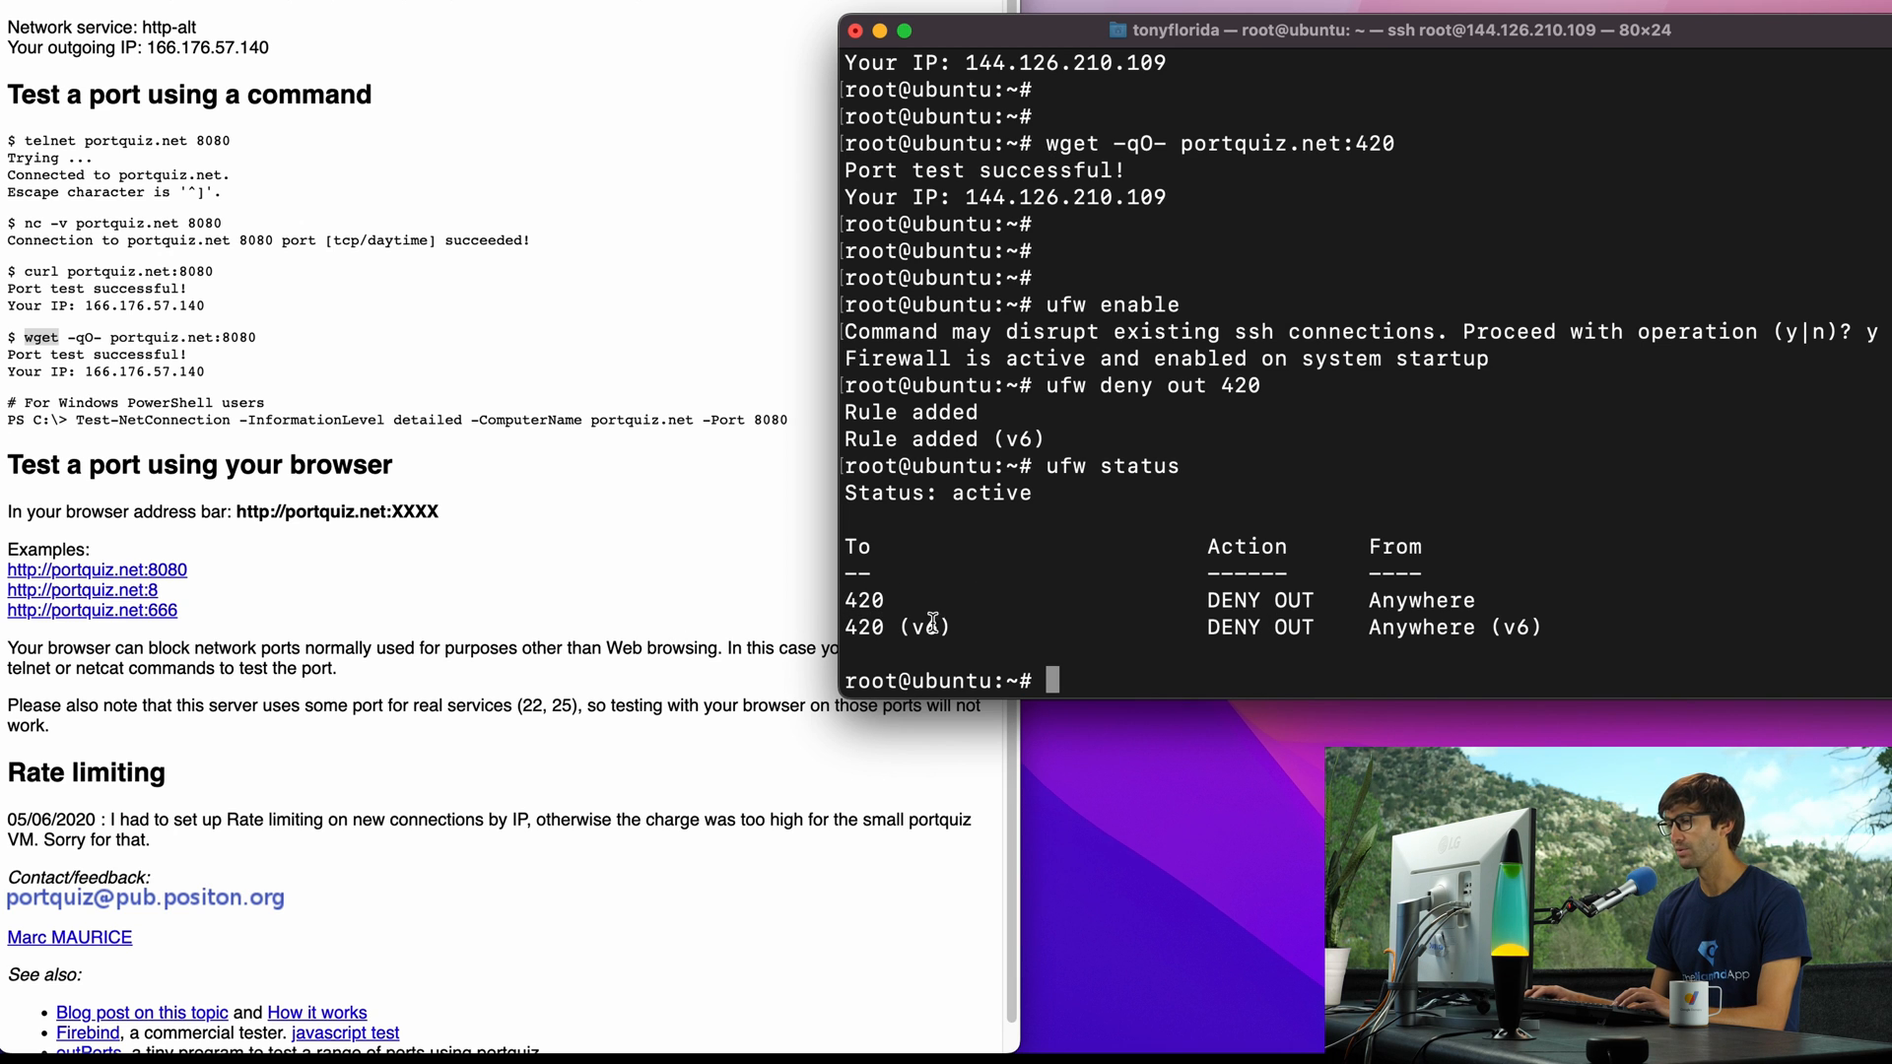
mouse_move(1367, 600)
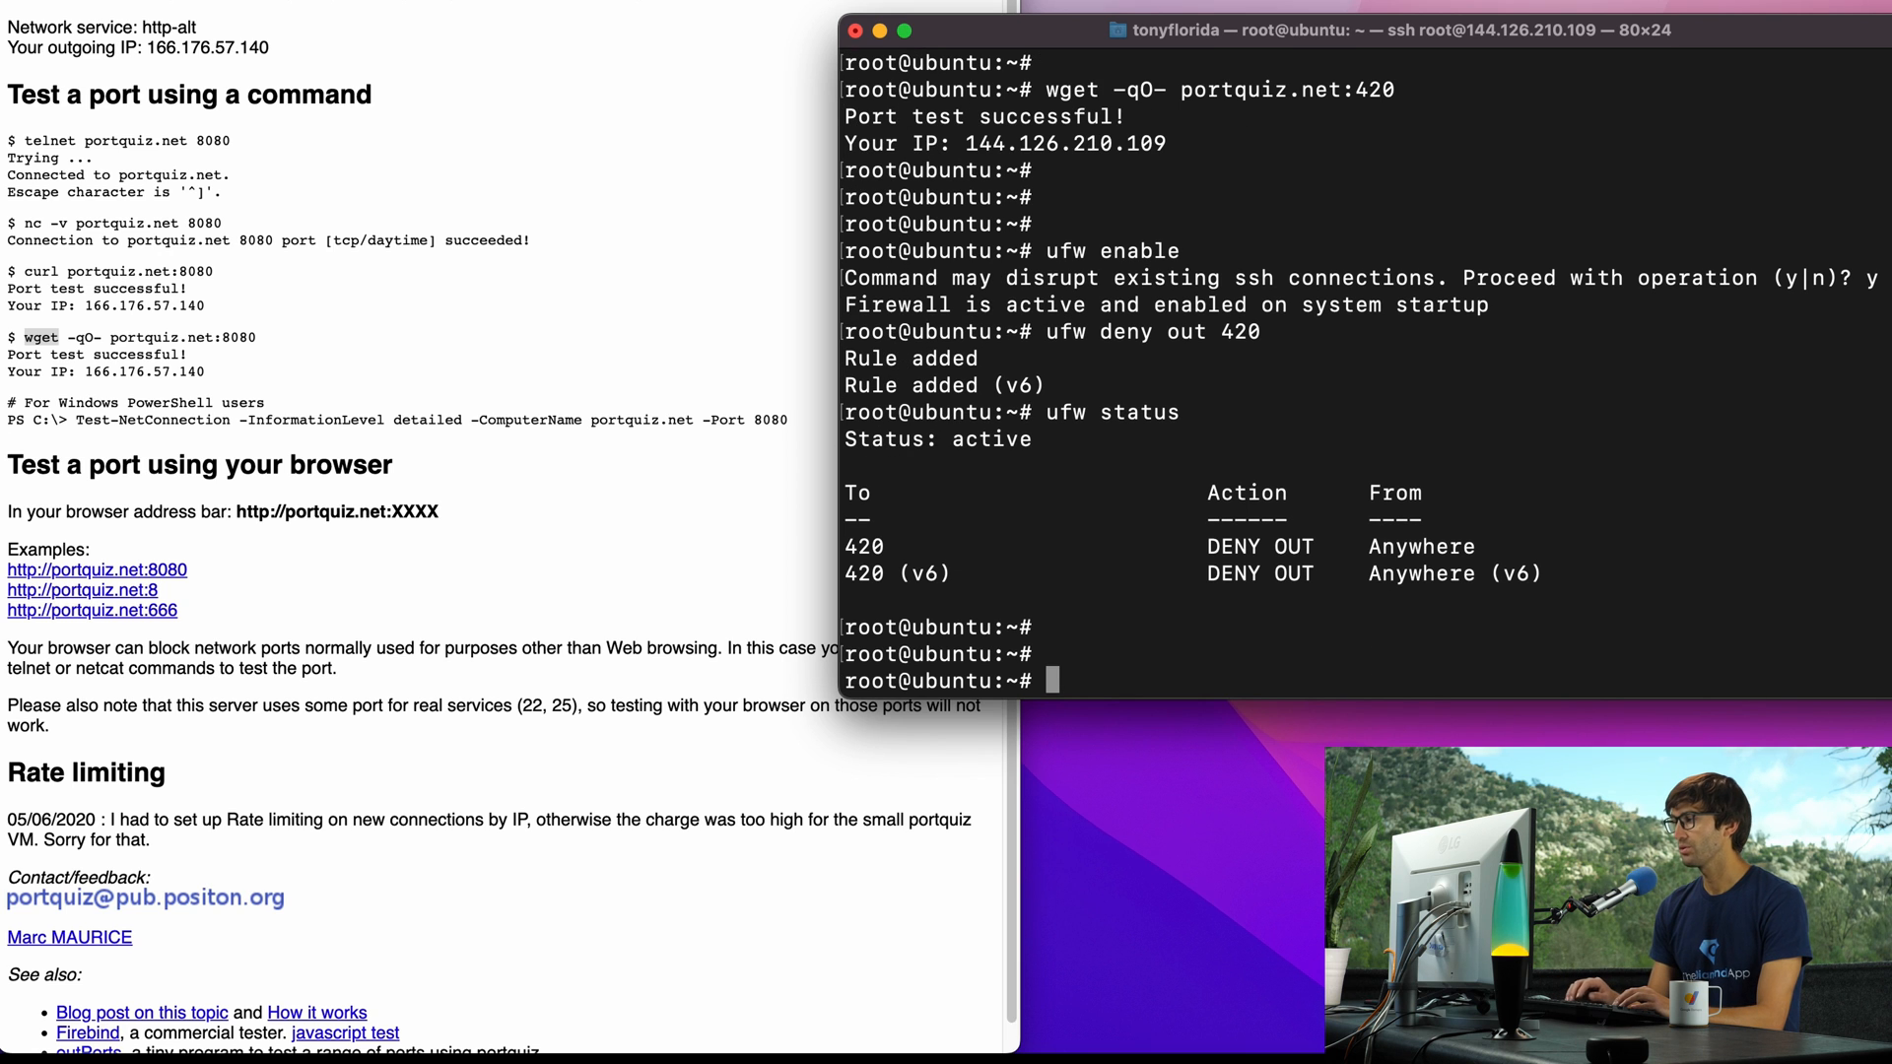
Step: Show wget and 'nc -v portquiz.net 420' now hang, cancelling each with Ctrl+C
text(wget -qO- portquiz.net:420)
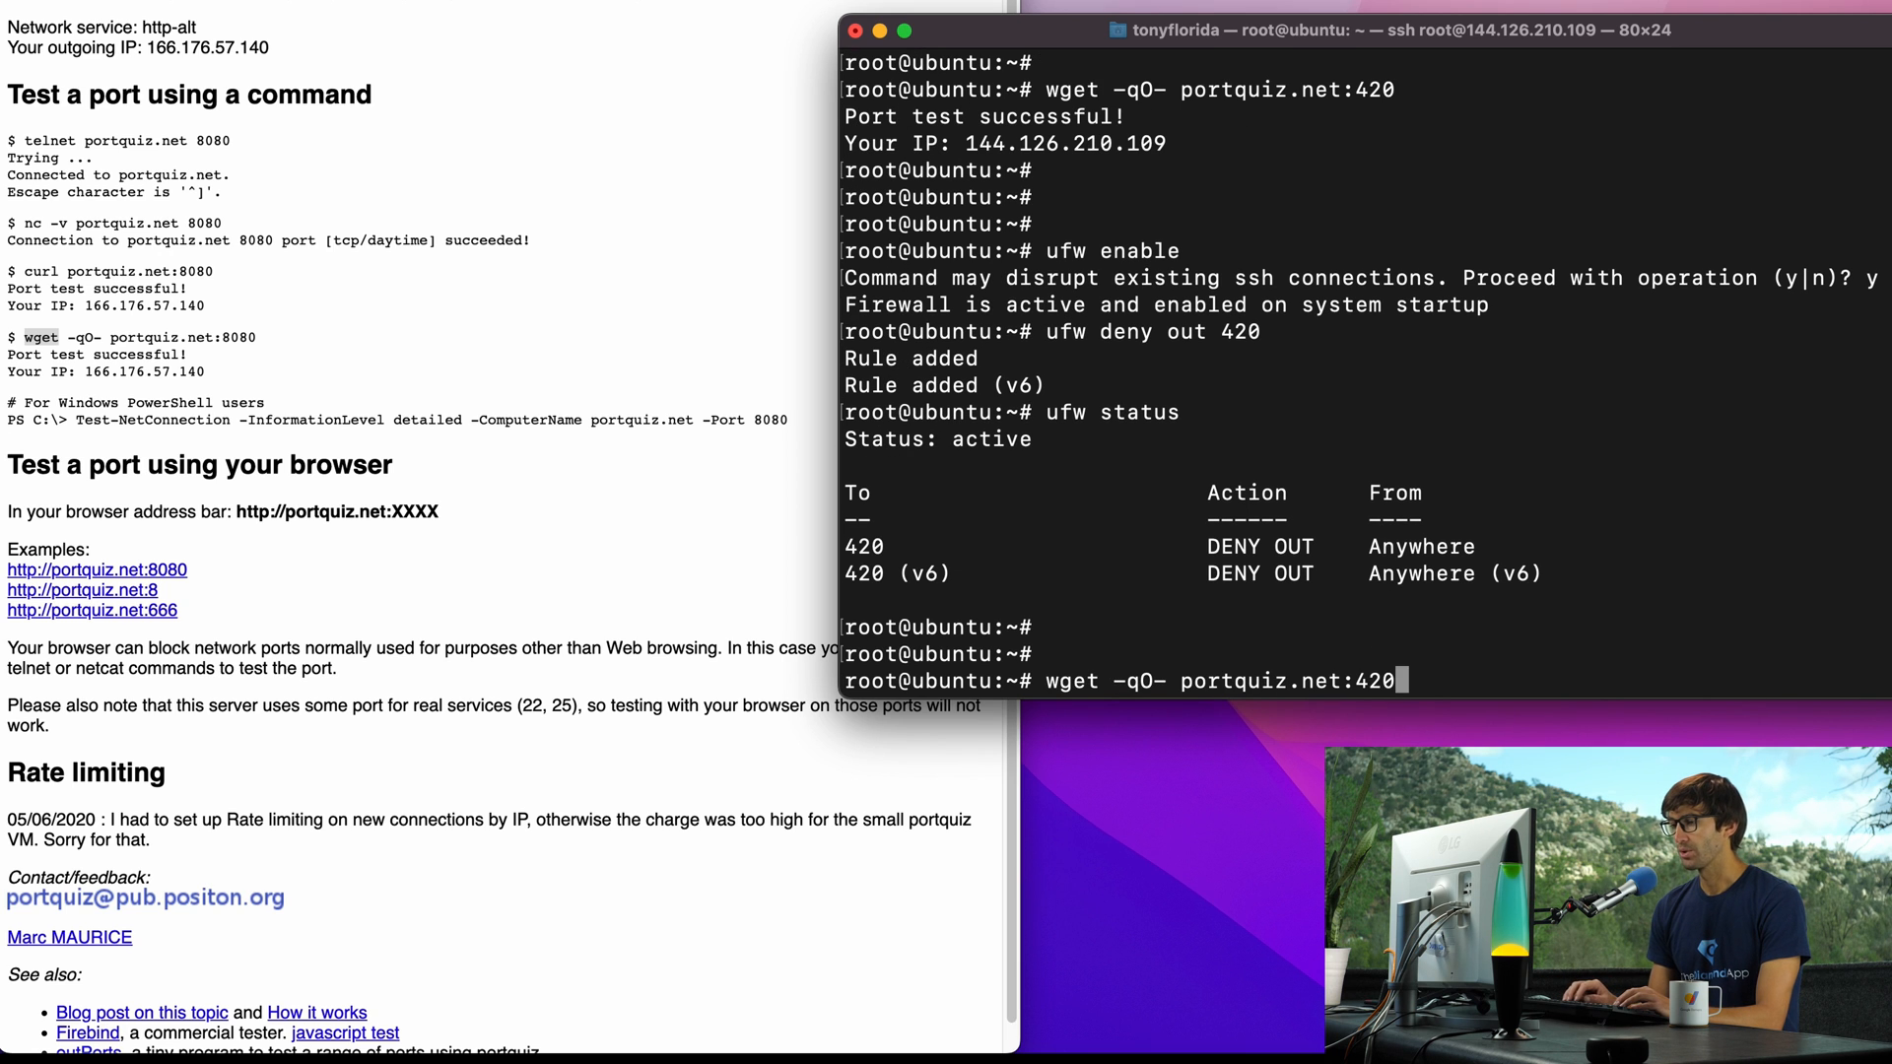
text(nc -v portquiz.net 420)
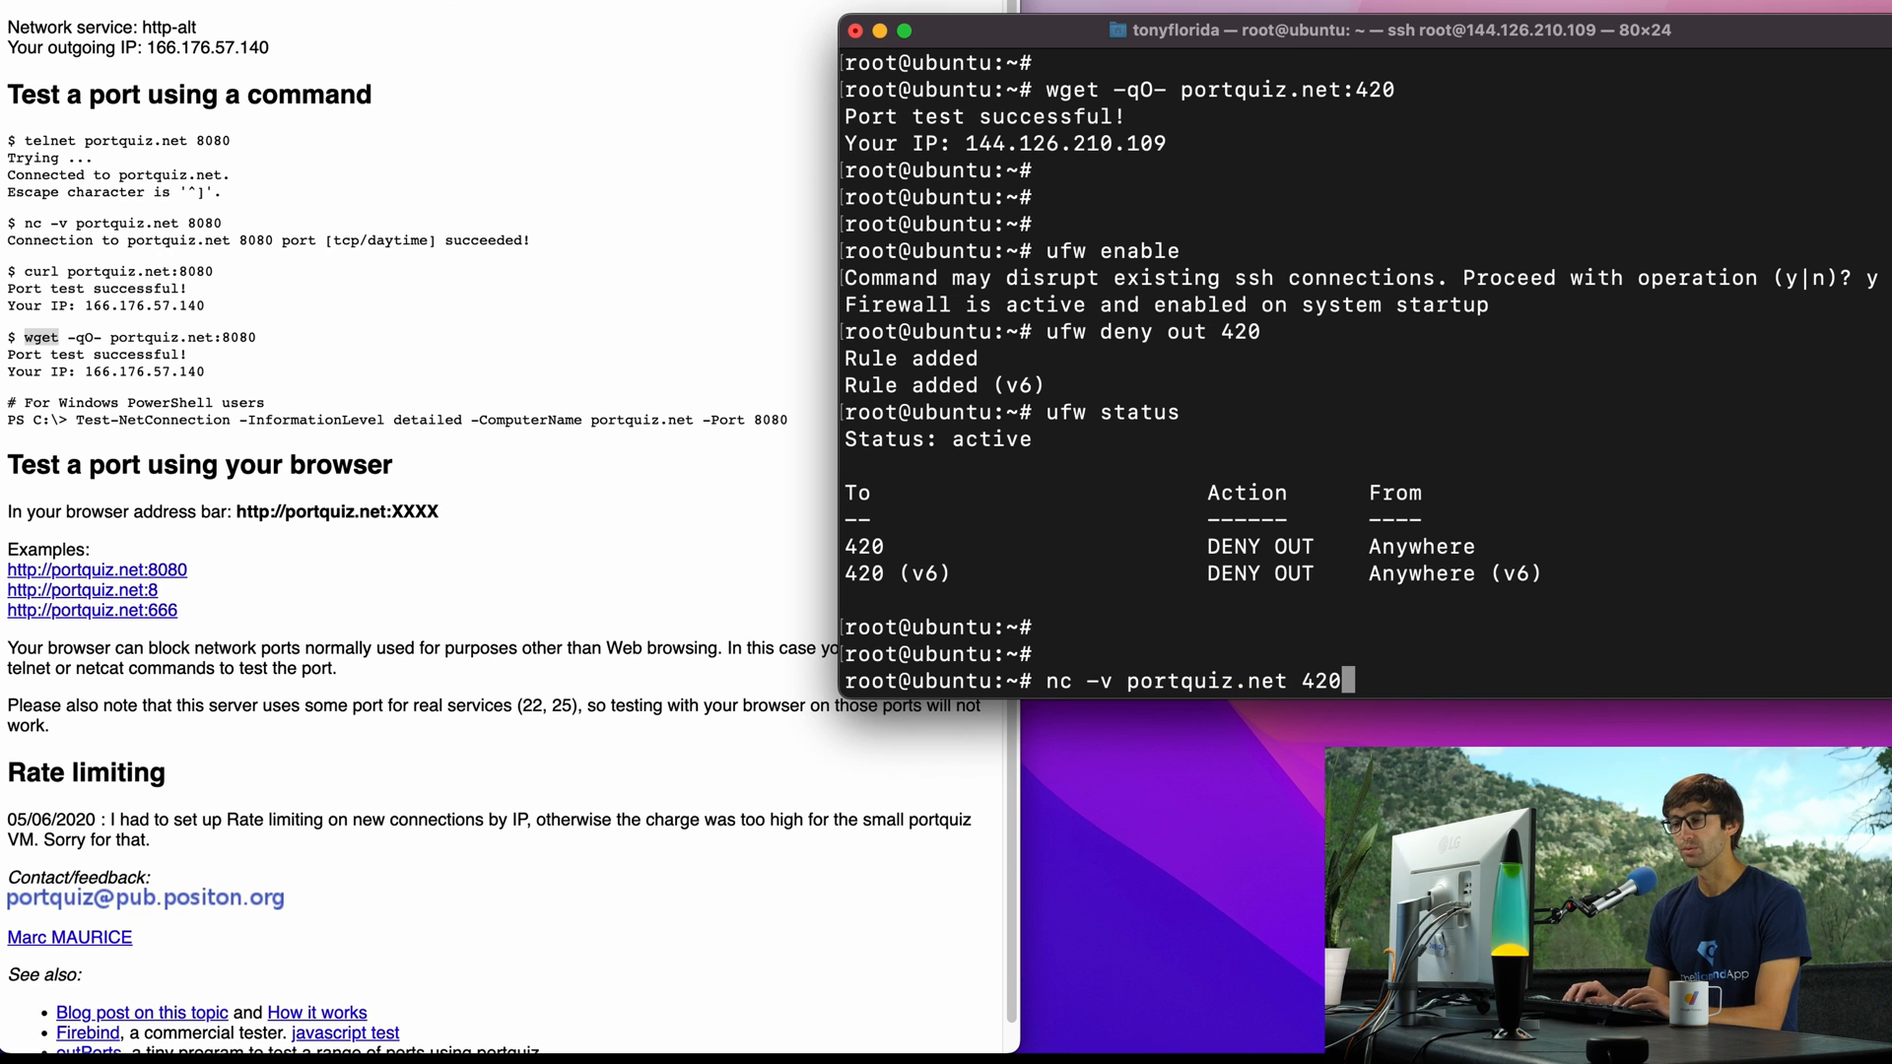
key(Return)
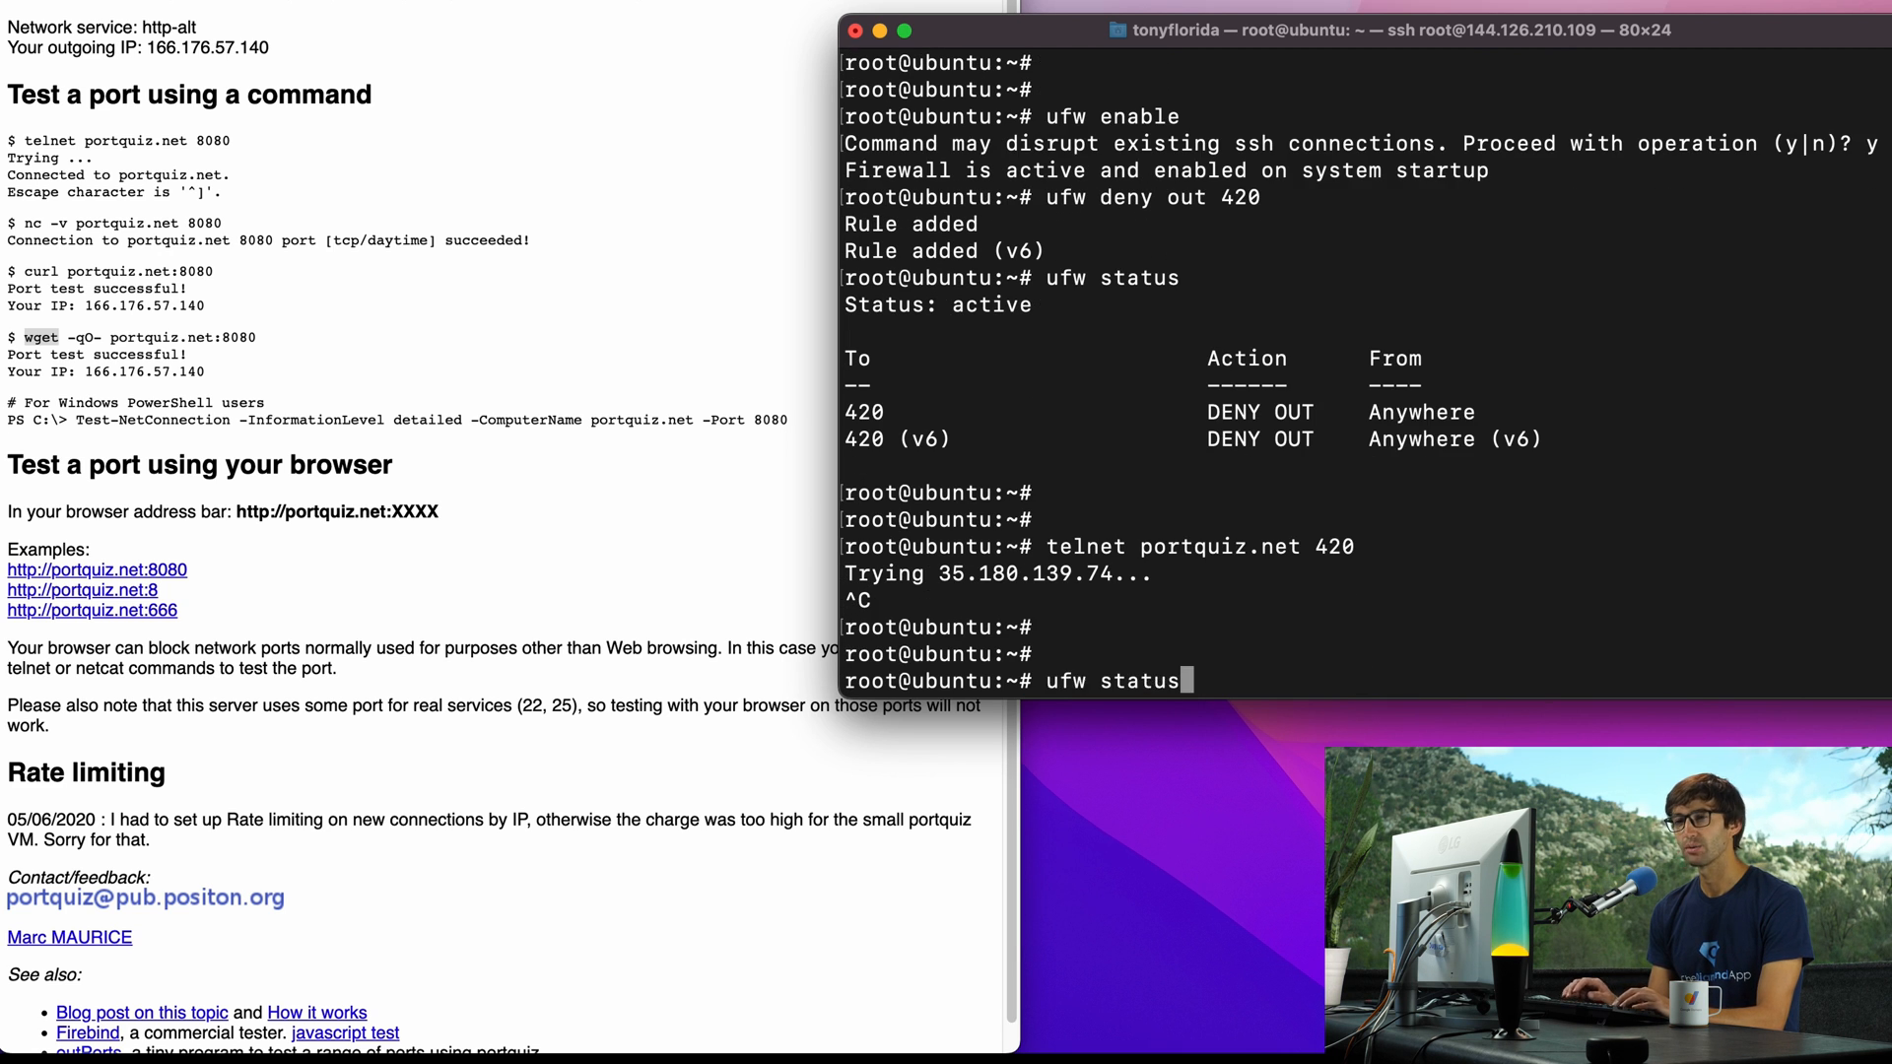
text(nc -v portquiz.net 420)
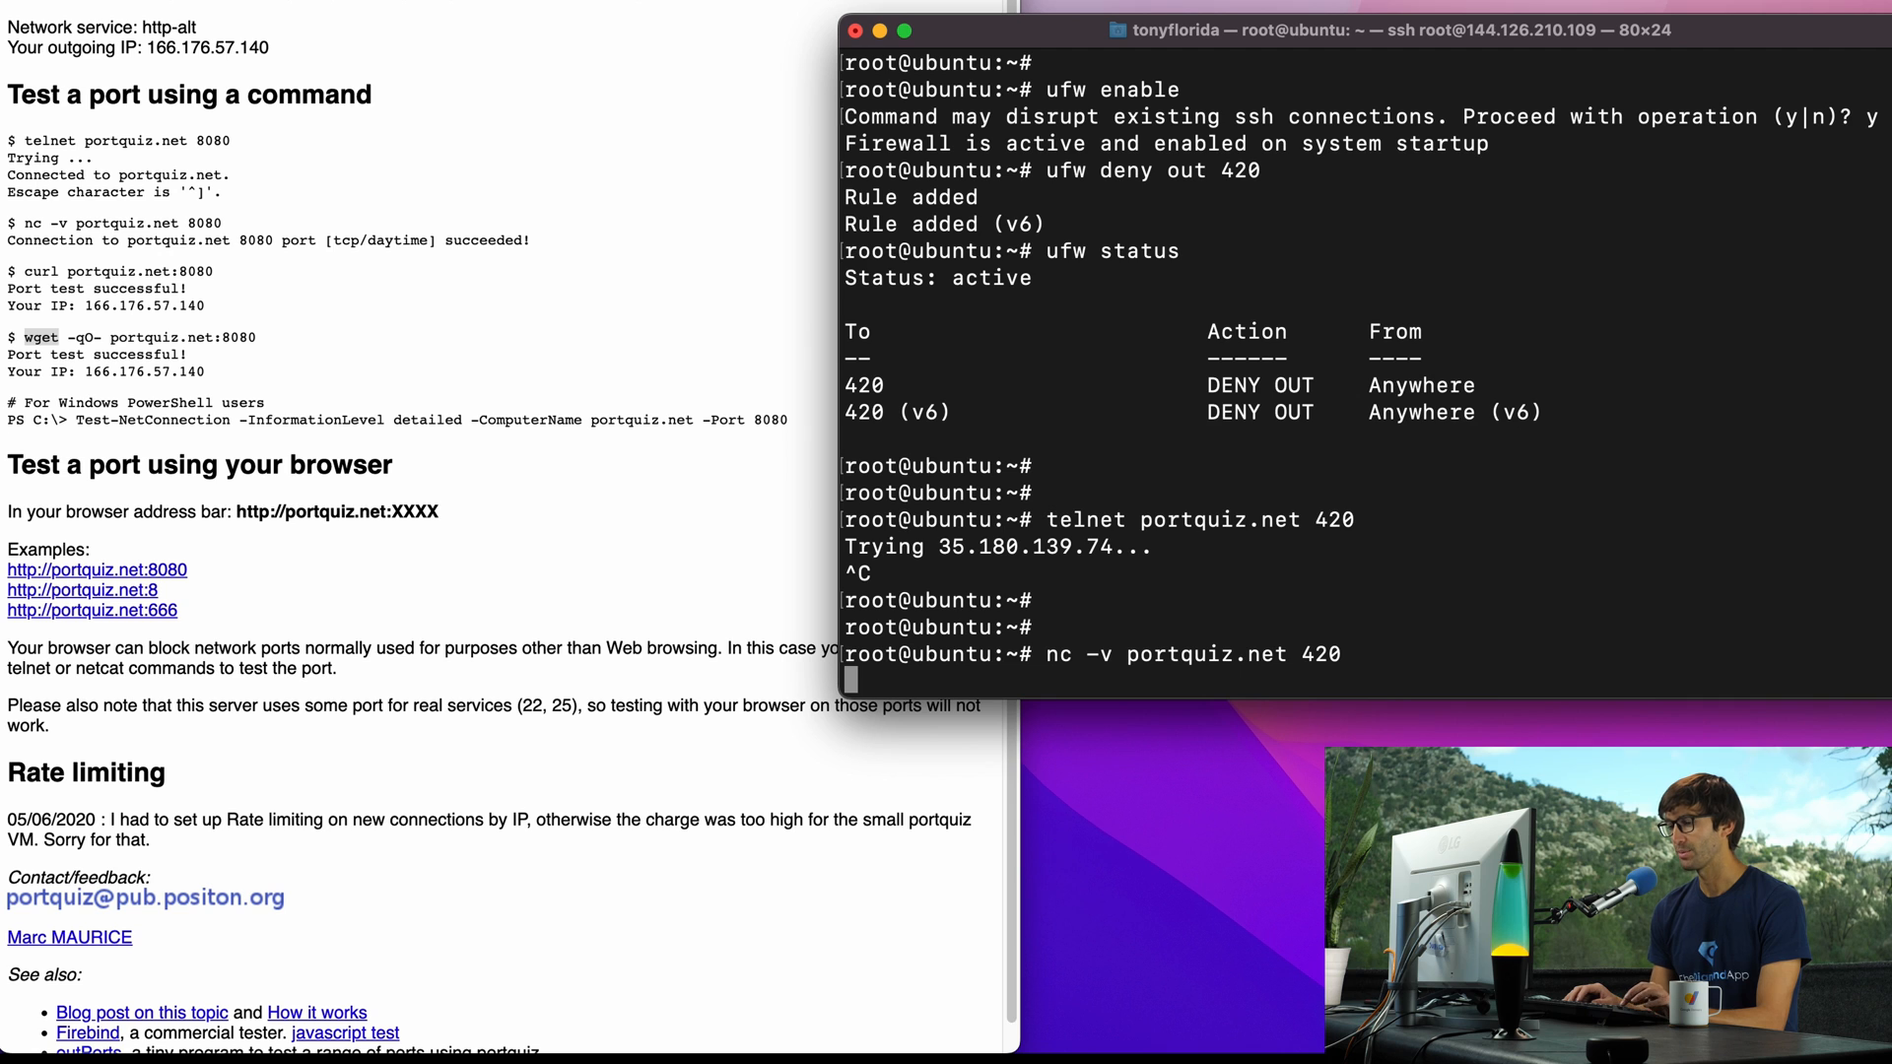
Step: Show telnet, curl and wget to portquiz.net port 420 also hang without connecting
text(telnet portquiz.net 420)
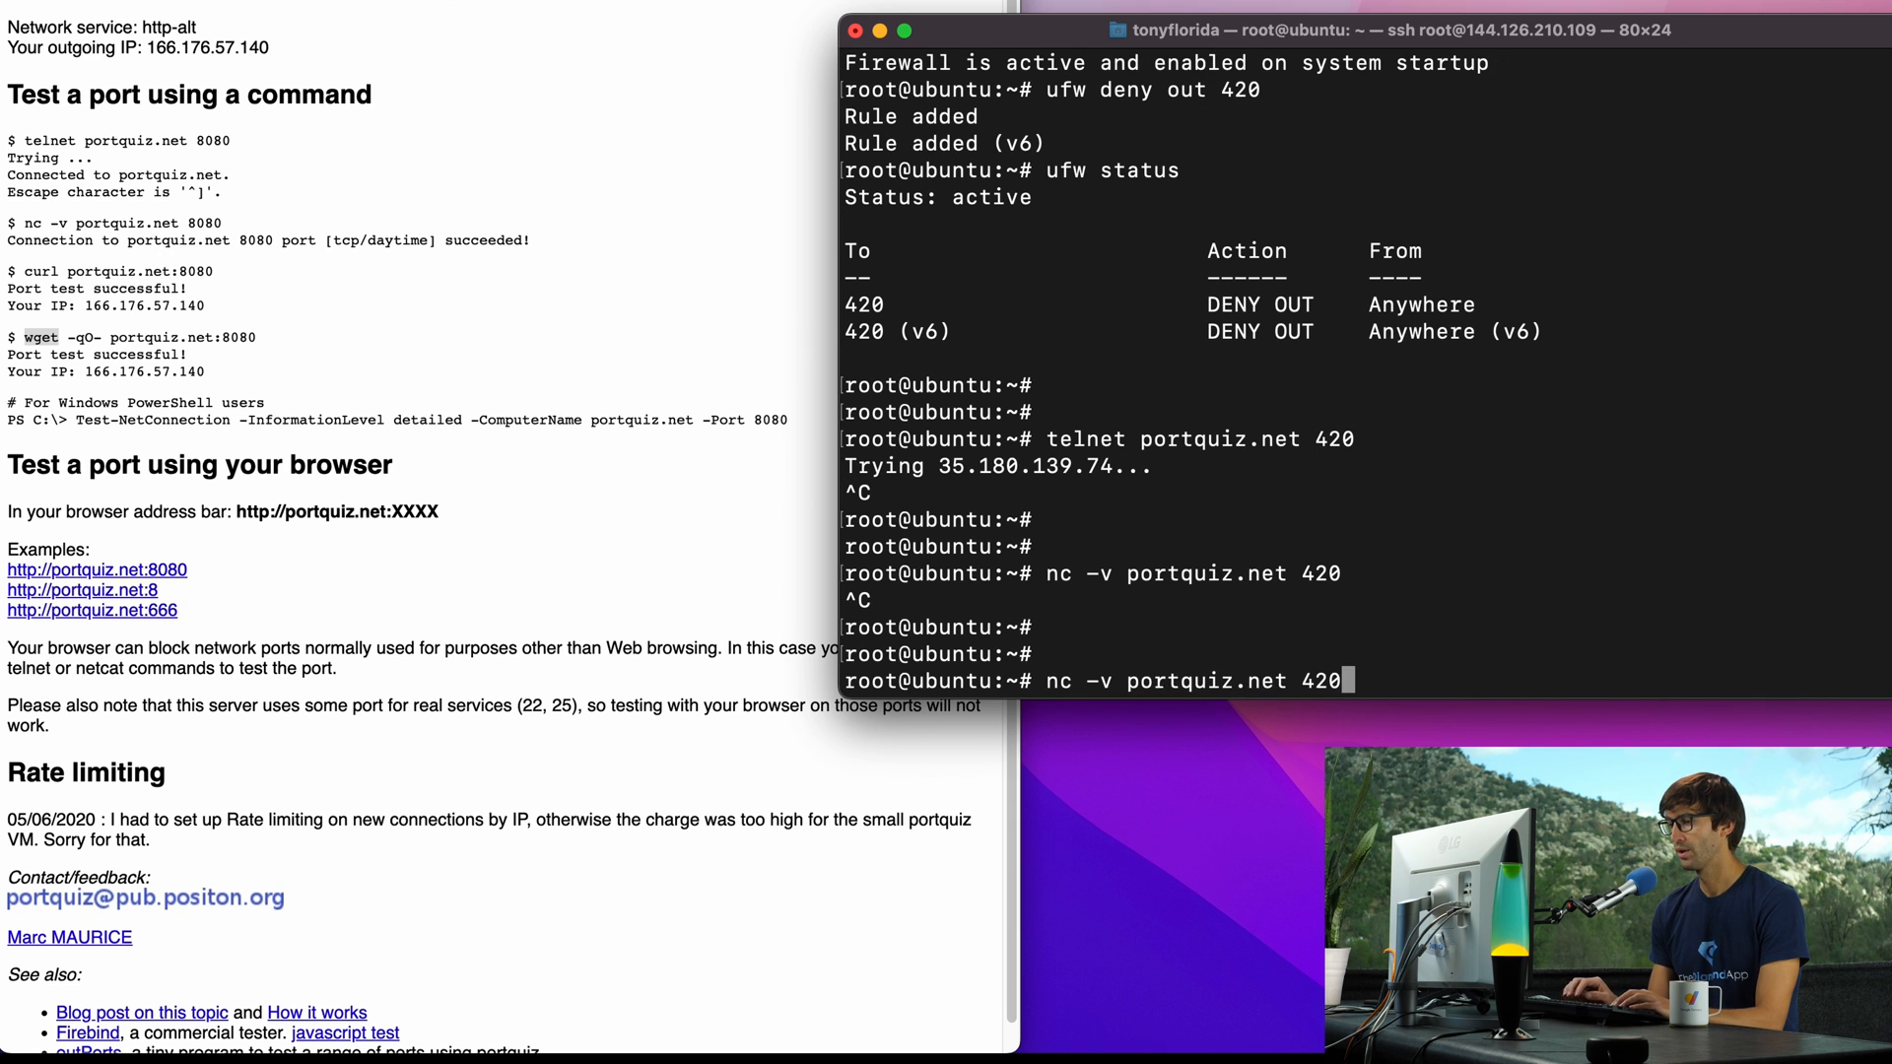
text(curl portquiz.net:420)
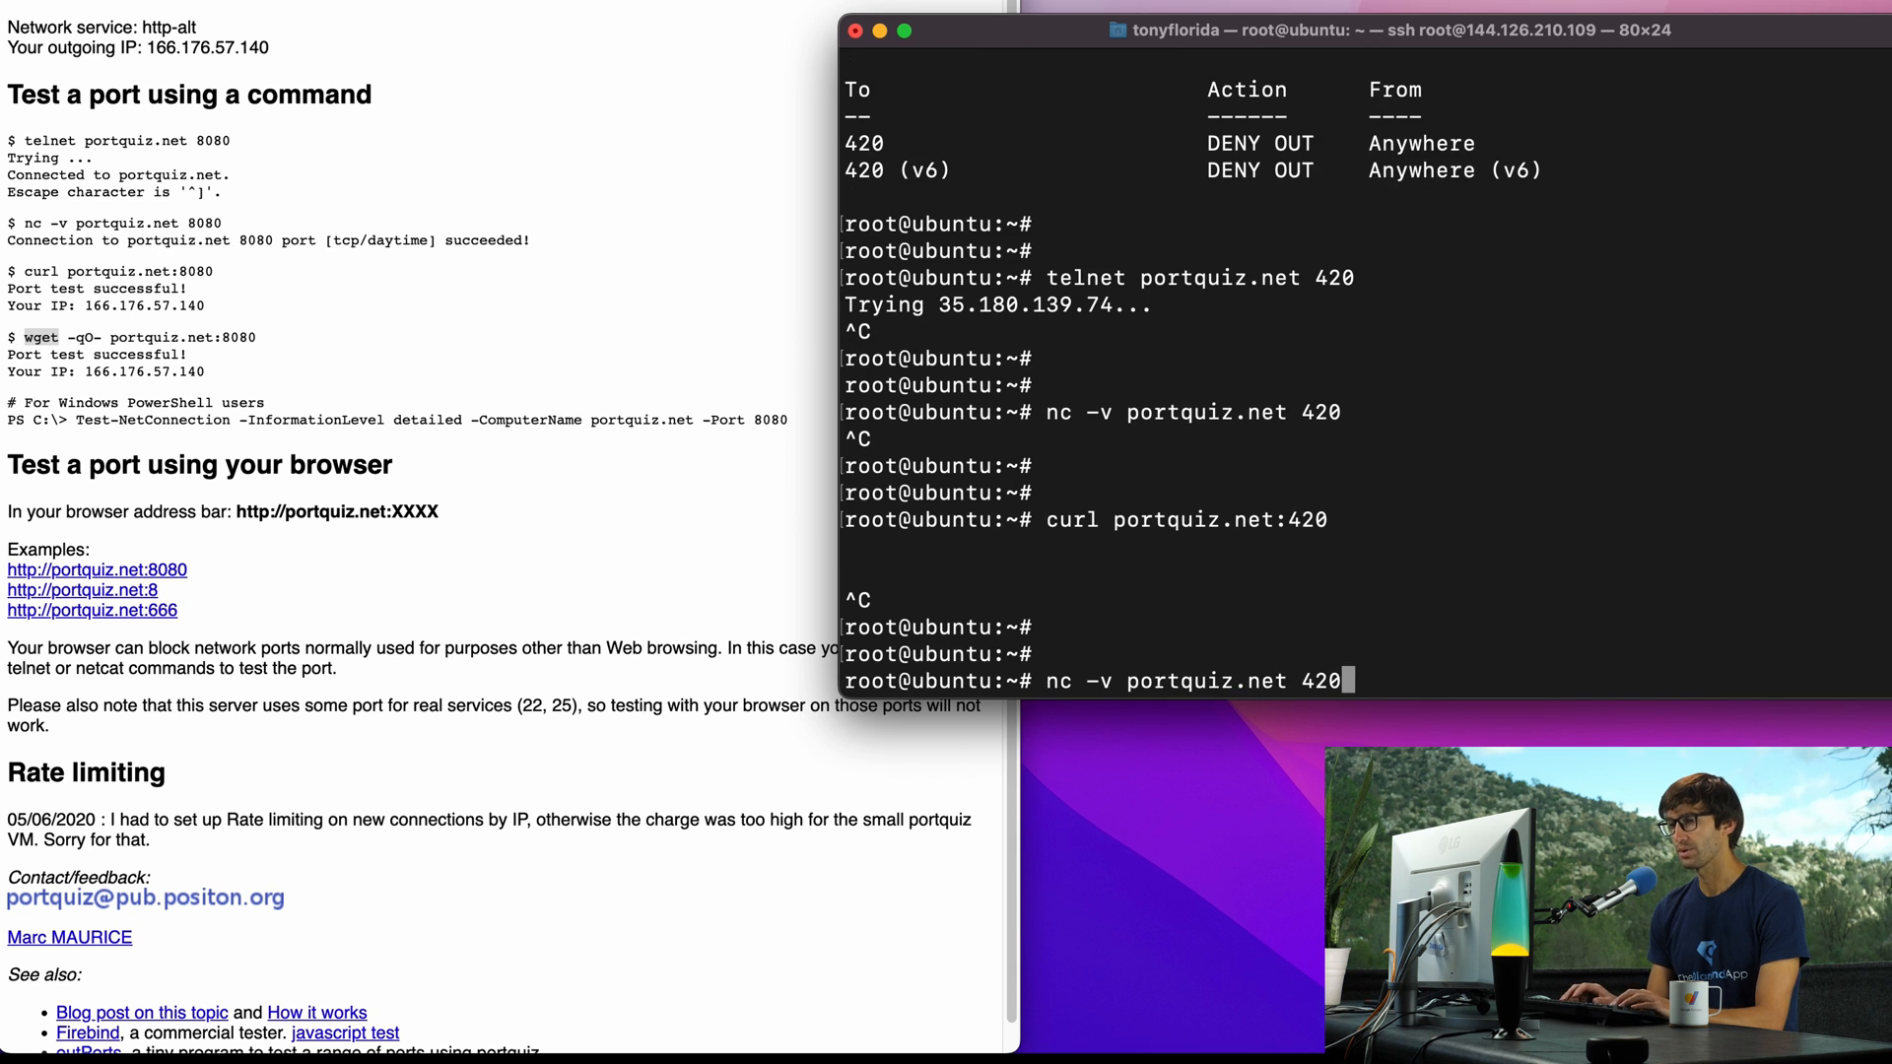
text(wget -qO- portquiz.net:420)
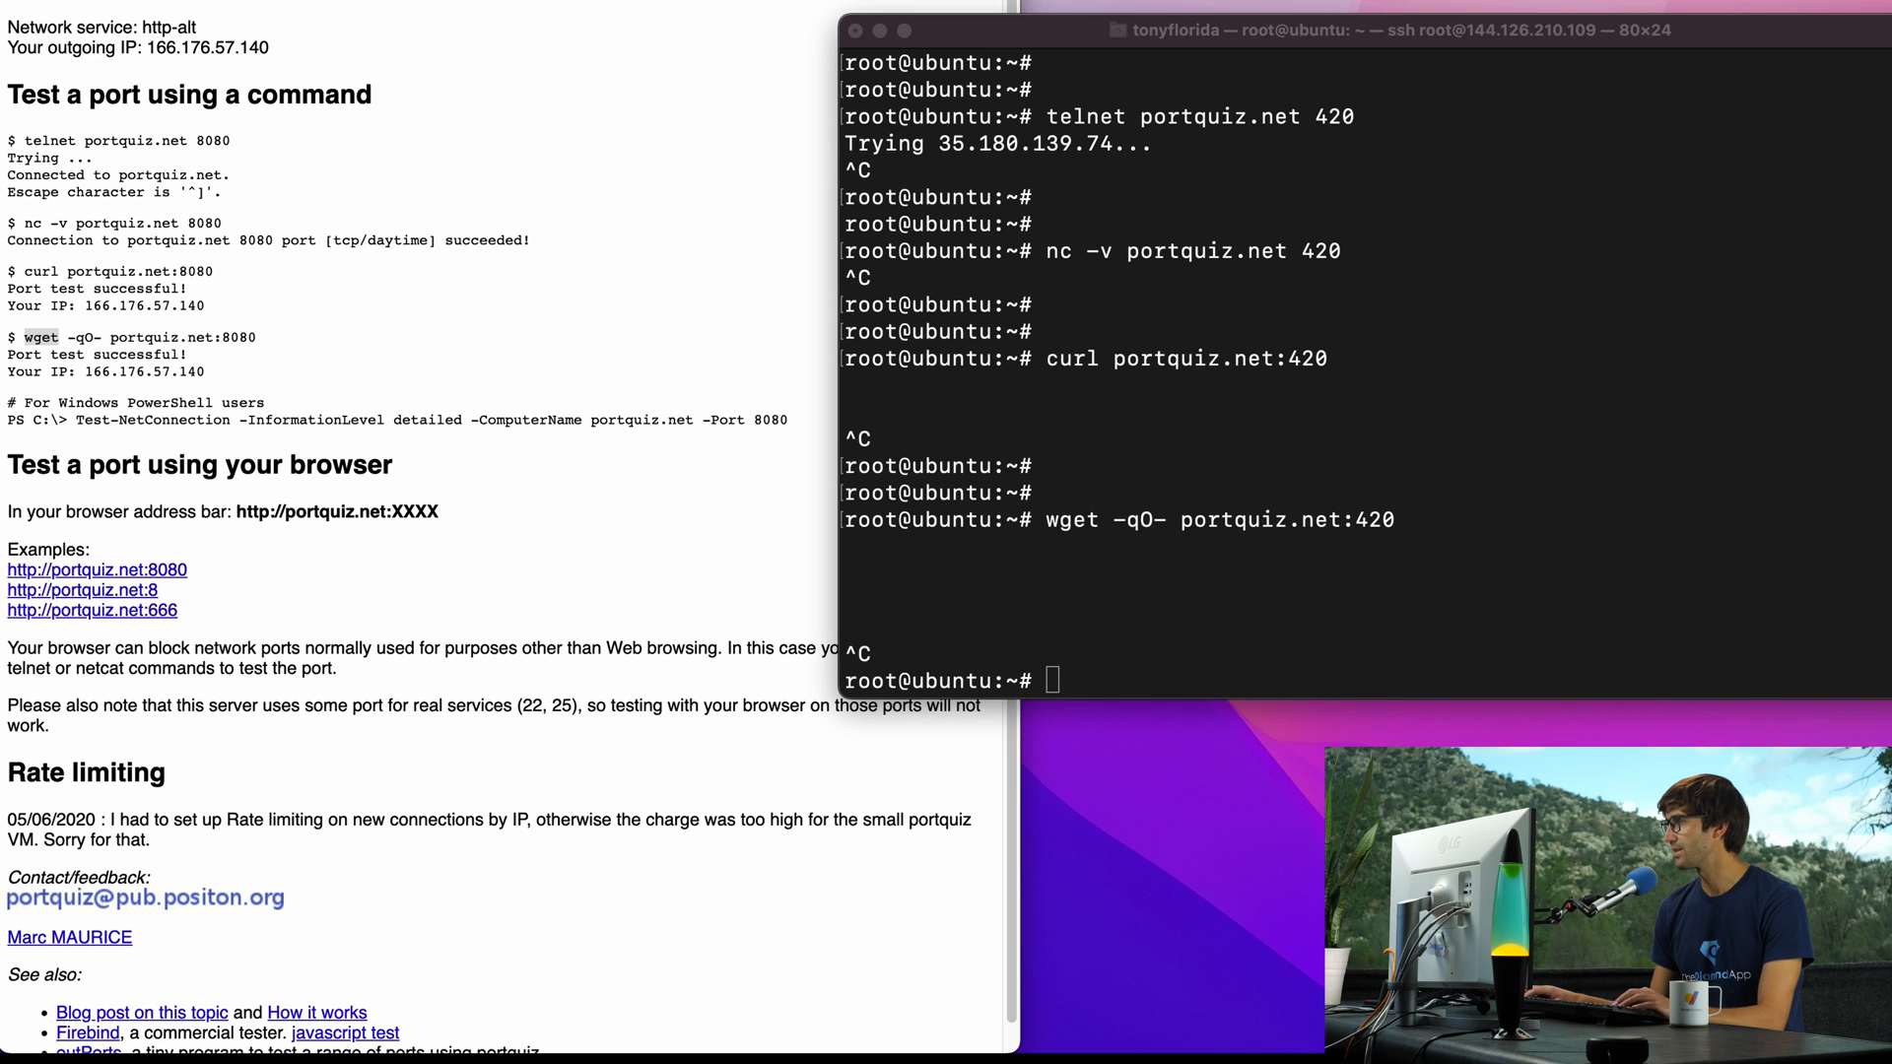
Step: Run 'curl portquiz.net:65535' and get a successful port test
text(curl portquiz.net:65535)
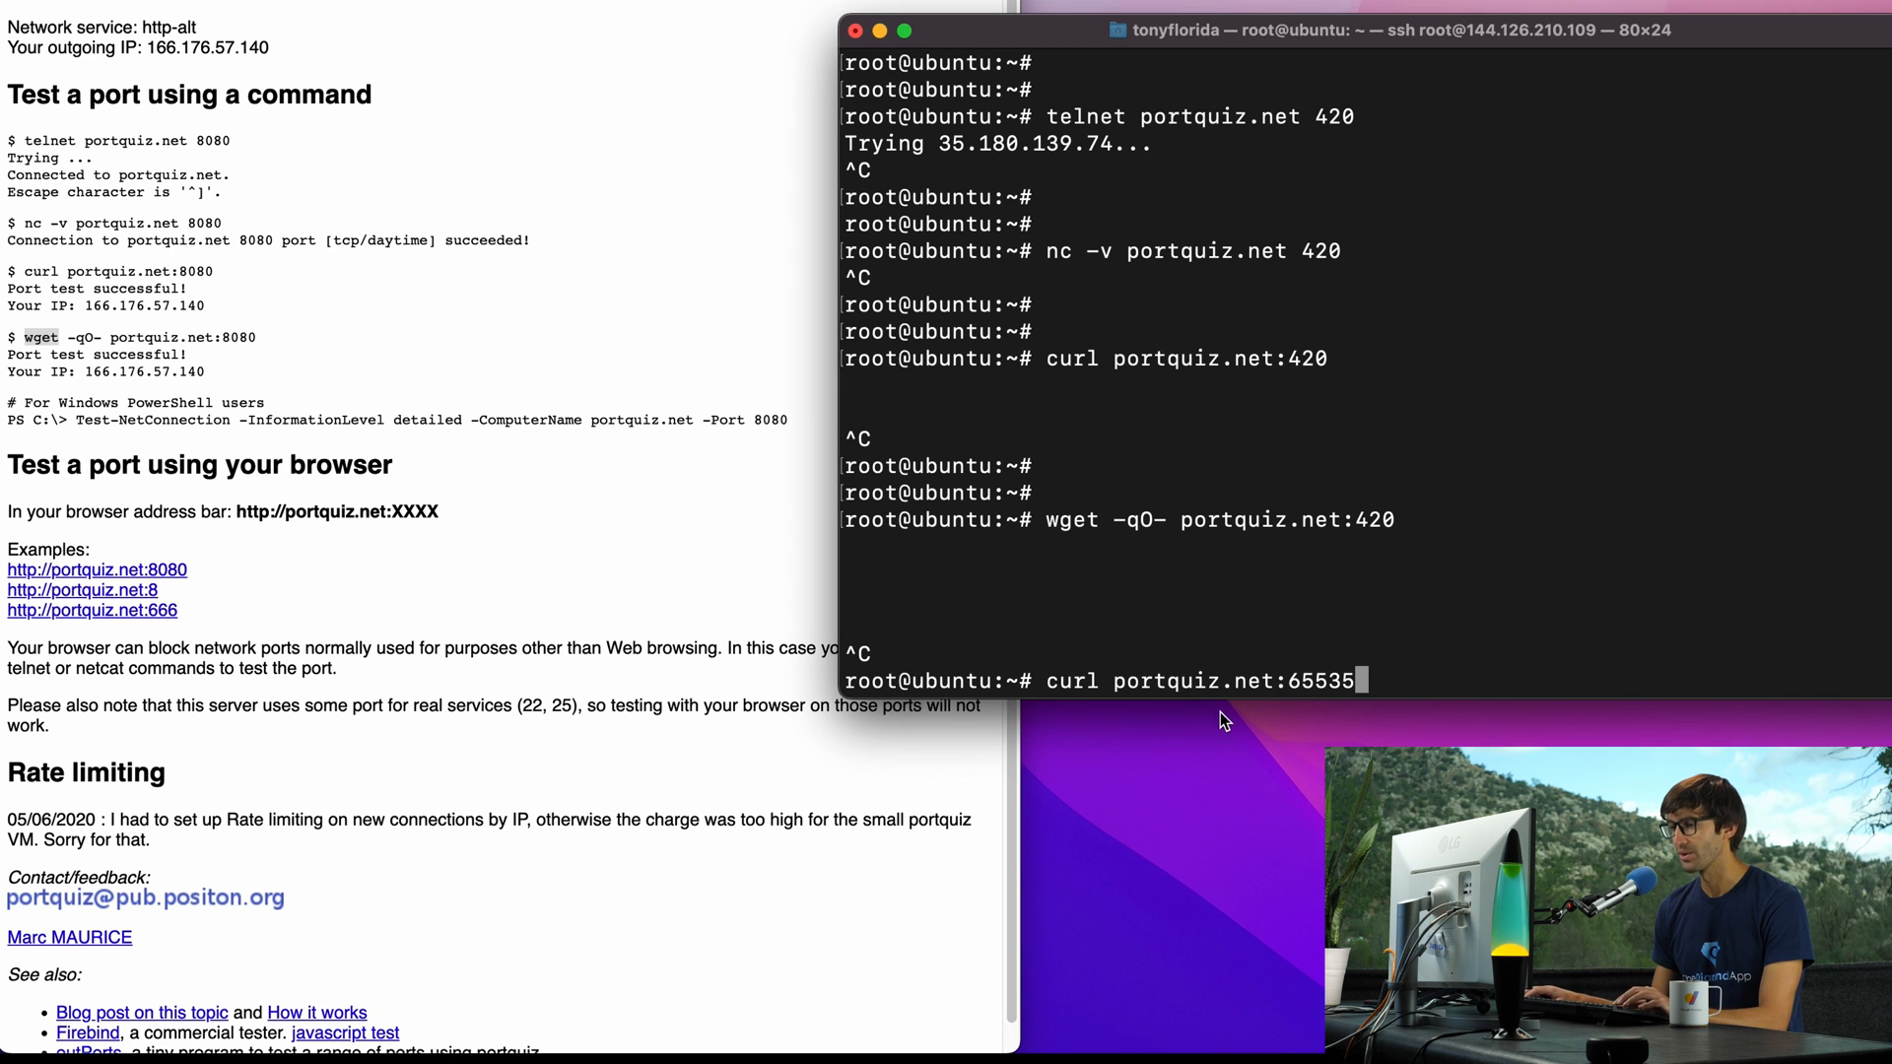
mouse_move(1321, 703)
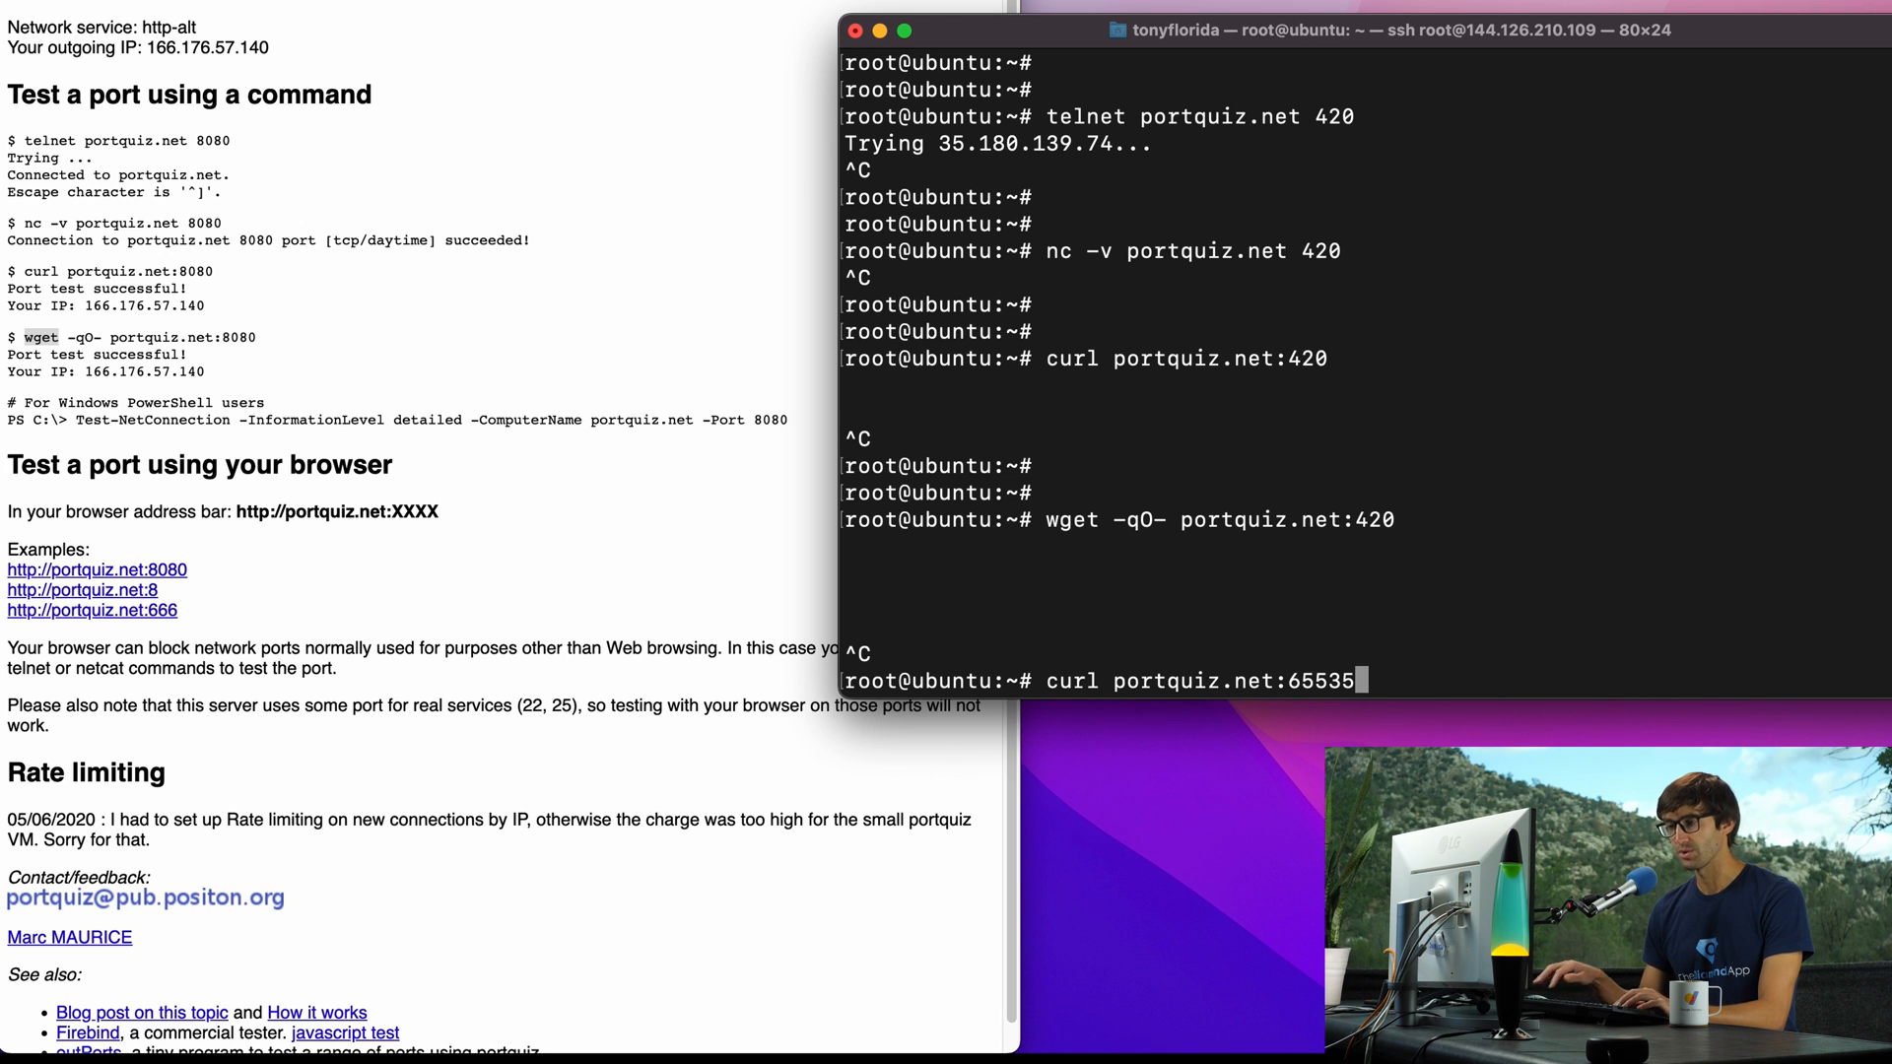
key(Return)
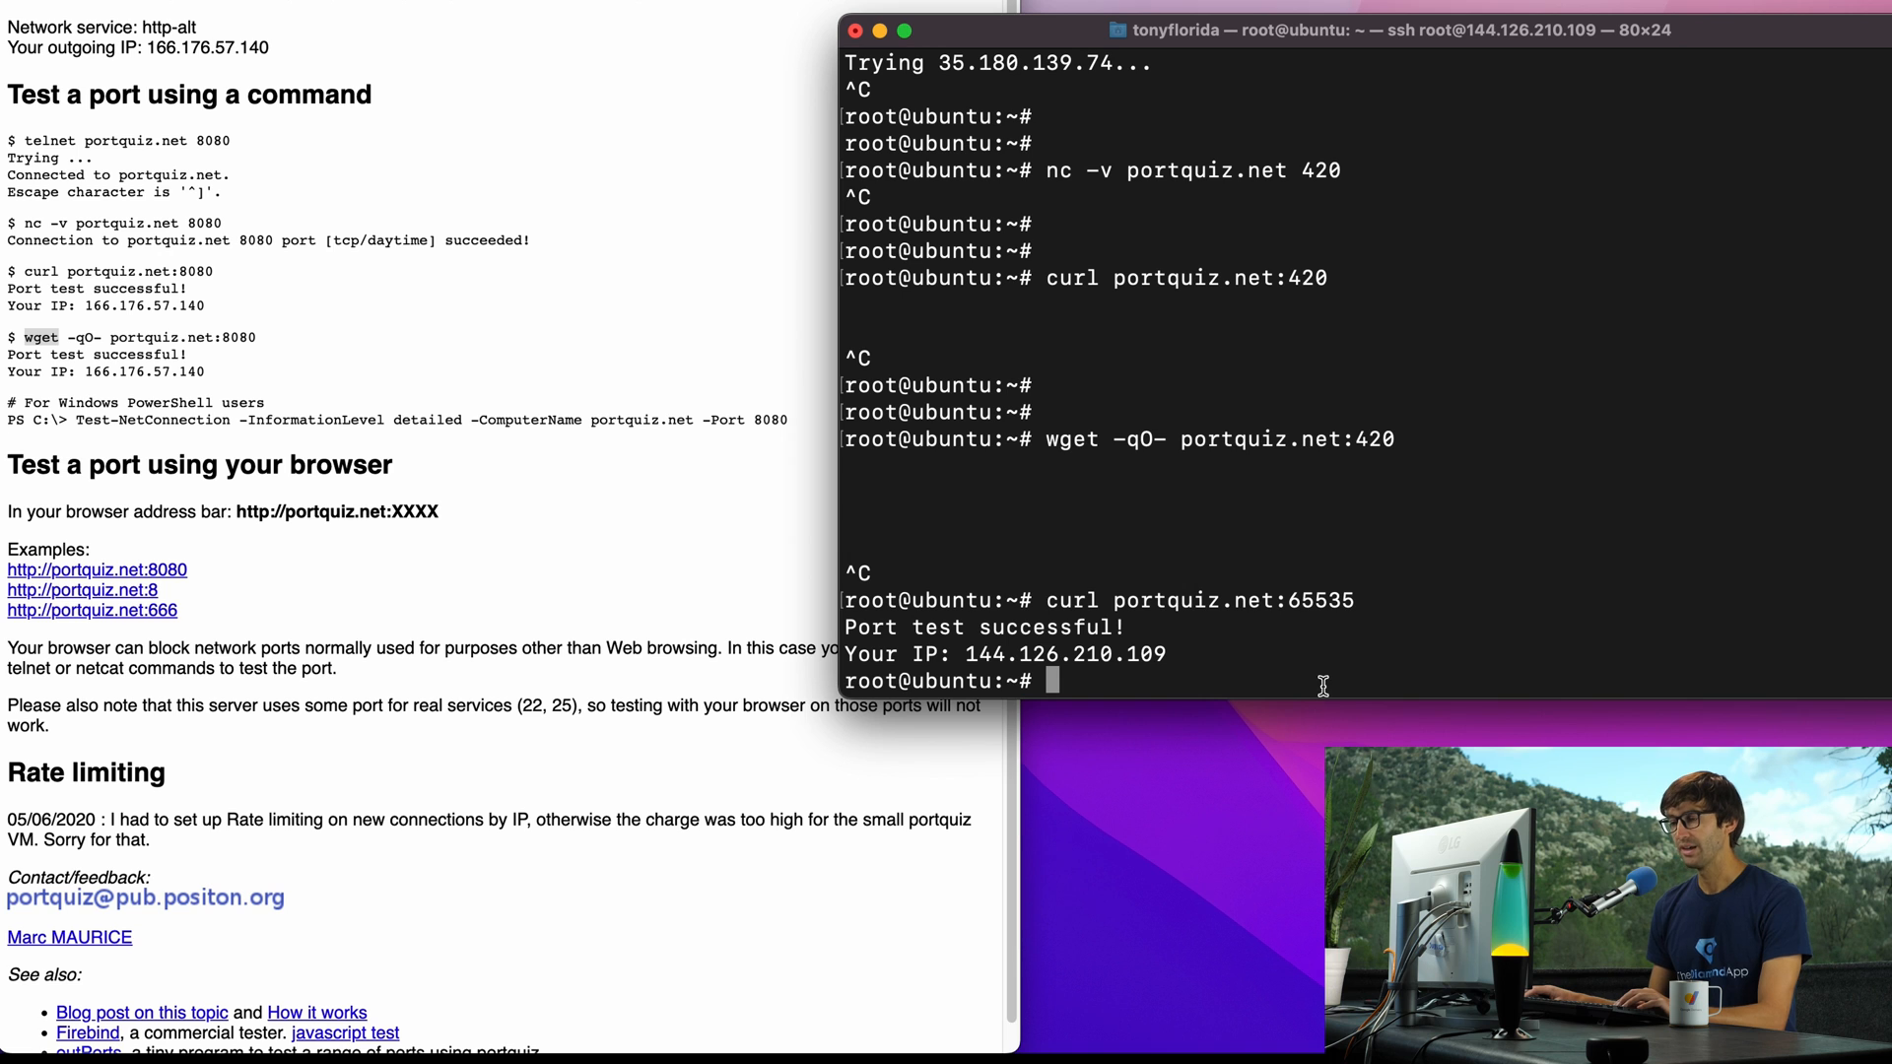
scroll(down, 3)
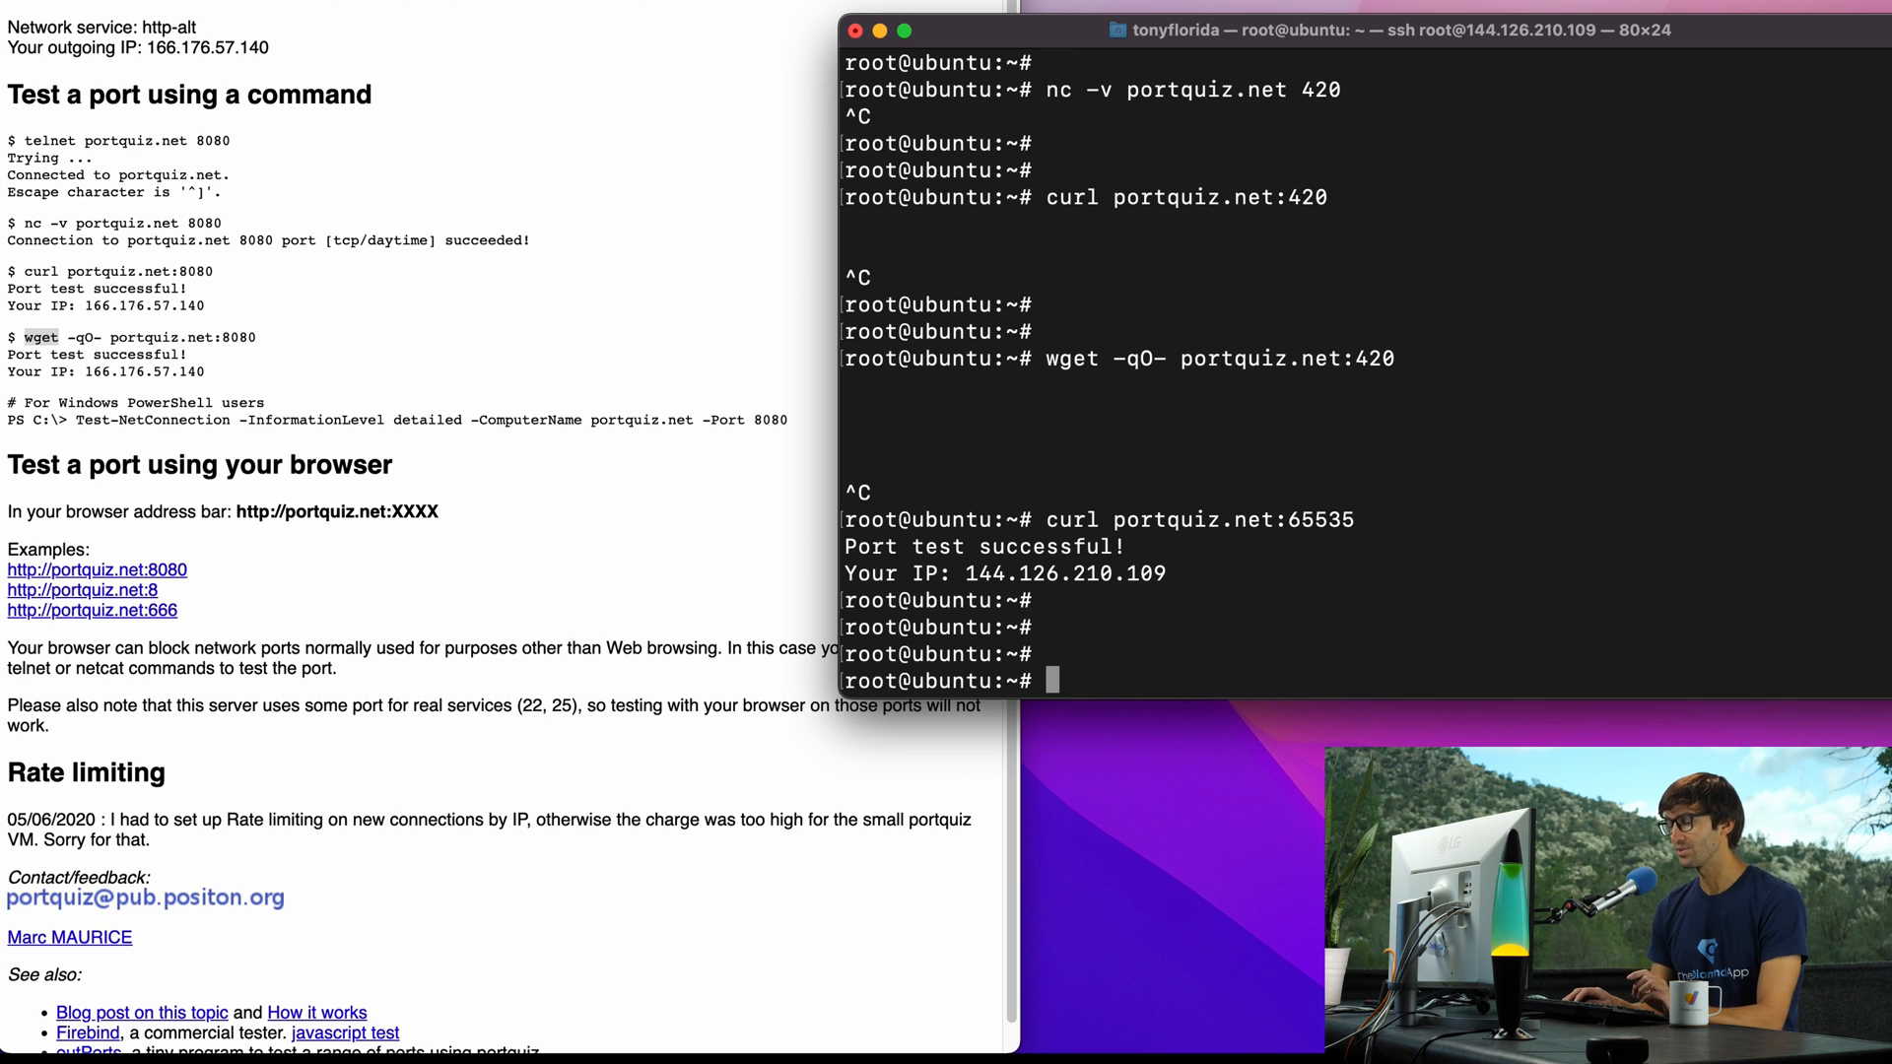
Step: Run curl on port 65536, which is rejected as an illegal URL
text(curl portquiz.net:65535)
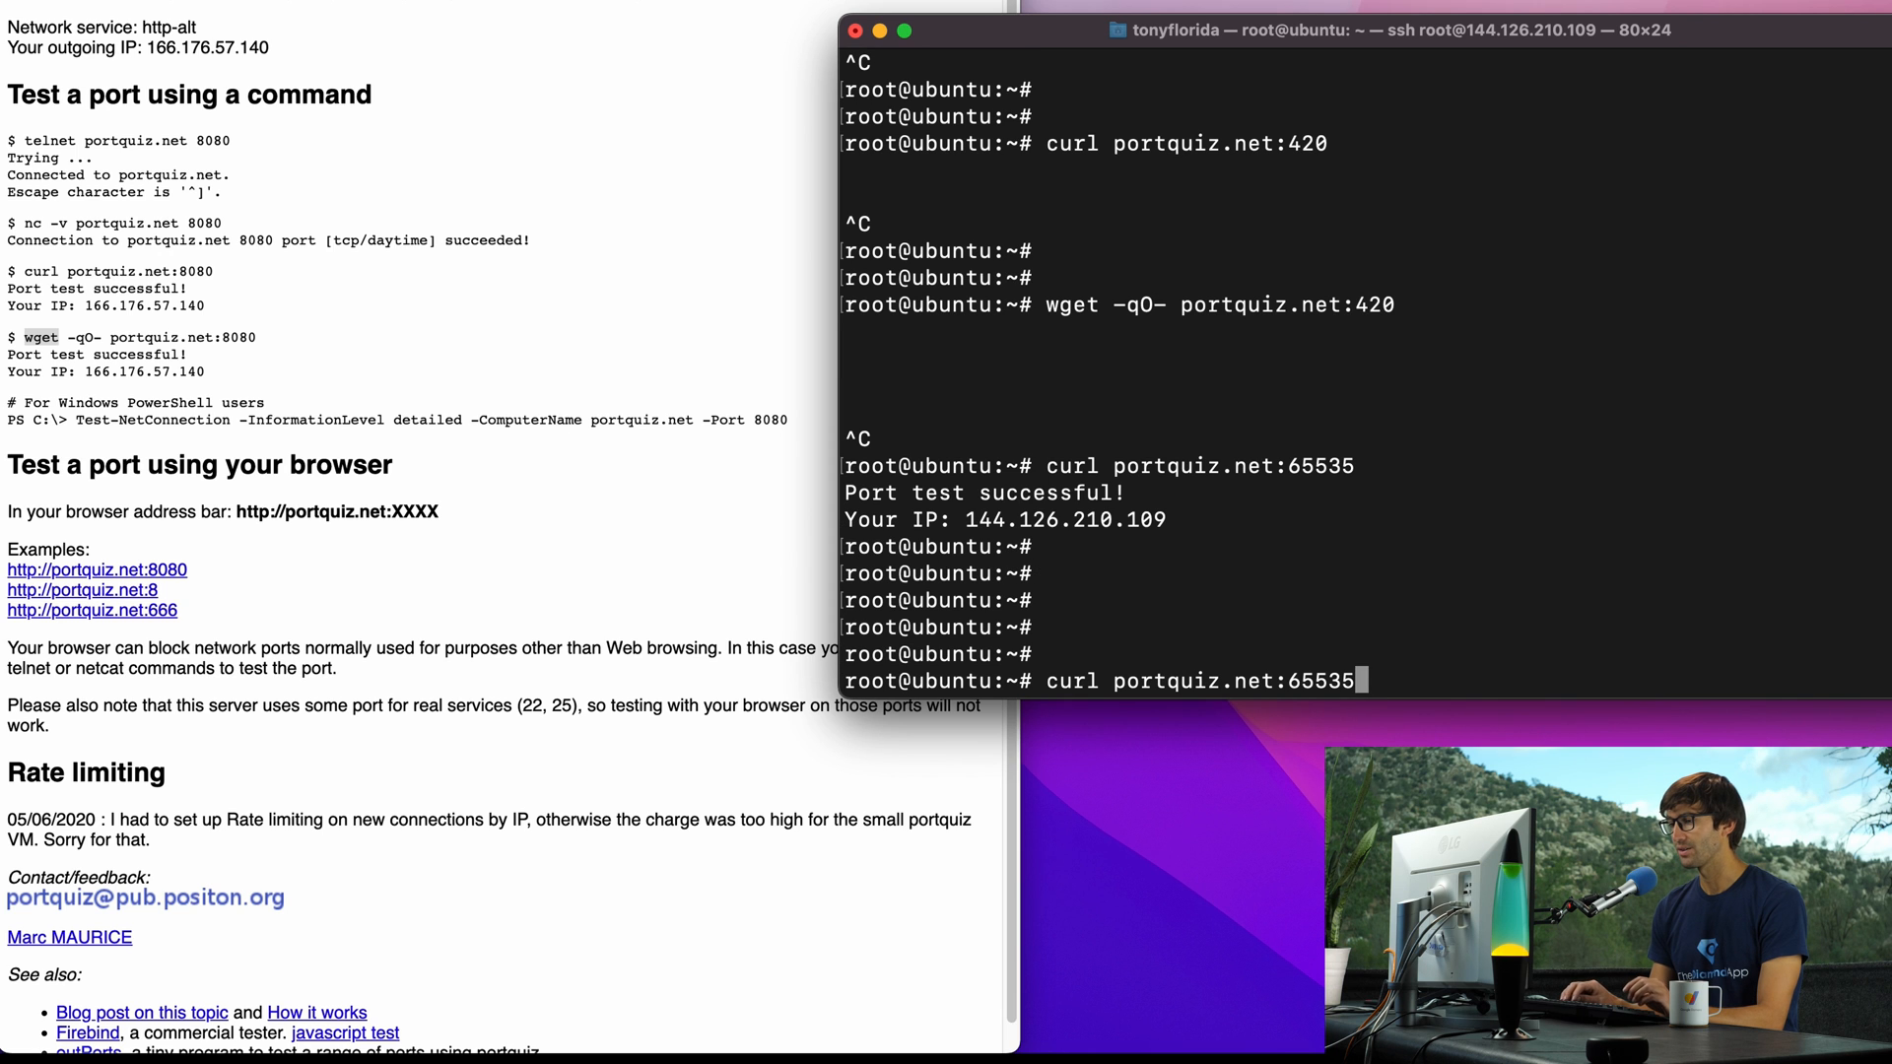
text(6)
key(Return)
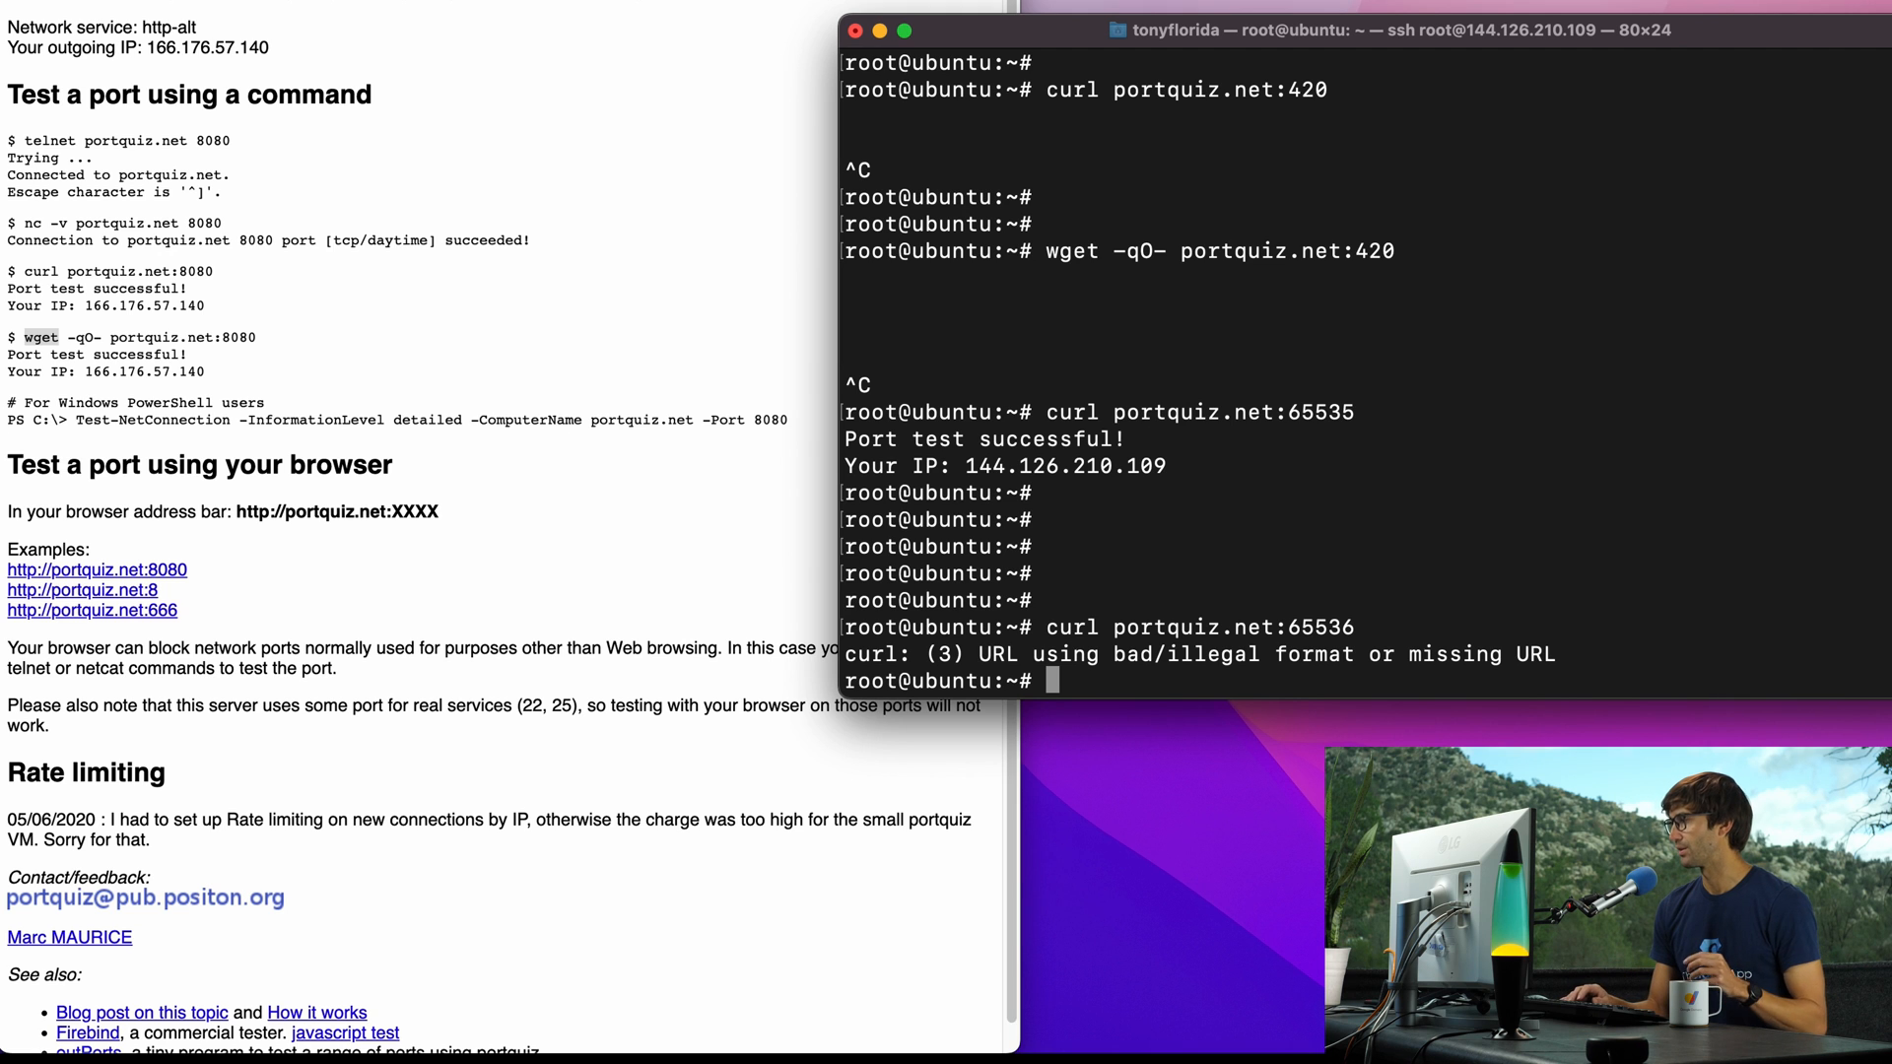
text(curl portquiz.net:65)
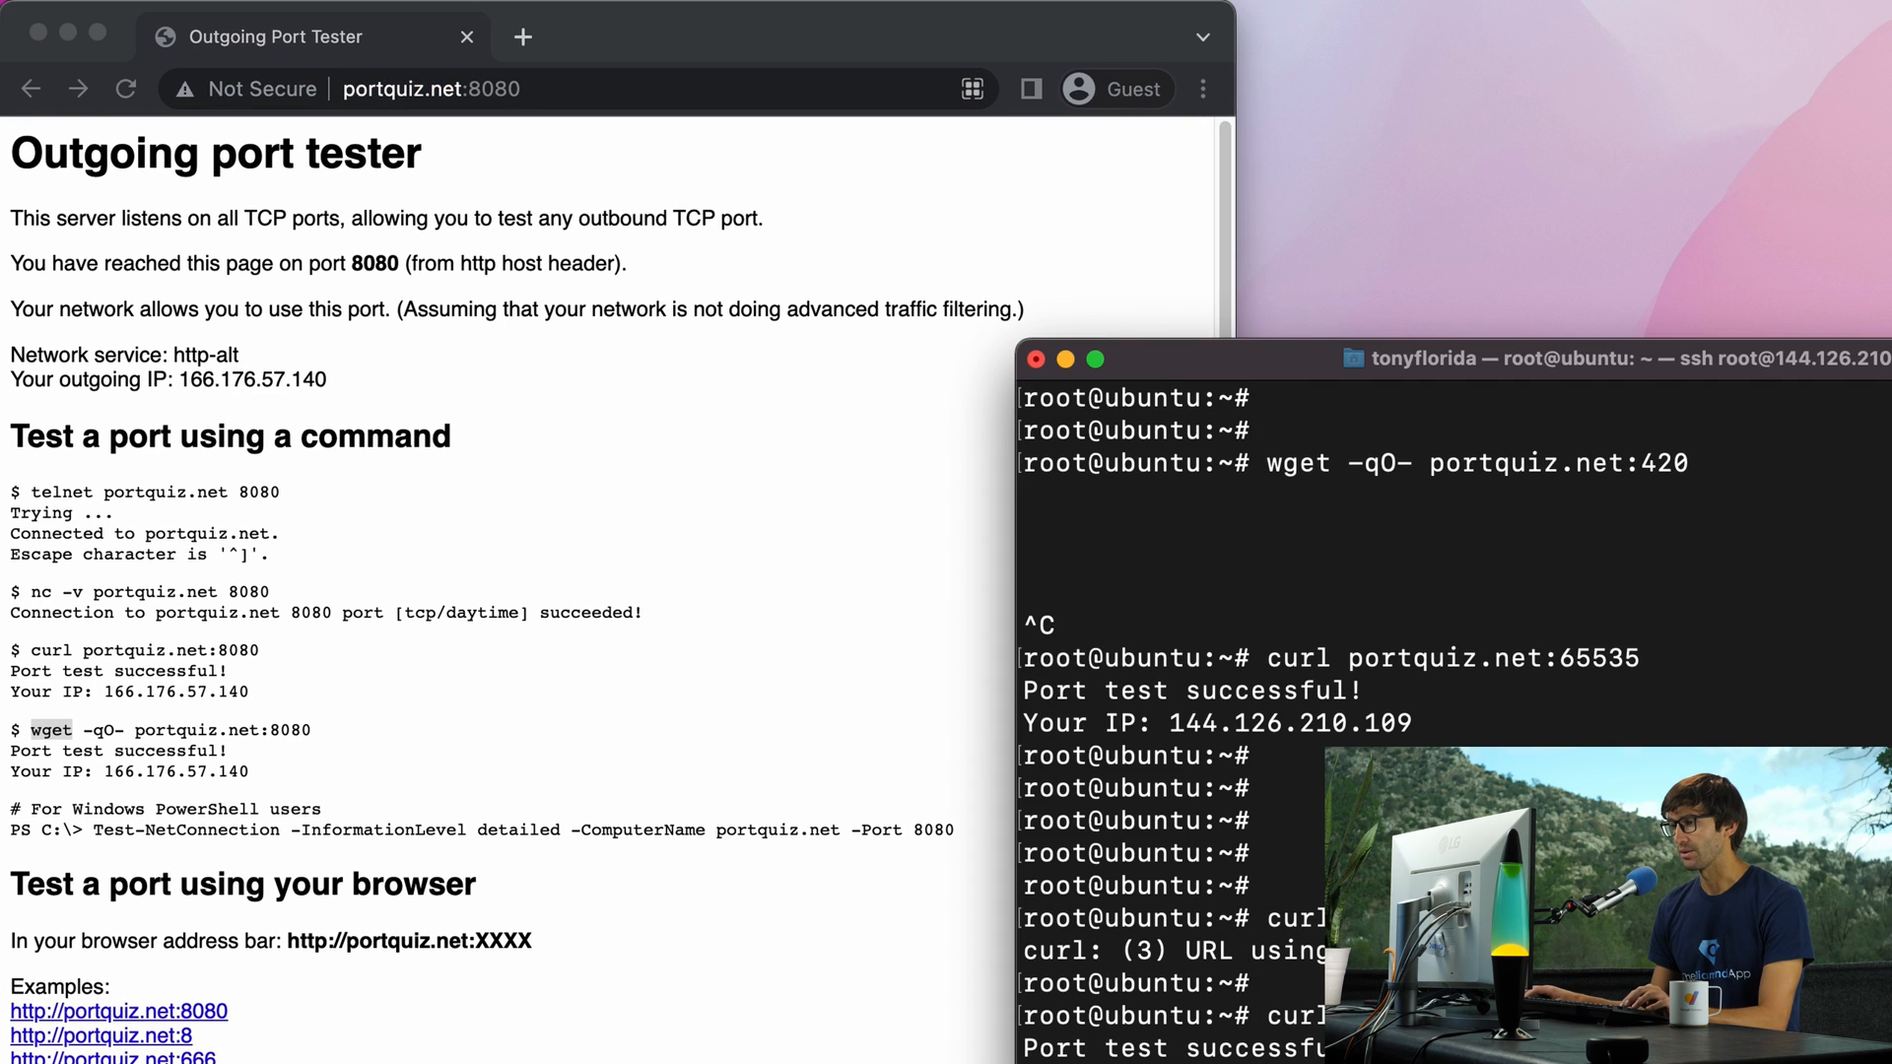
Step: Load portquiz.net:65535 successfully, then port 1, which Chrome refuses with ERR_UNSAFE_PORT
double_click(1597, 657)
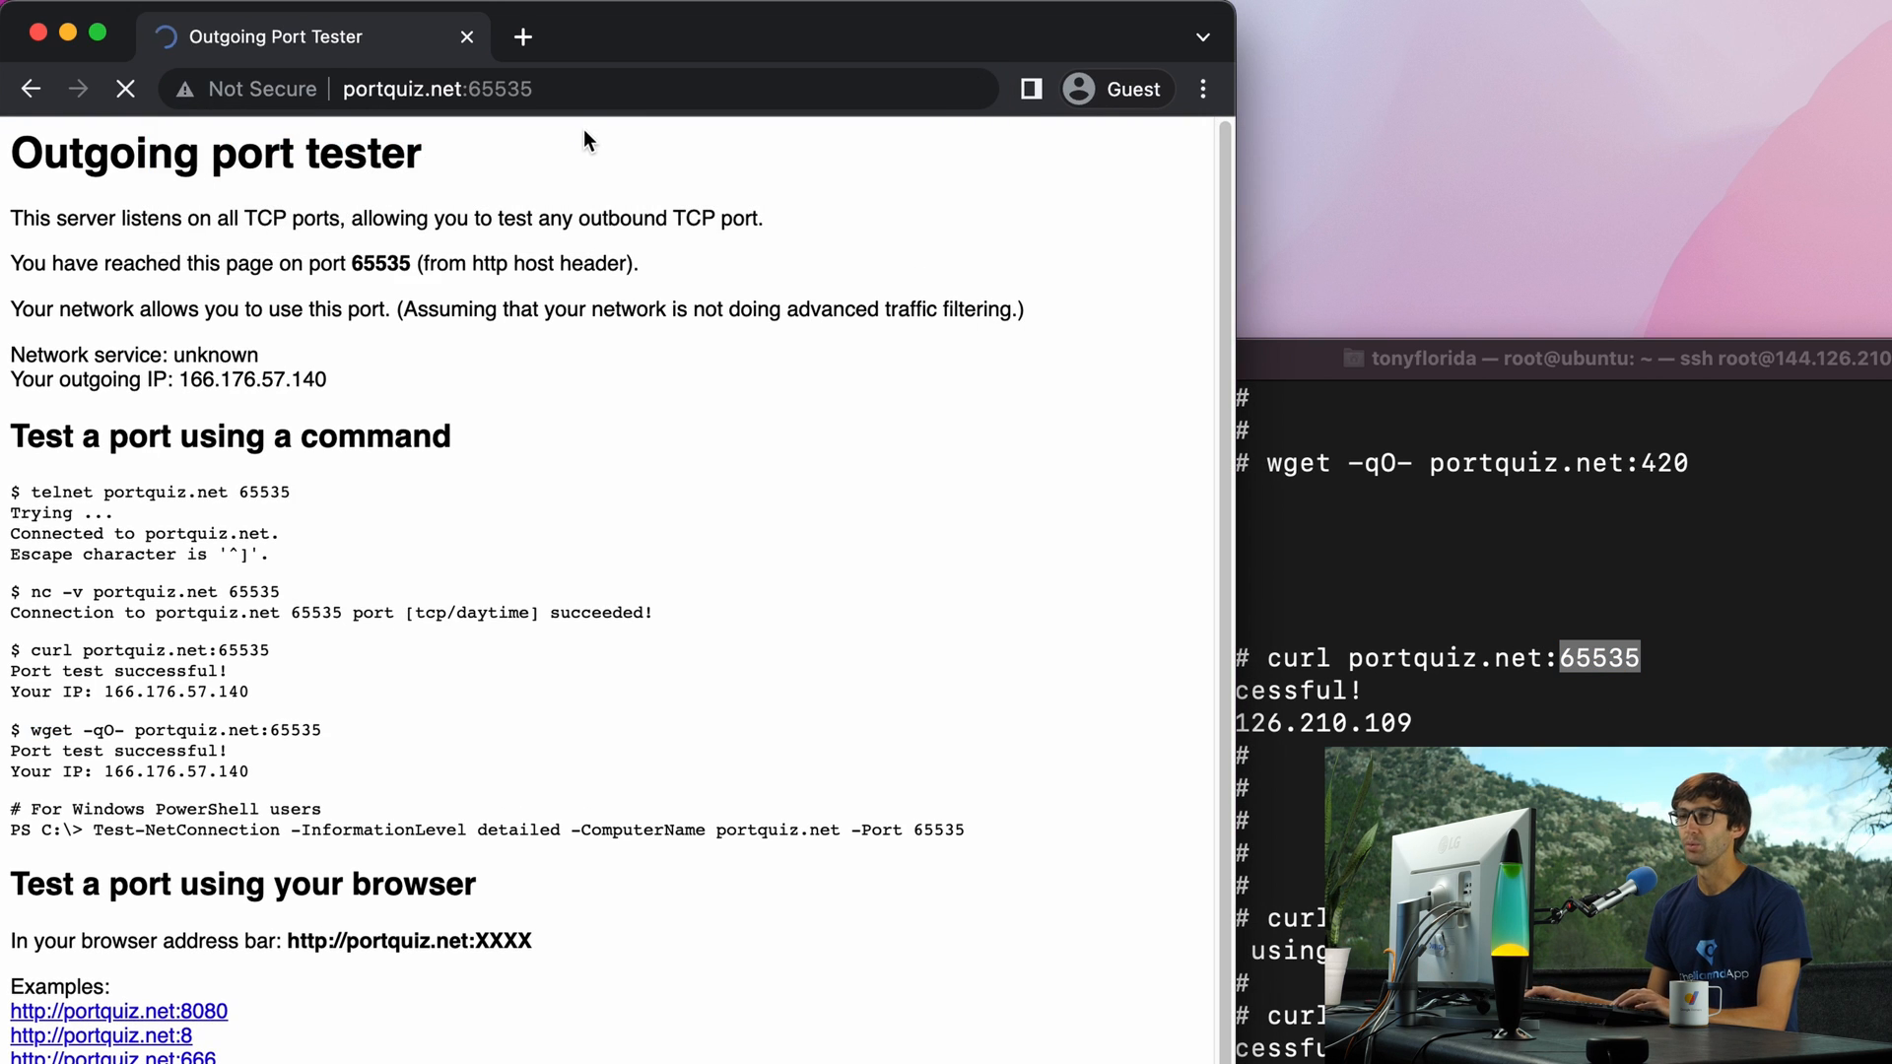
text(portquiz.net:1)
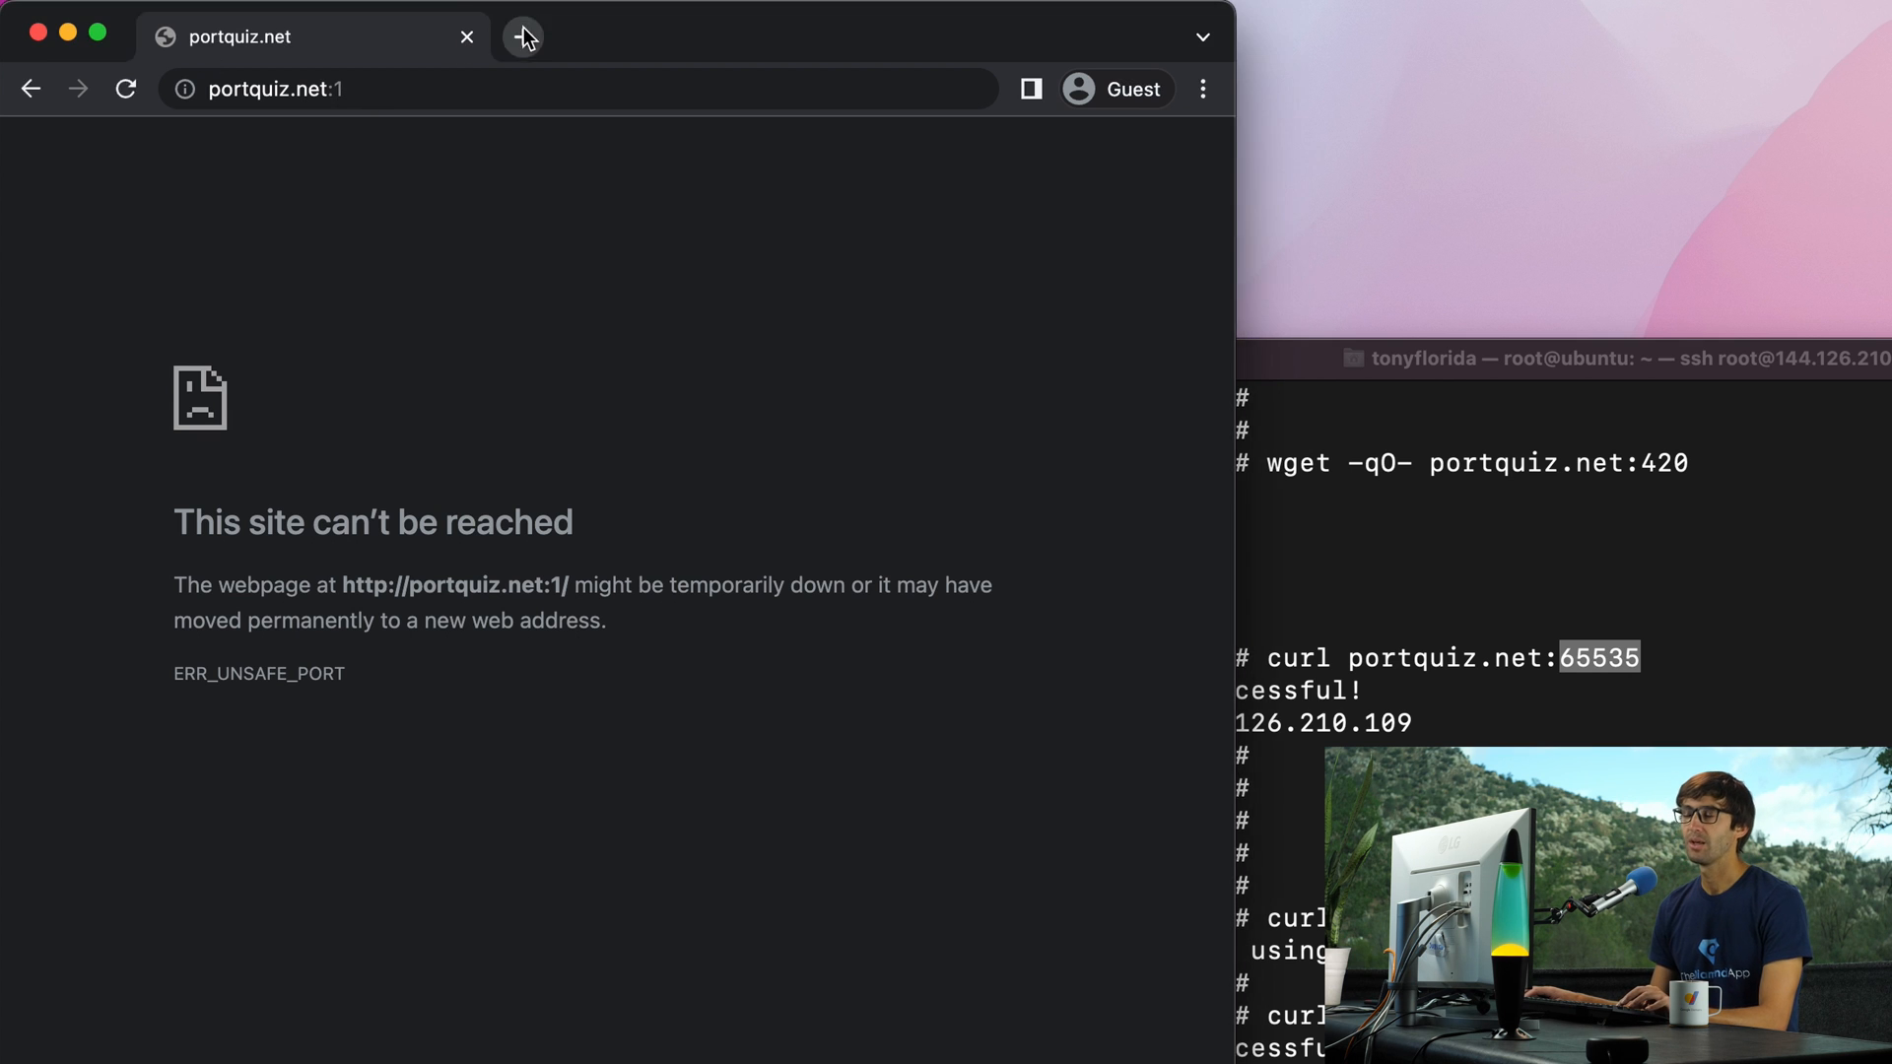
Step: Load Chromium's net/base/port_util.cc on googlesource and scroll to the kRestrictedPorts list
click(523, 37)
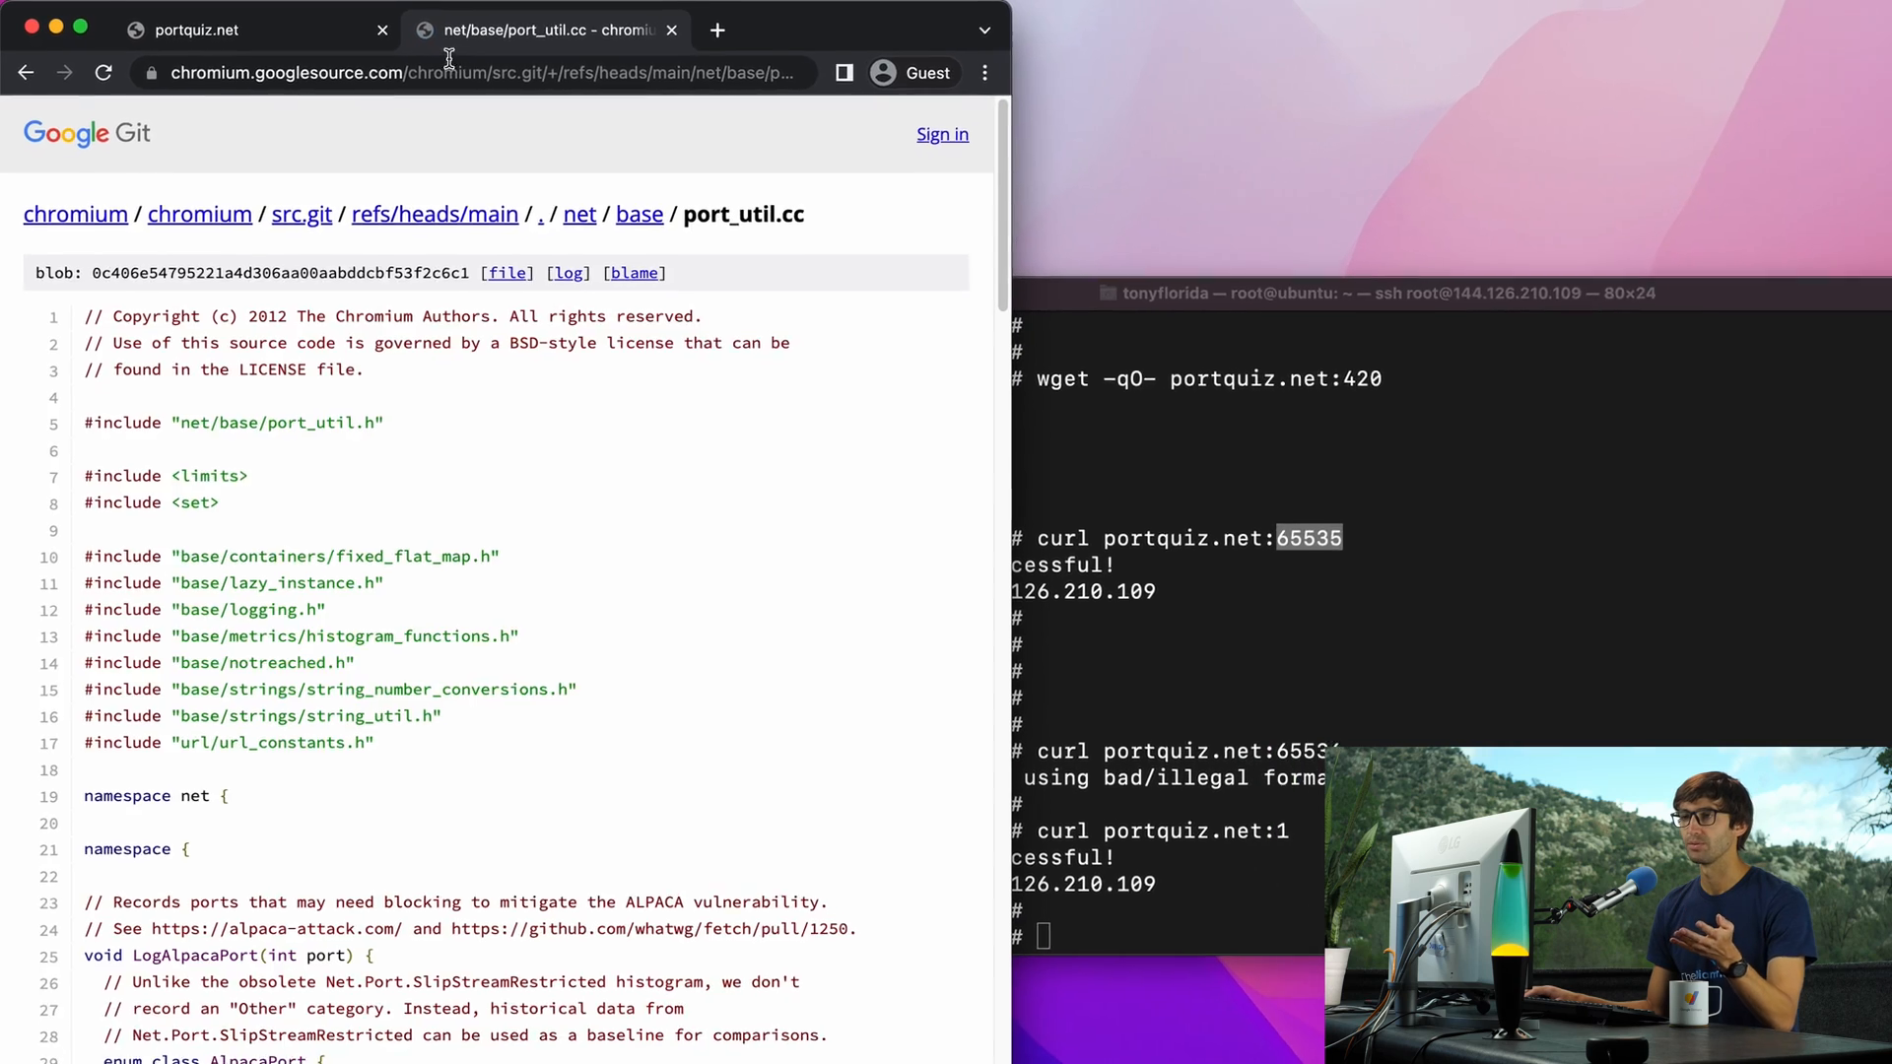
scroll(down, 3)
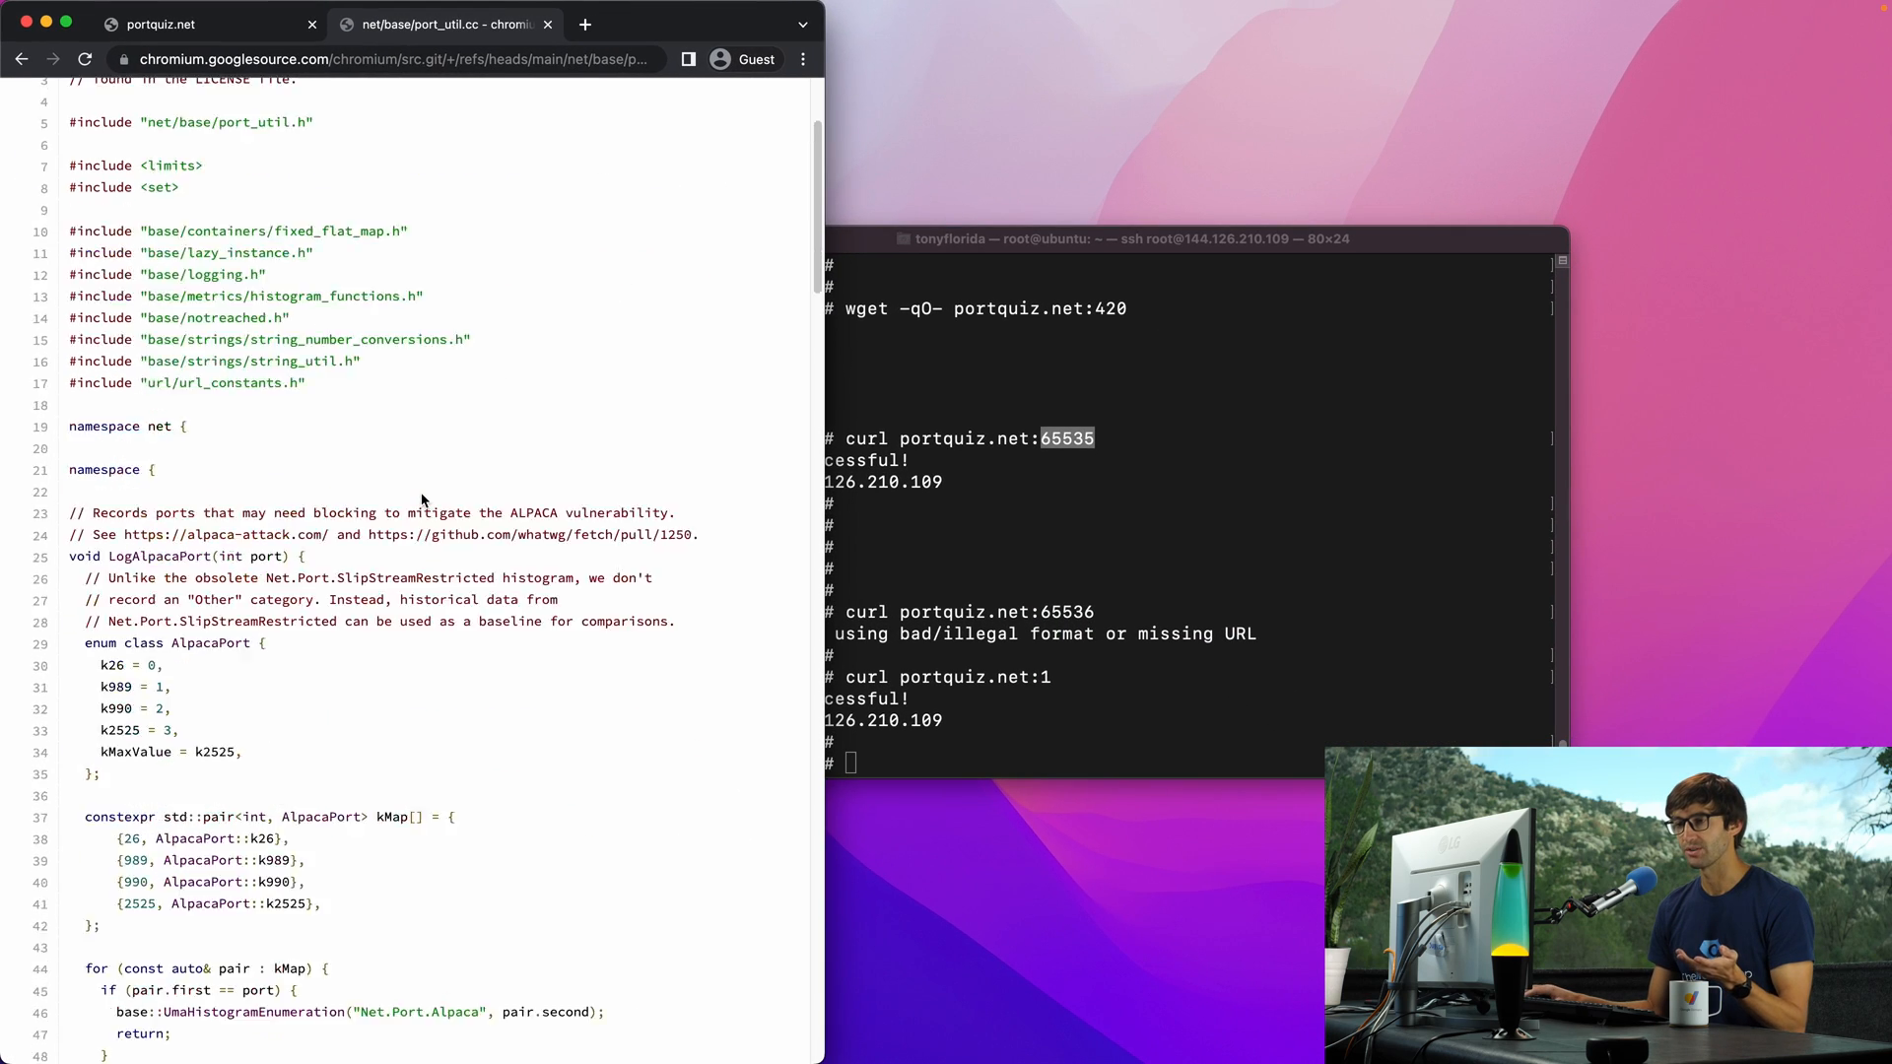
scroll(down, 3)
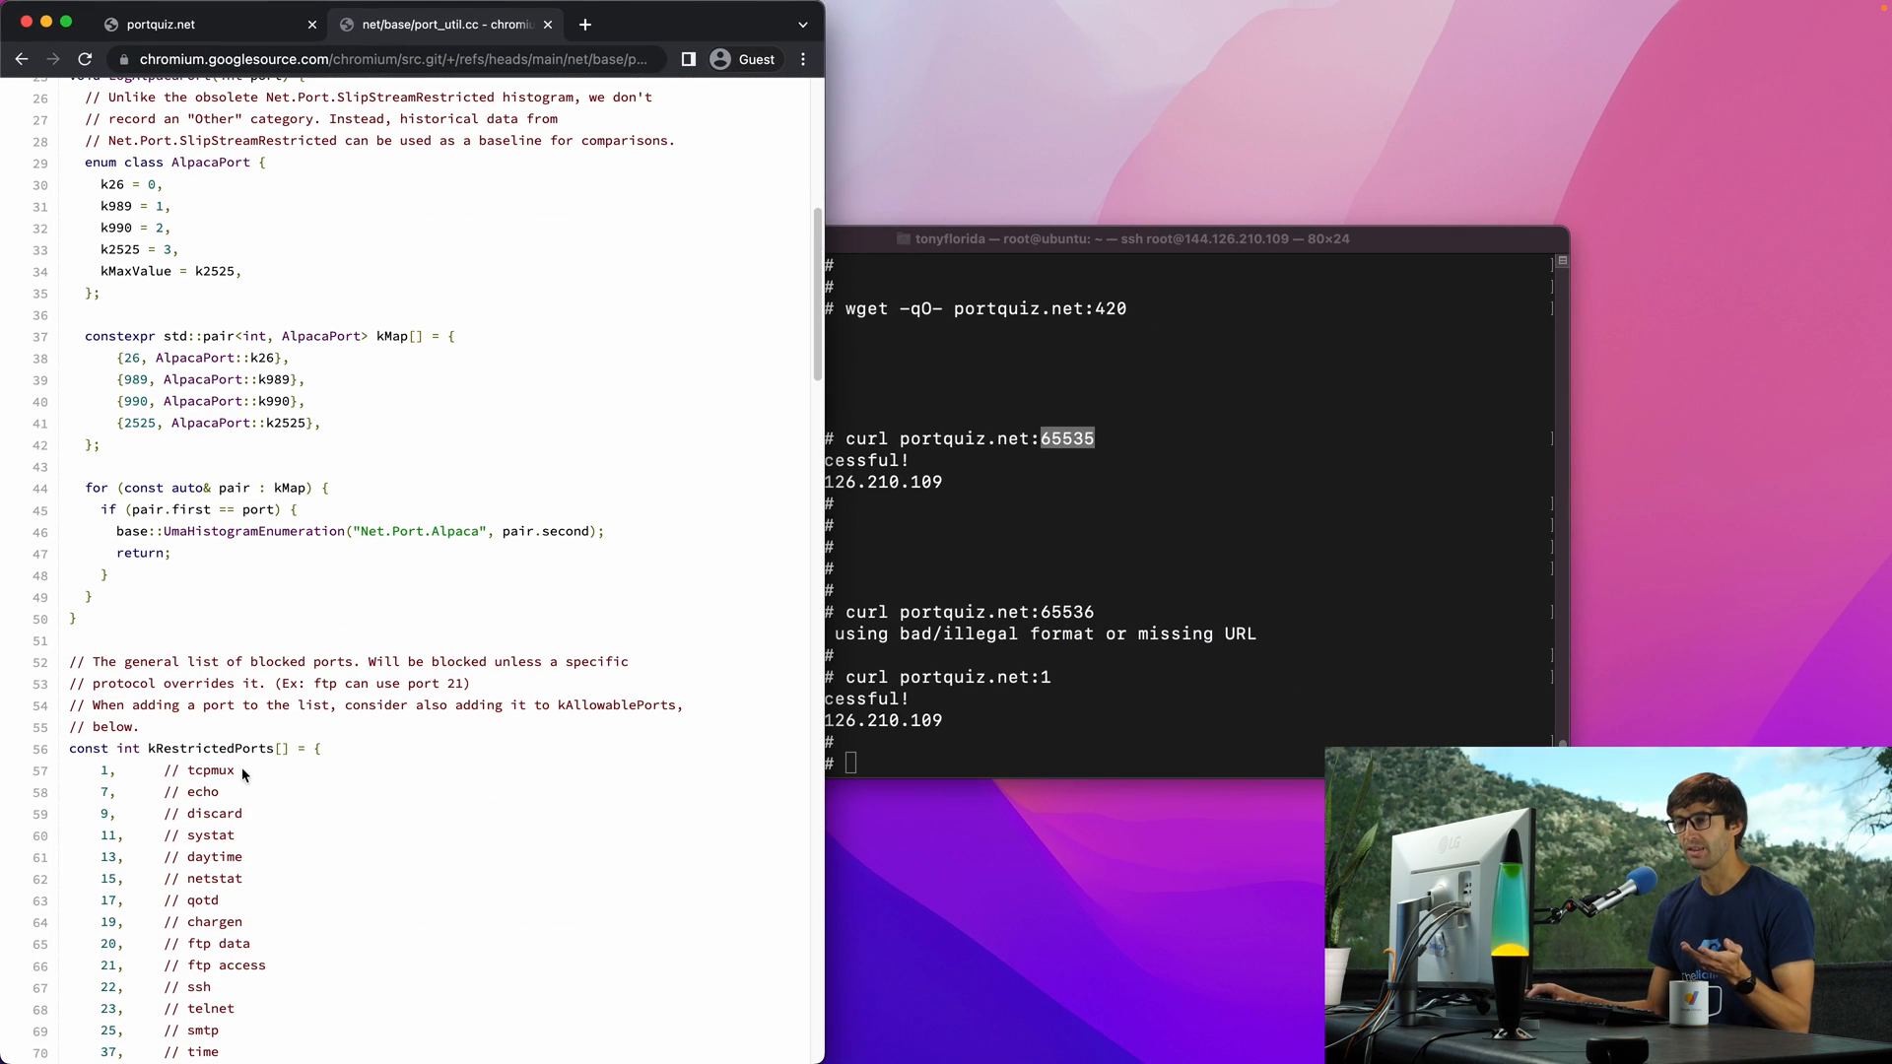
mouse_move(361, 888)
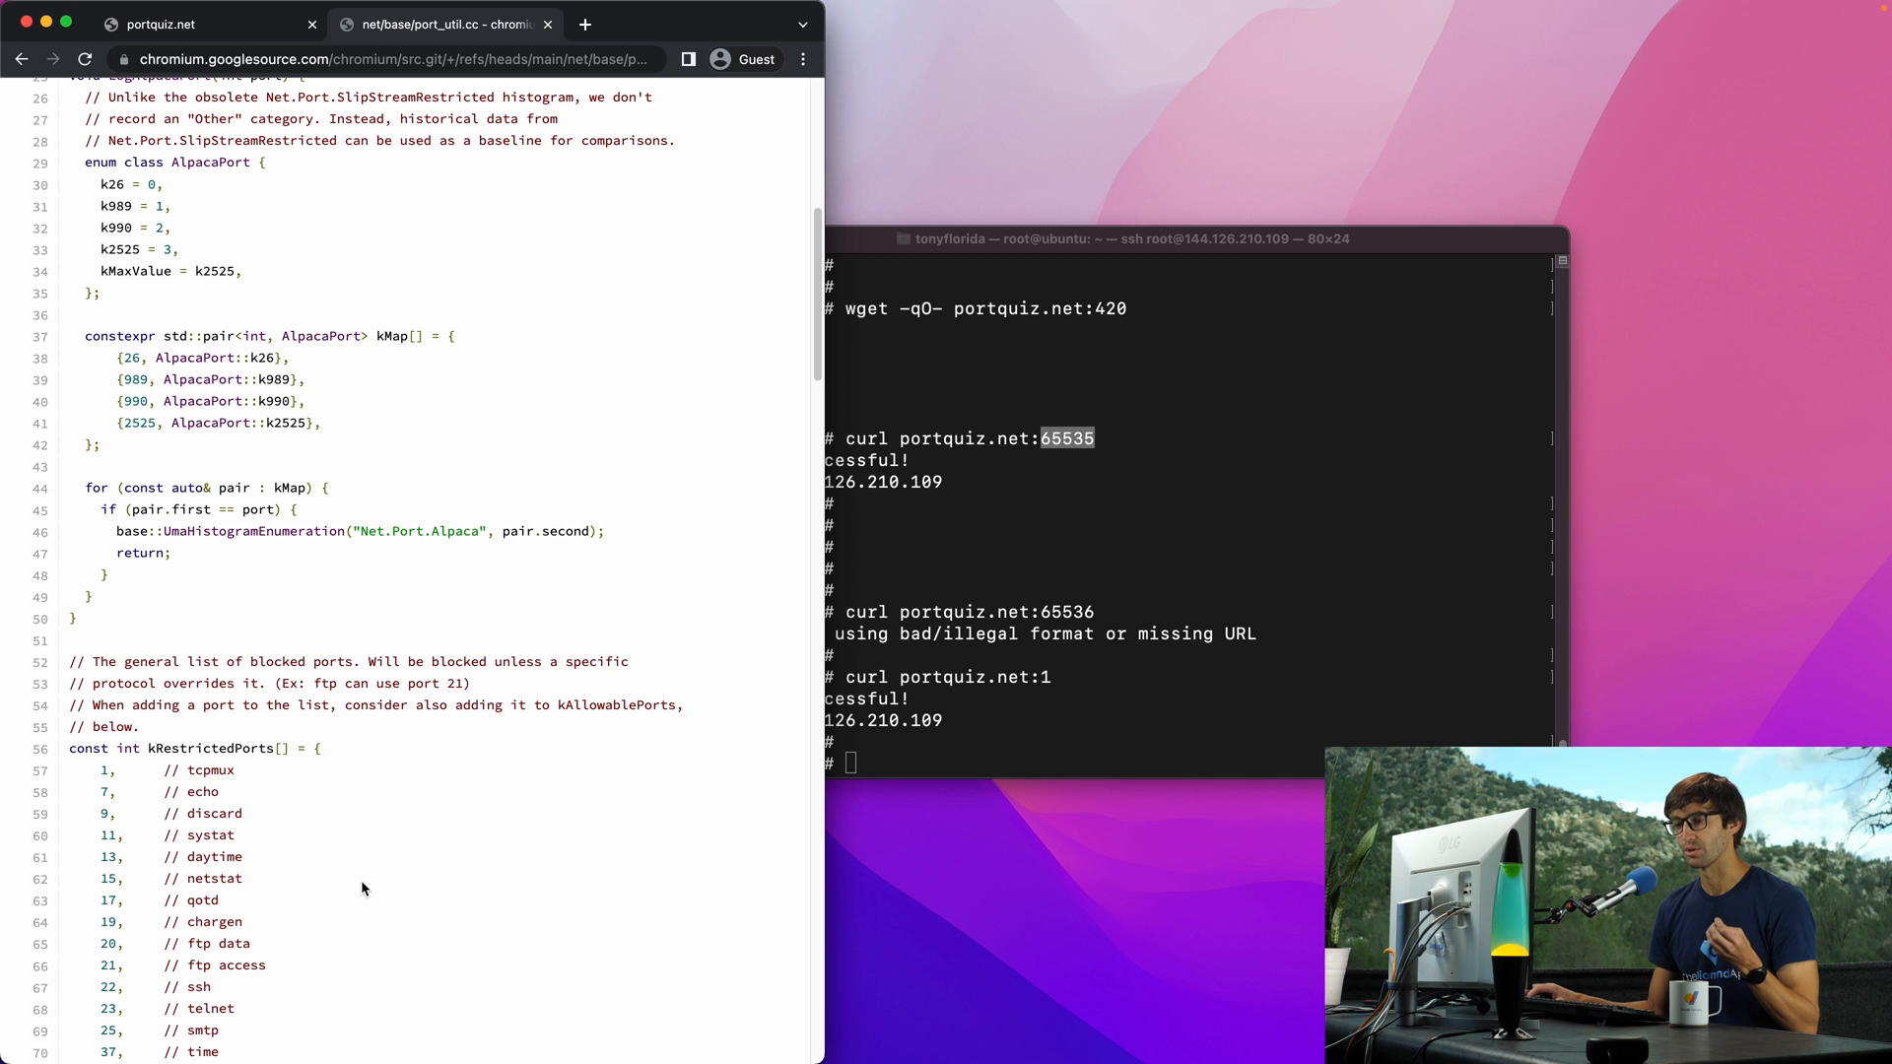